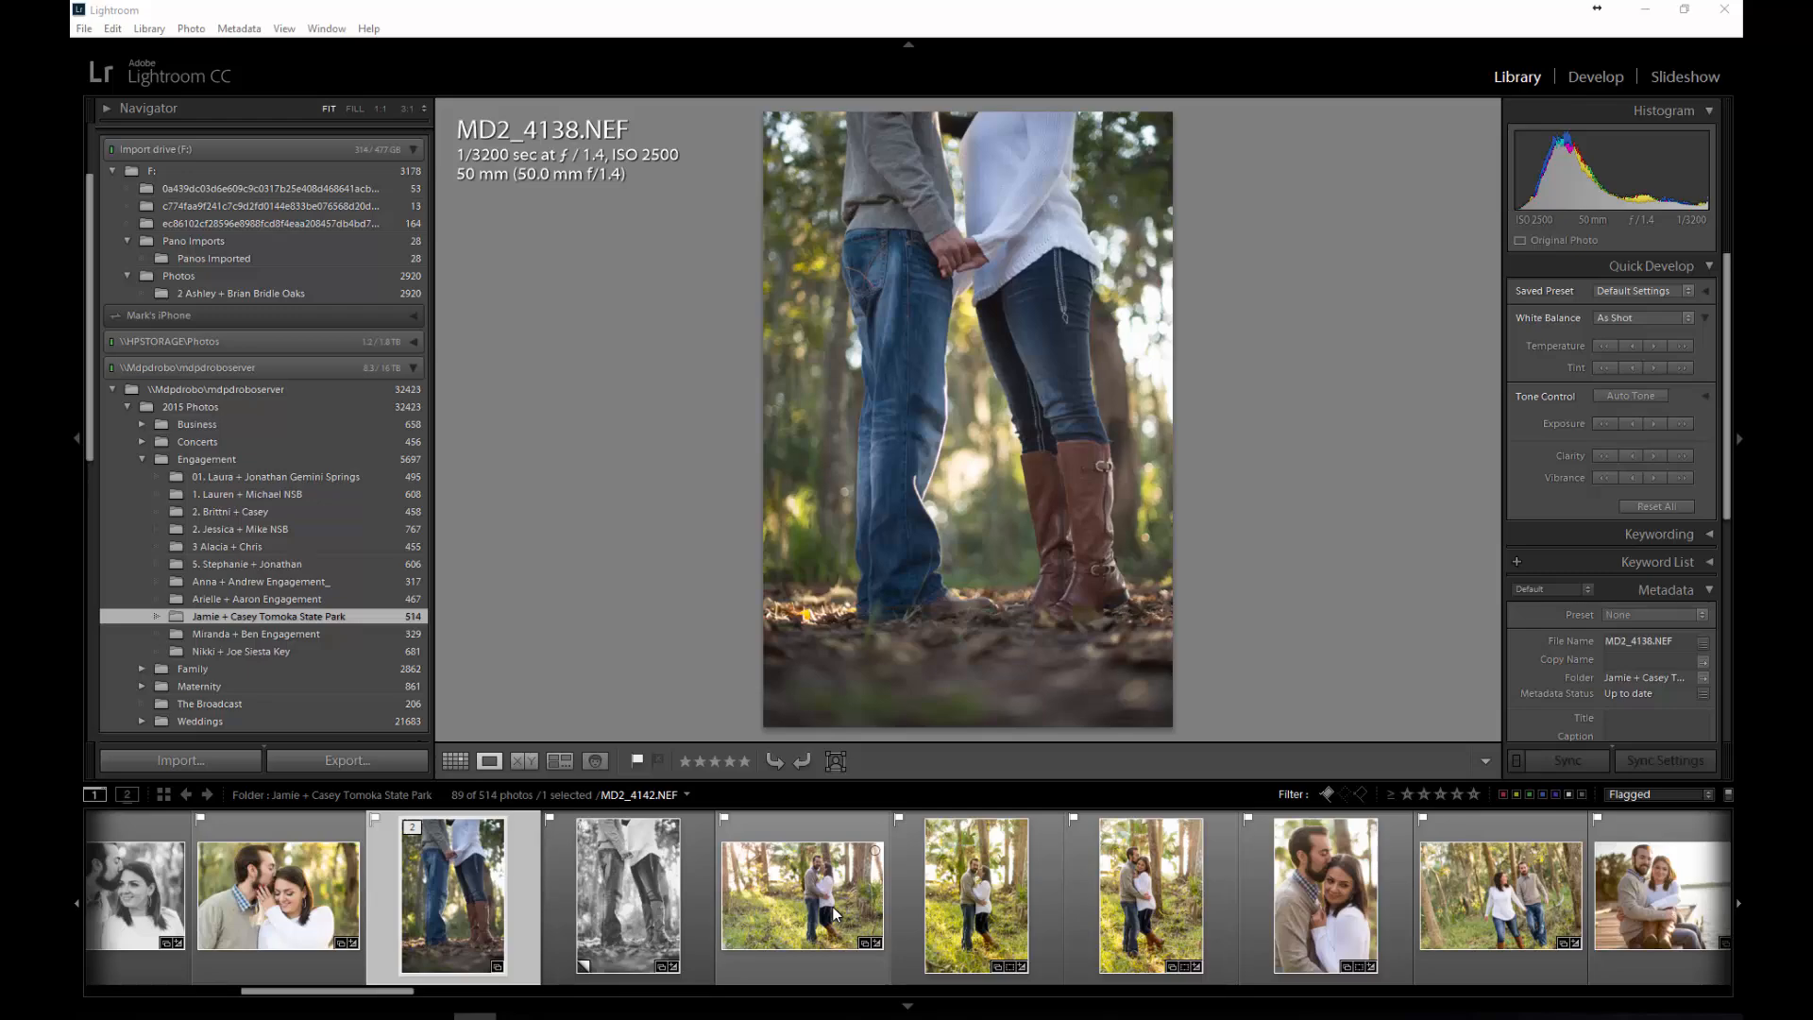
# Step: Send the couple photo MD2_4138 to Photoshop via Edit In > Adobe Photoshop
pyautogui.click(455, 895)
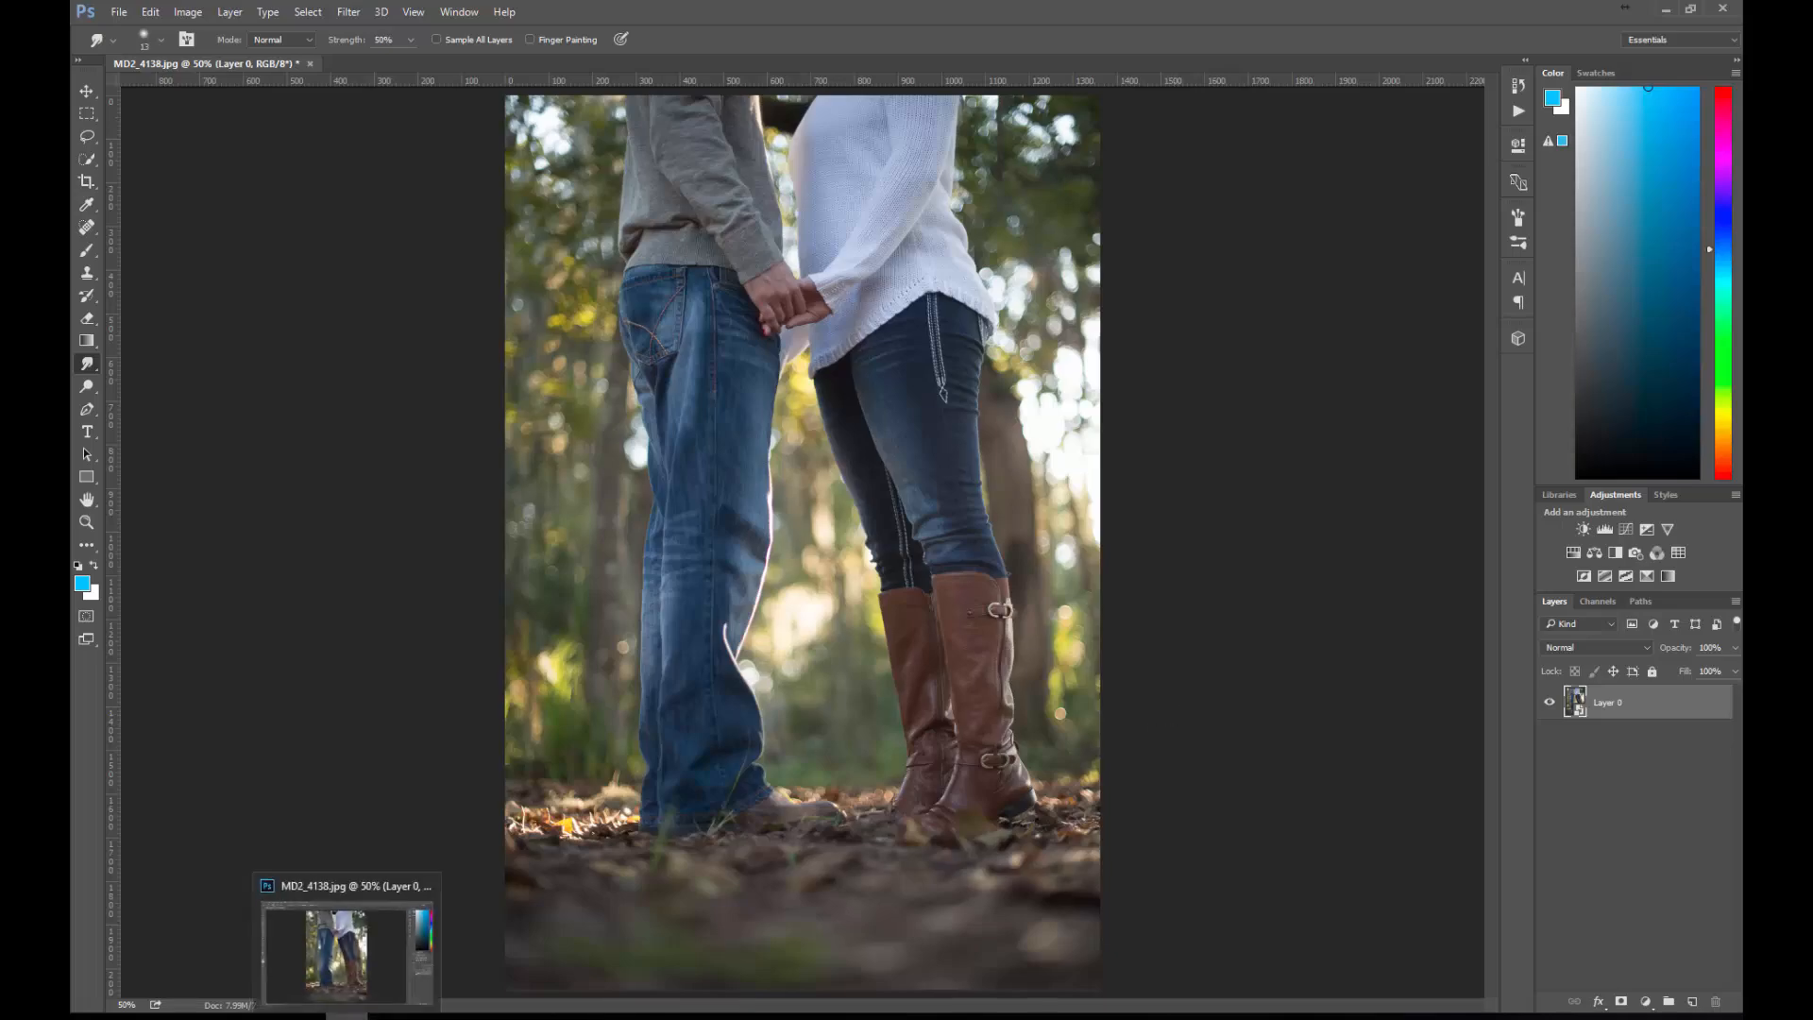
pyautogui.moveTo(1302, 316)
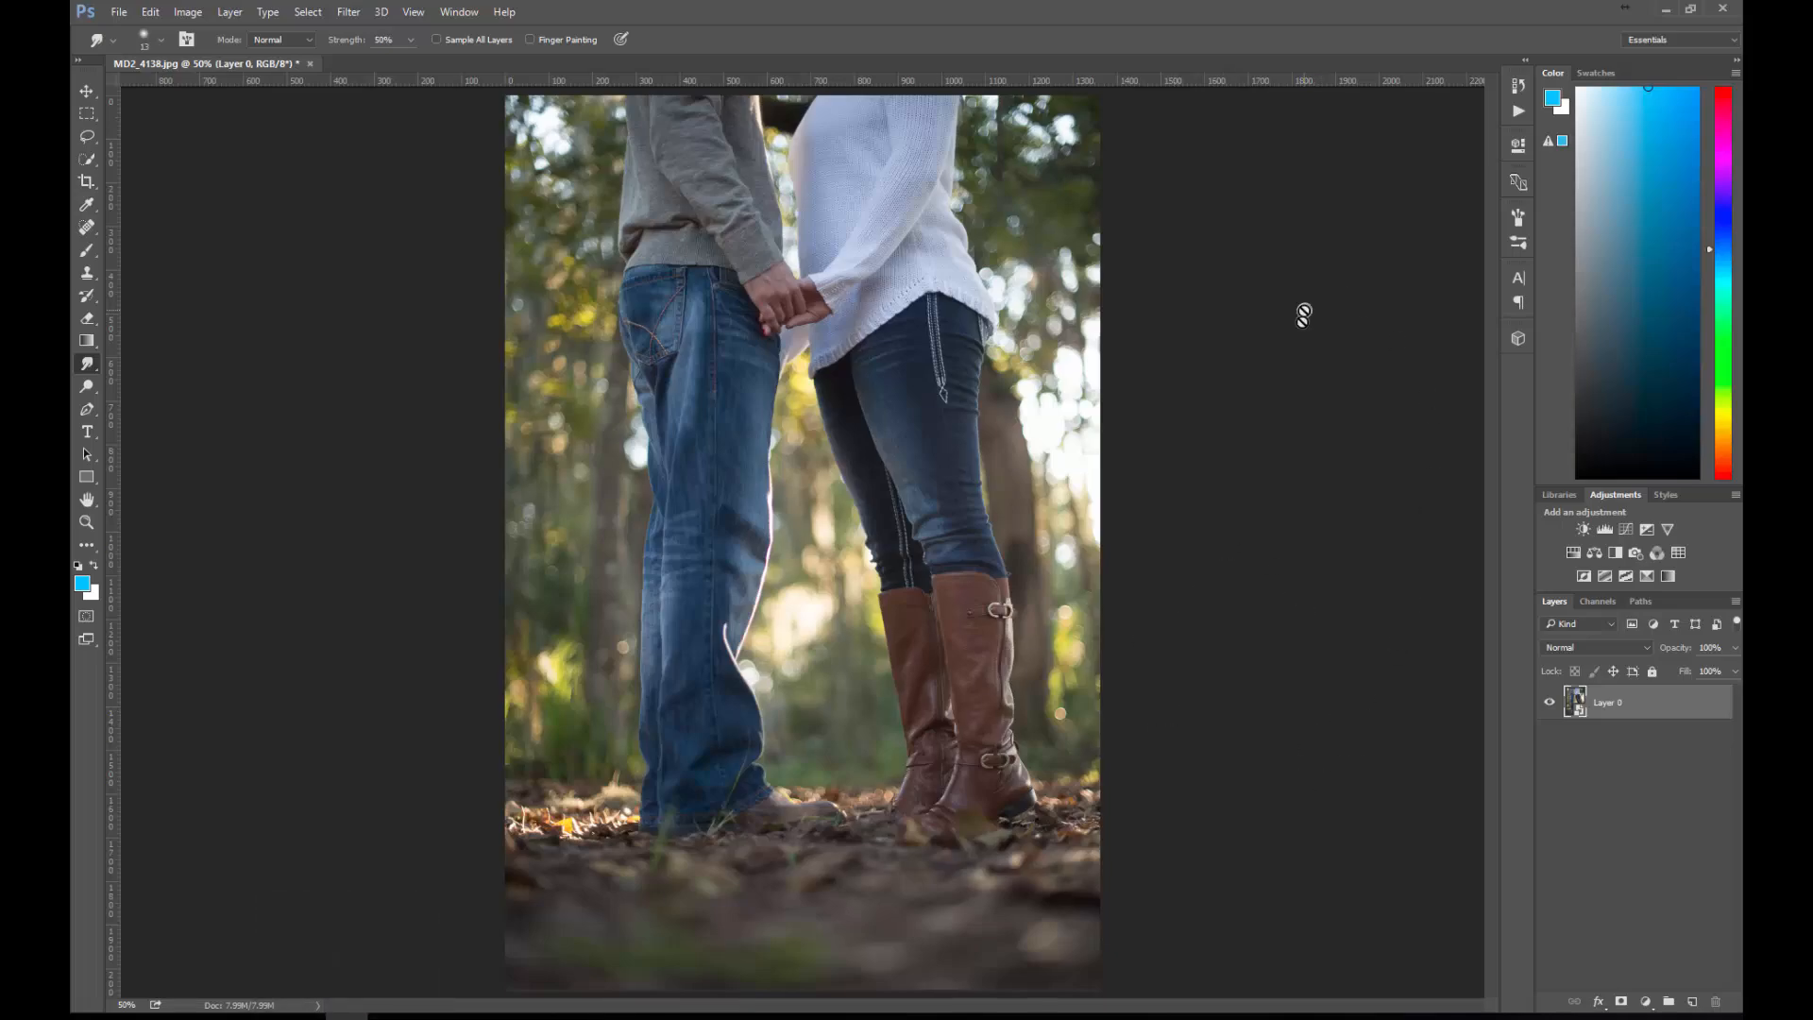
pyautogui.moveTo(1364, 807)
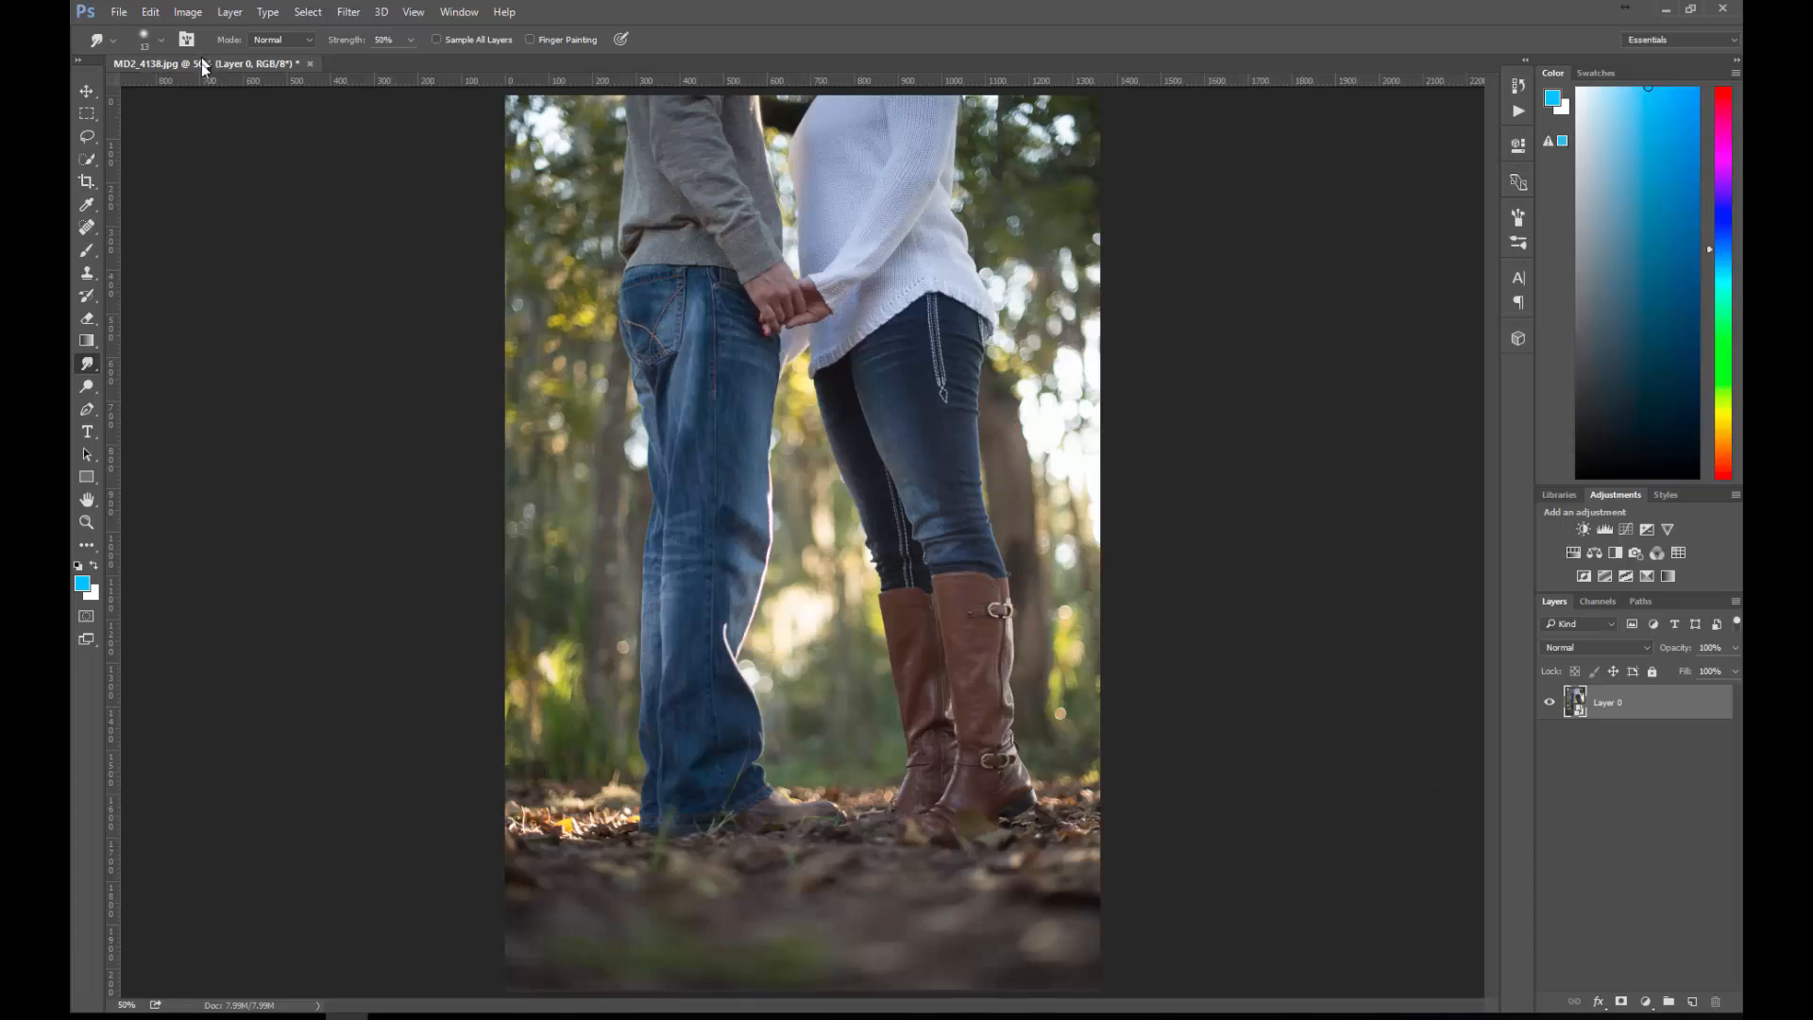
pyautogui.moveTo(321, 283)
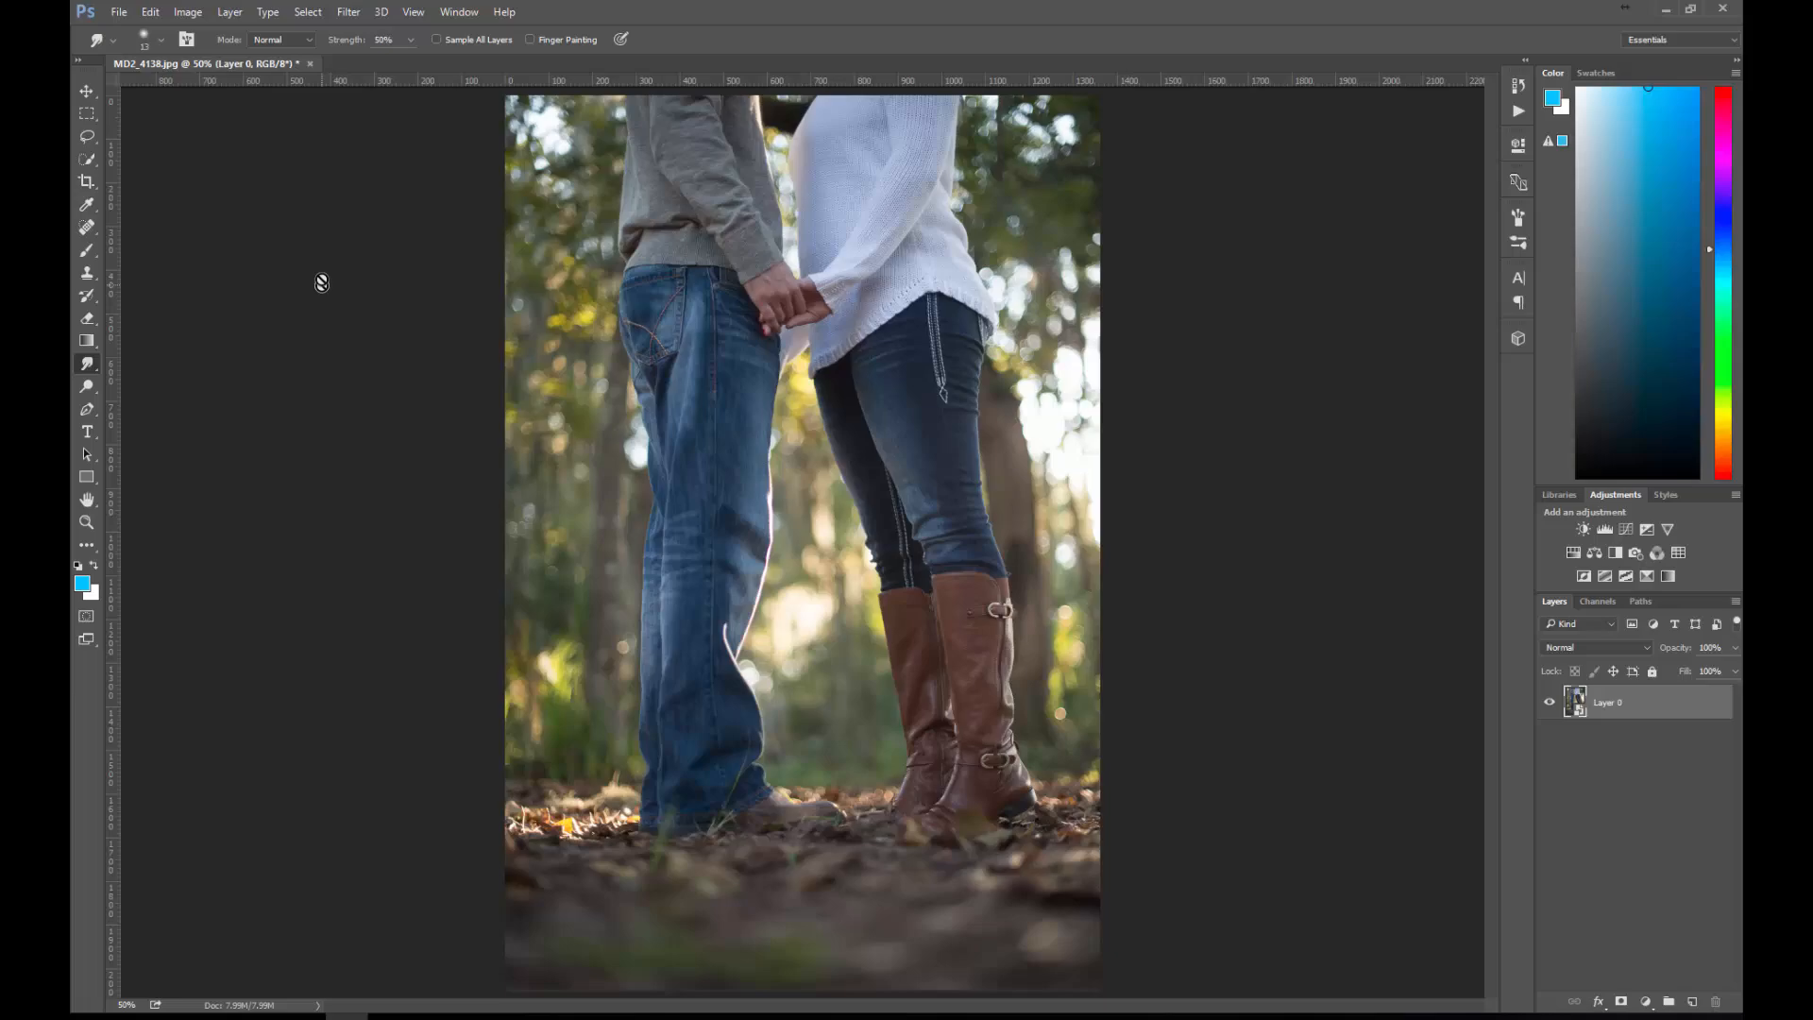
# Step: Show the File Handling preferences page, glancing at General on the way
pyautogui.click(149, 11)
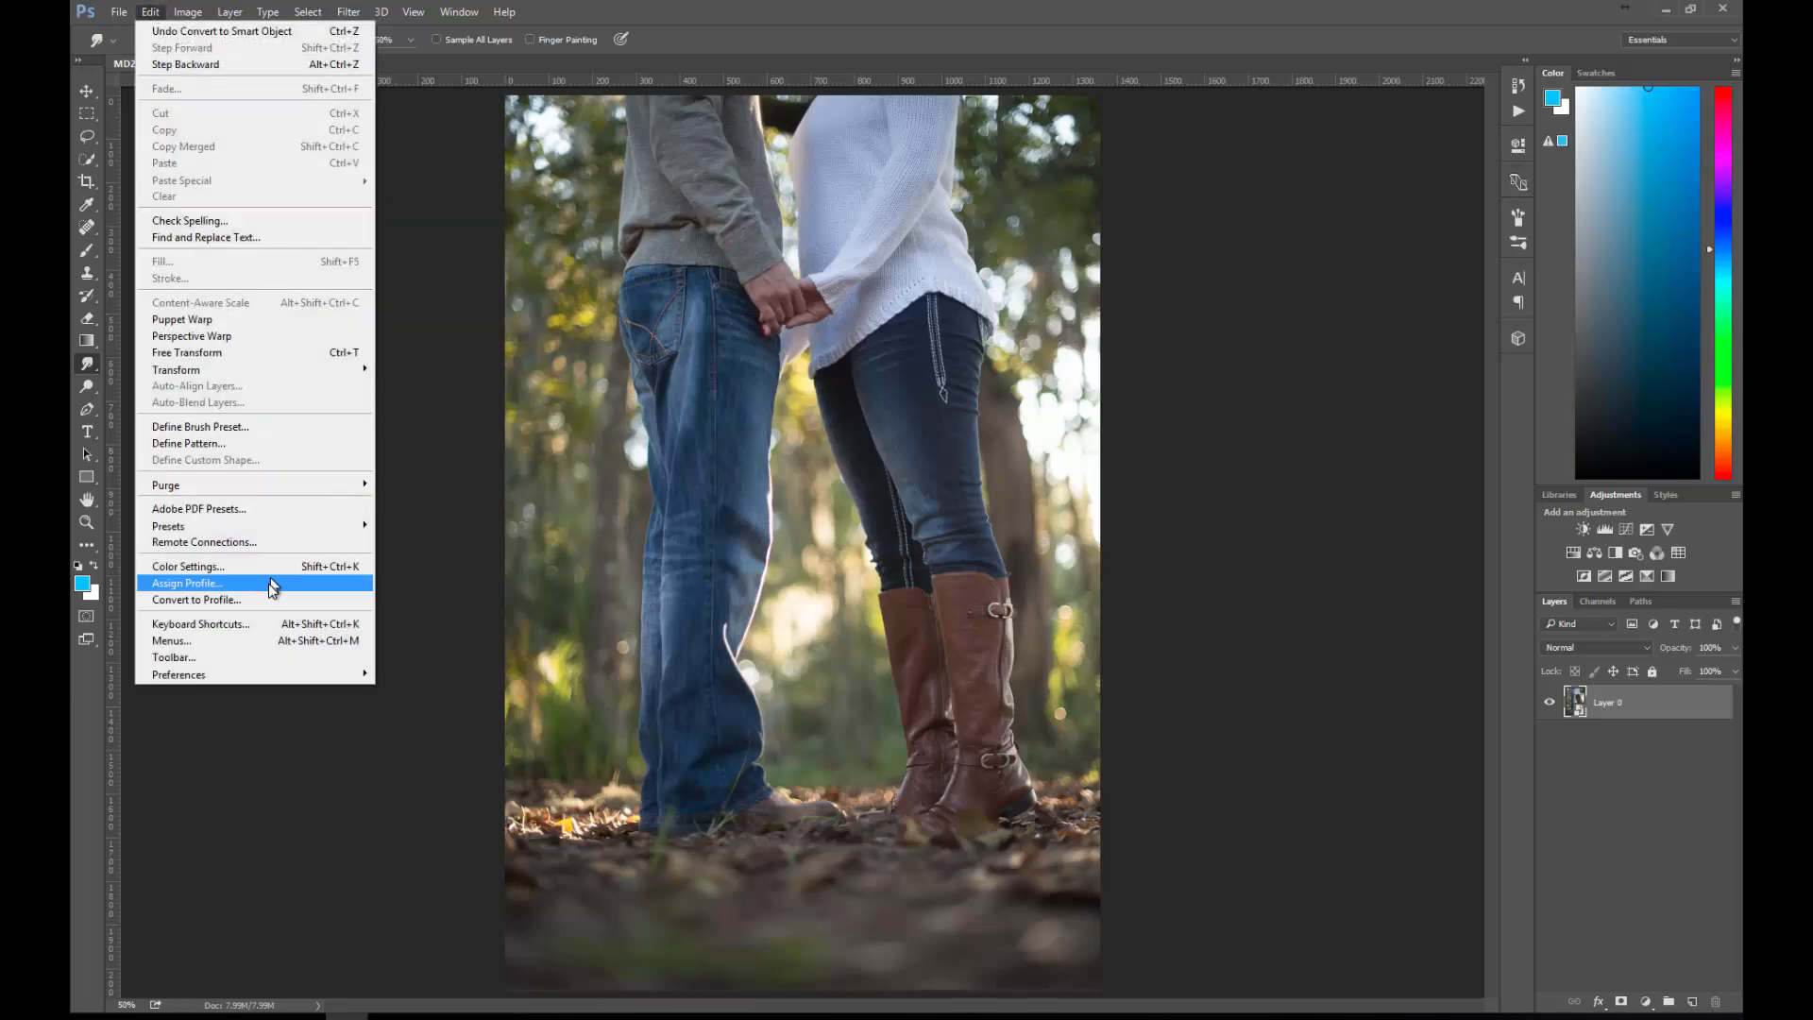
pyautogui.moveTo(180, 674)
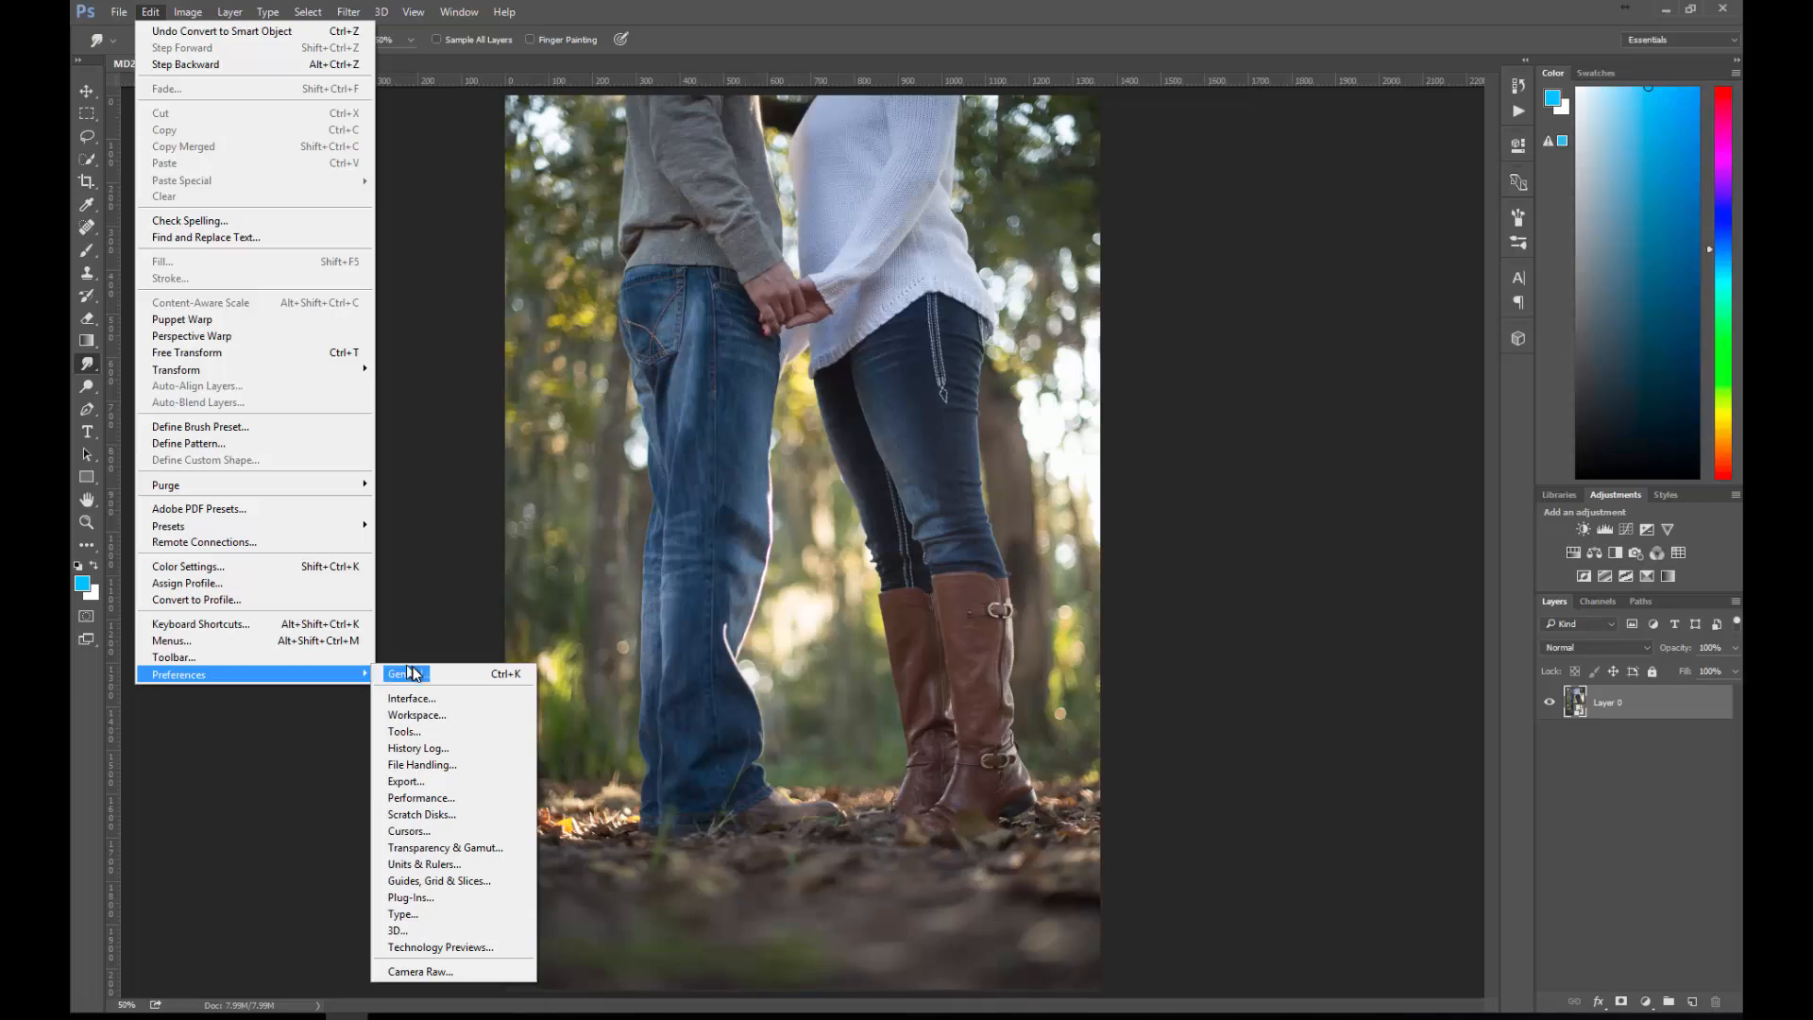
pyautogui.moveTo(484, 804)
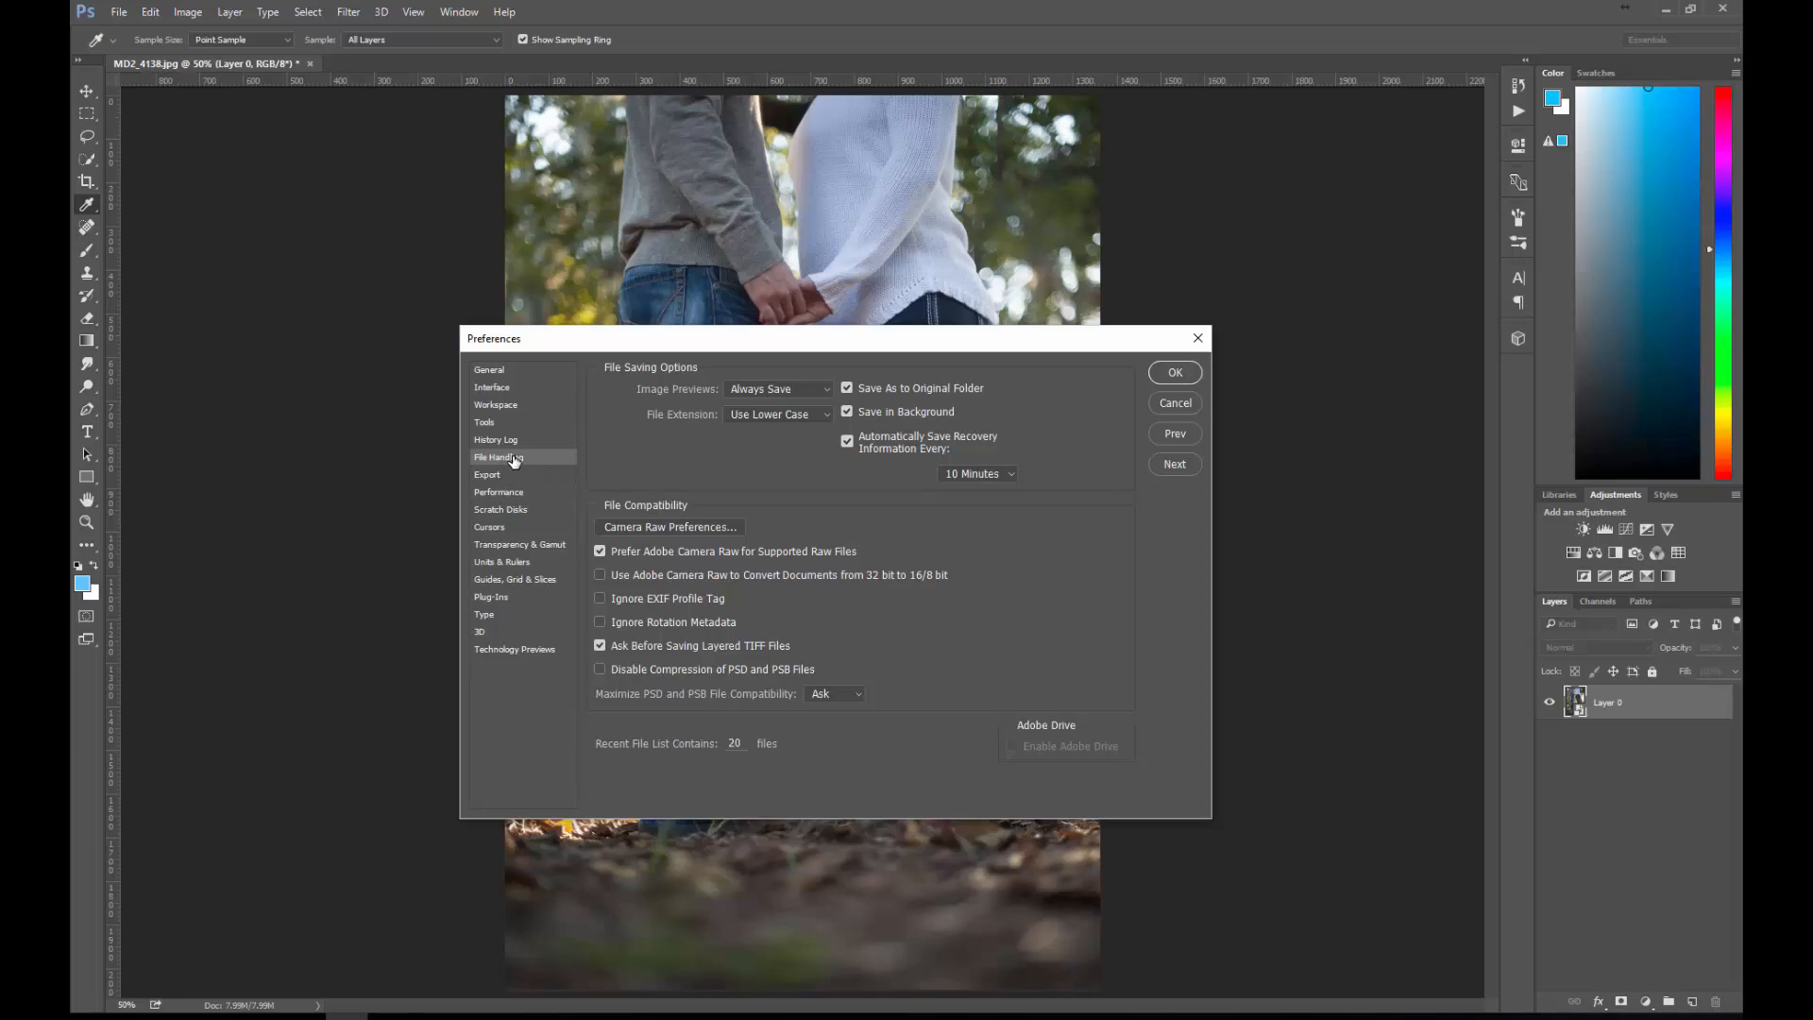
pyautogui.moveTo(620, 483)
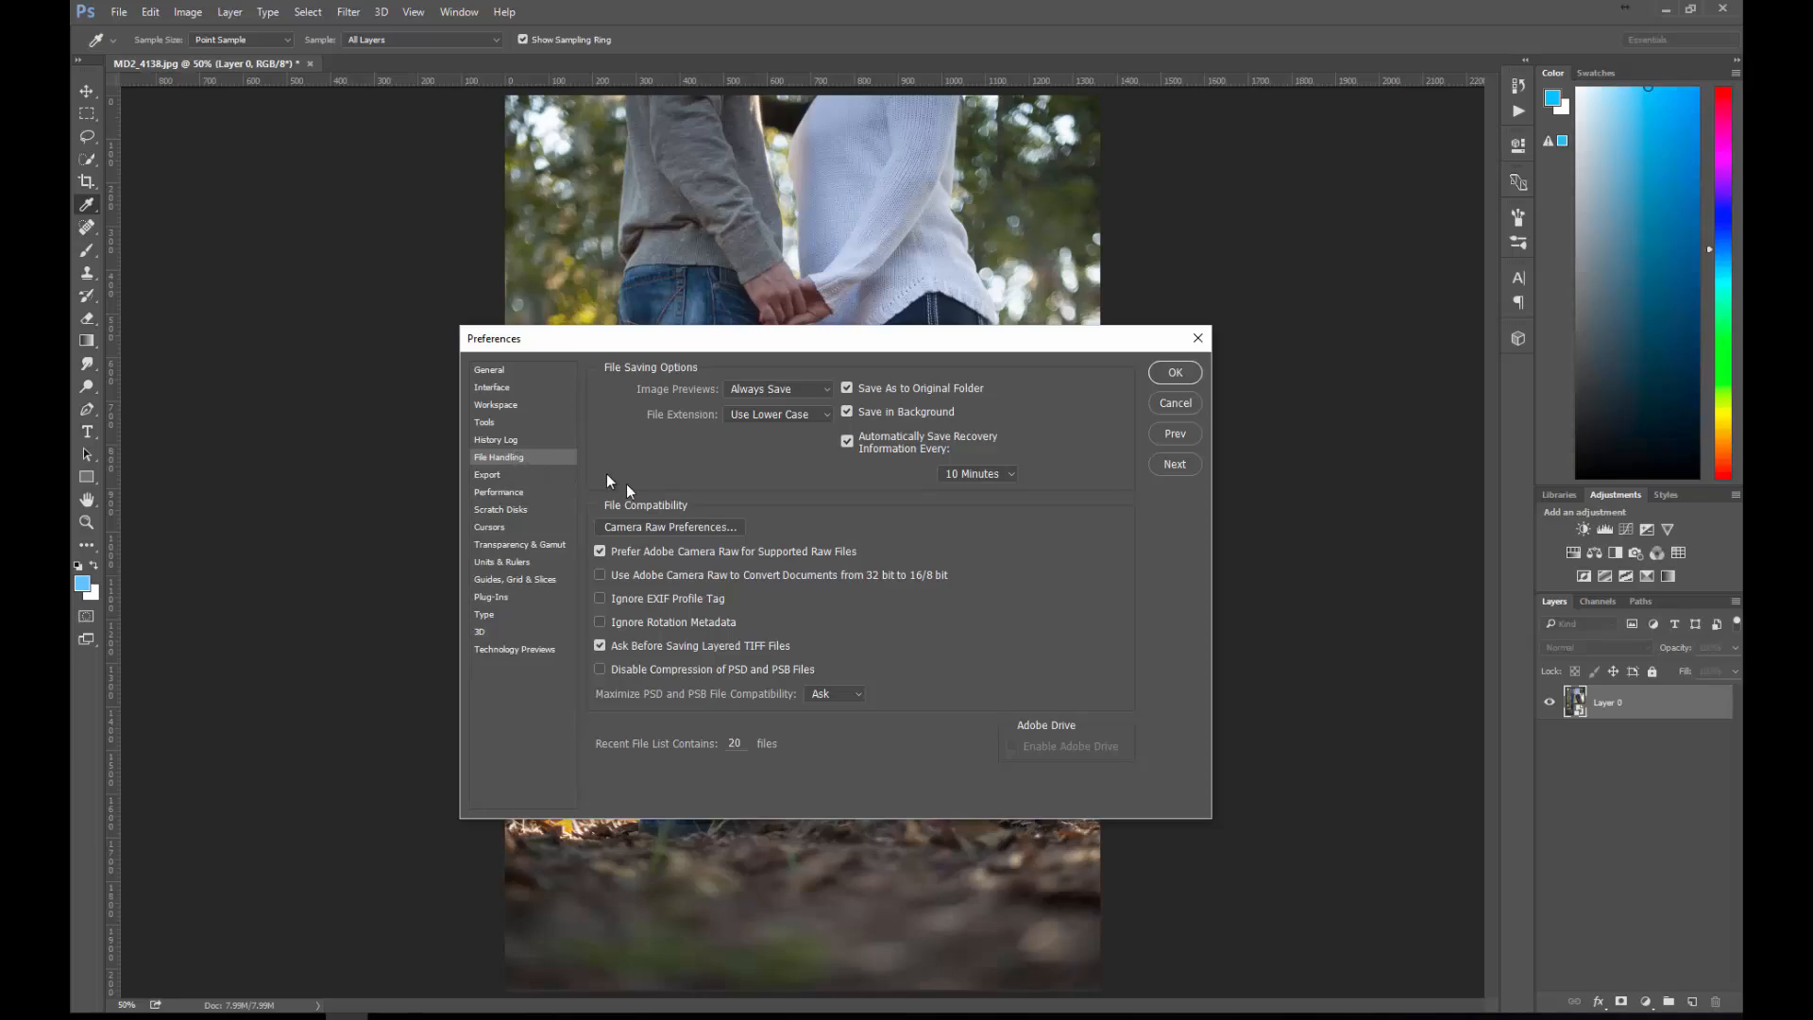
pyautogui.click(487, 368)
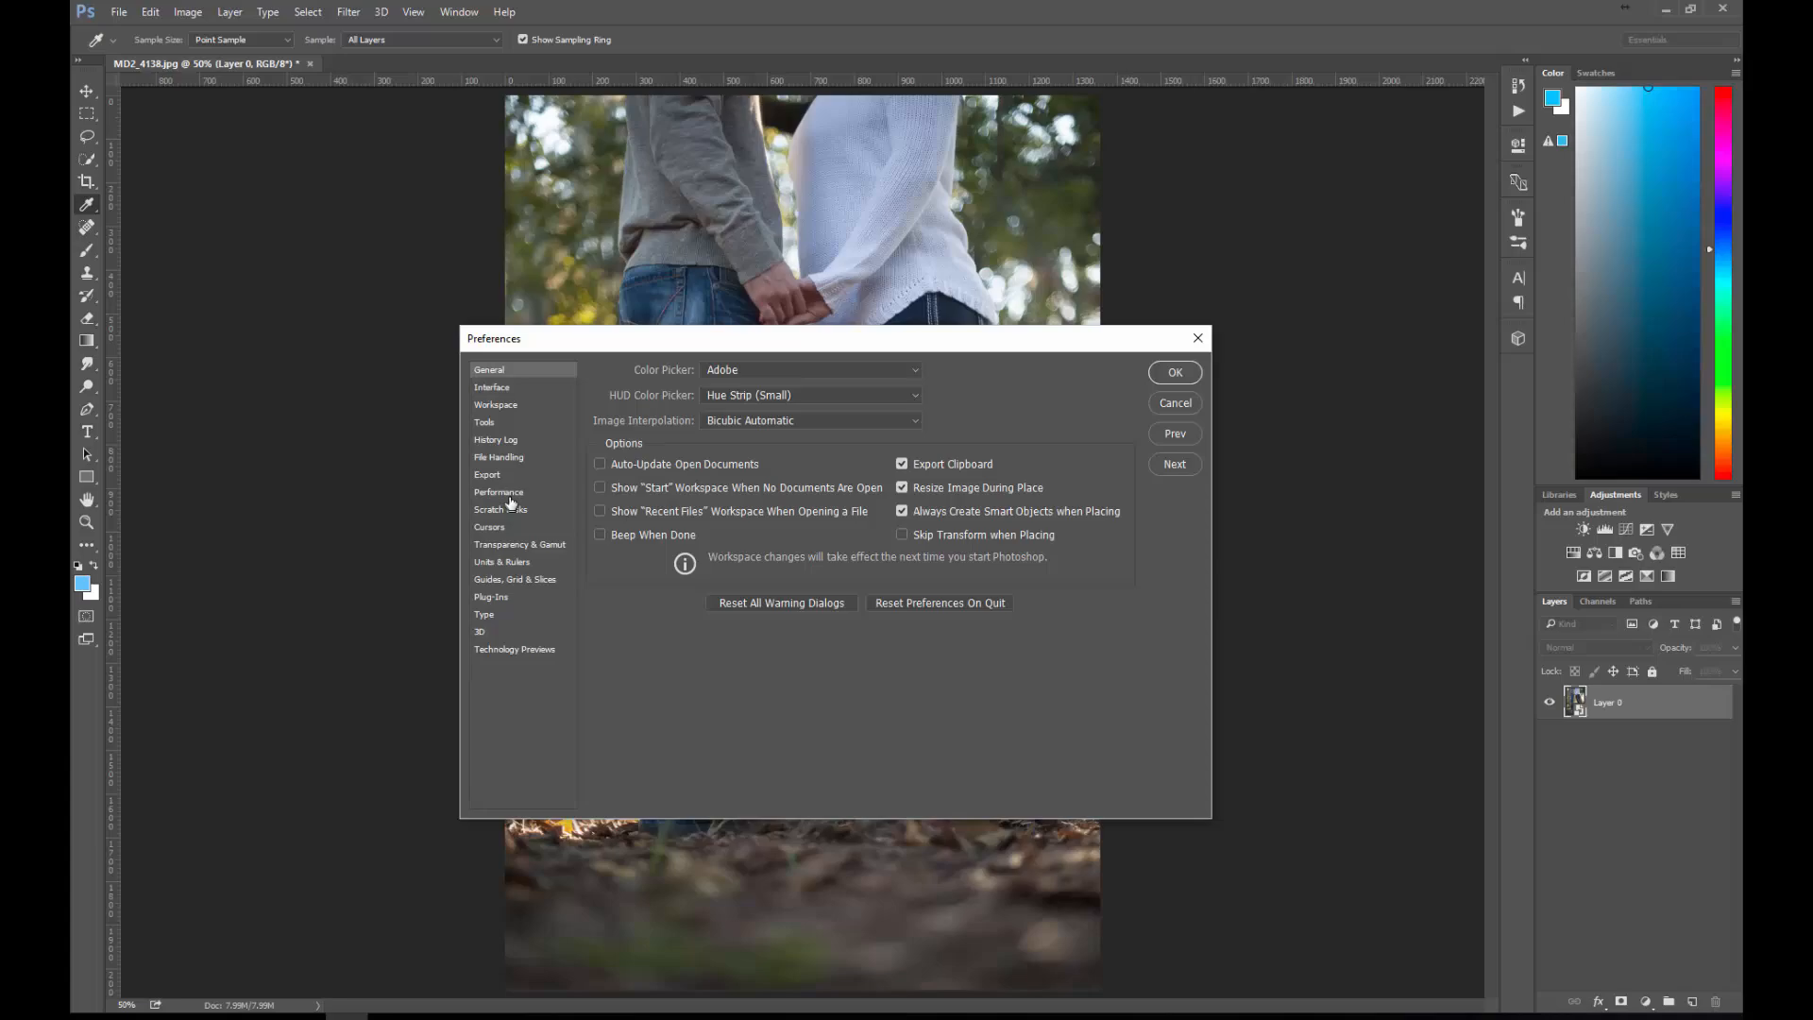
pyautogui.click(499, 457)
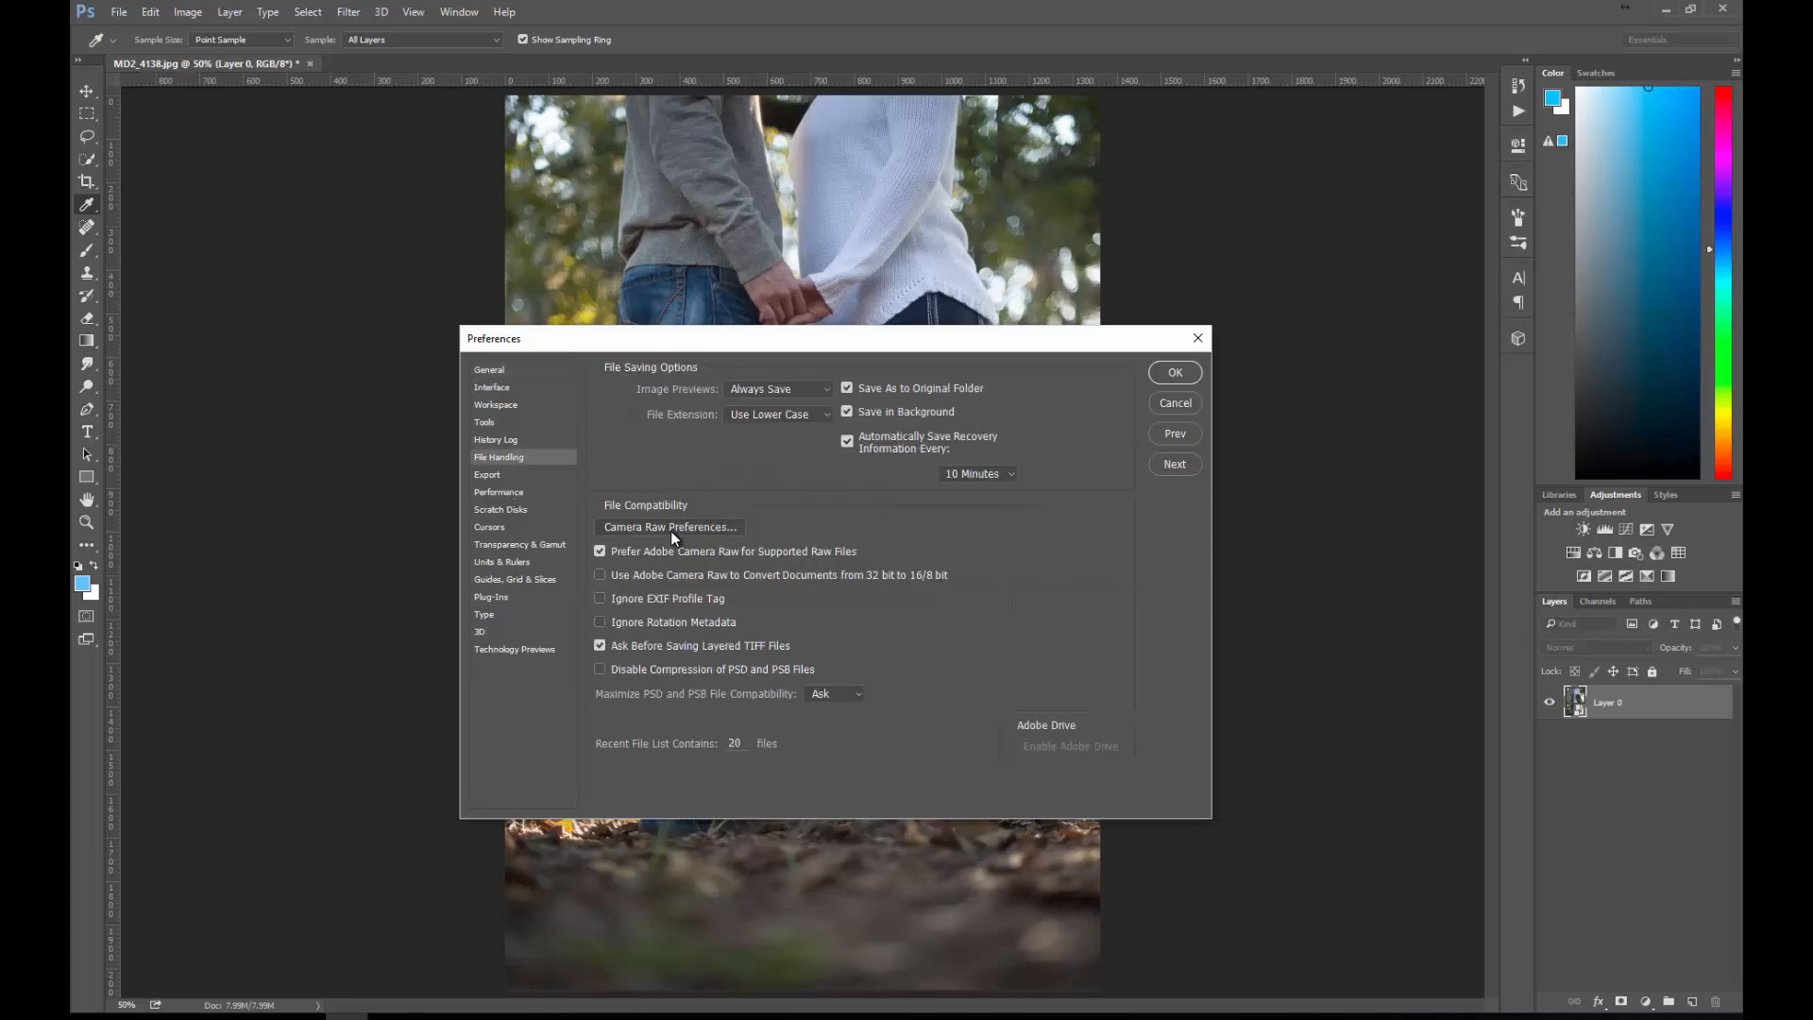
pyautogui.moveTo(669, 526)
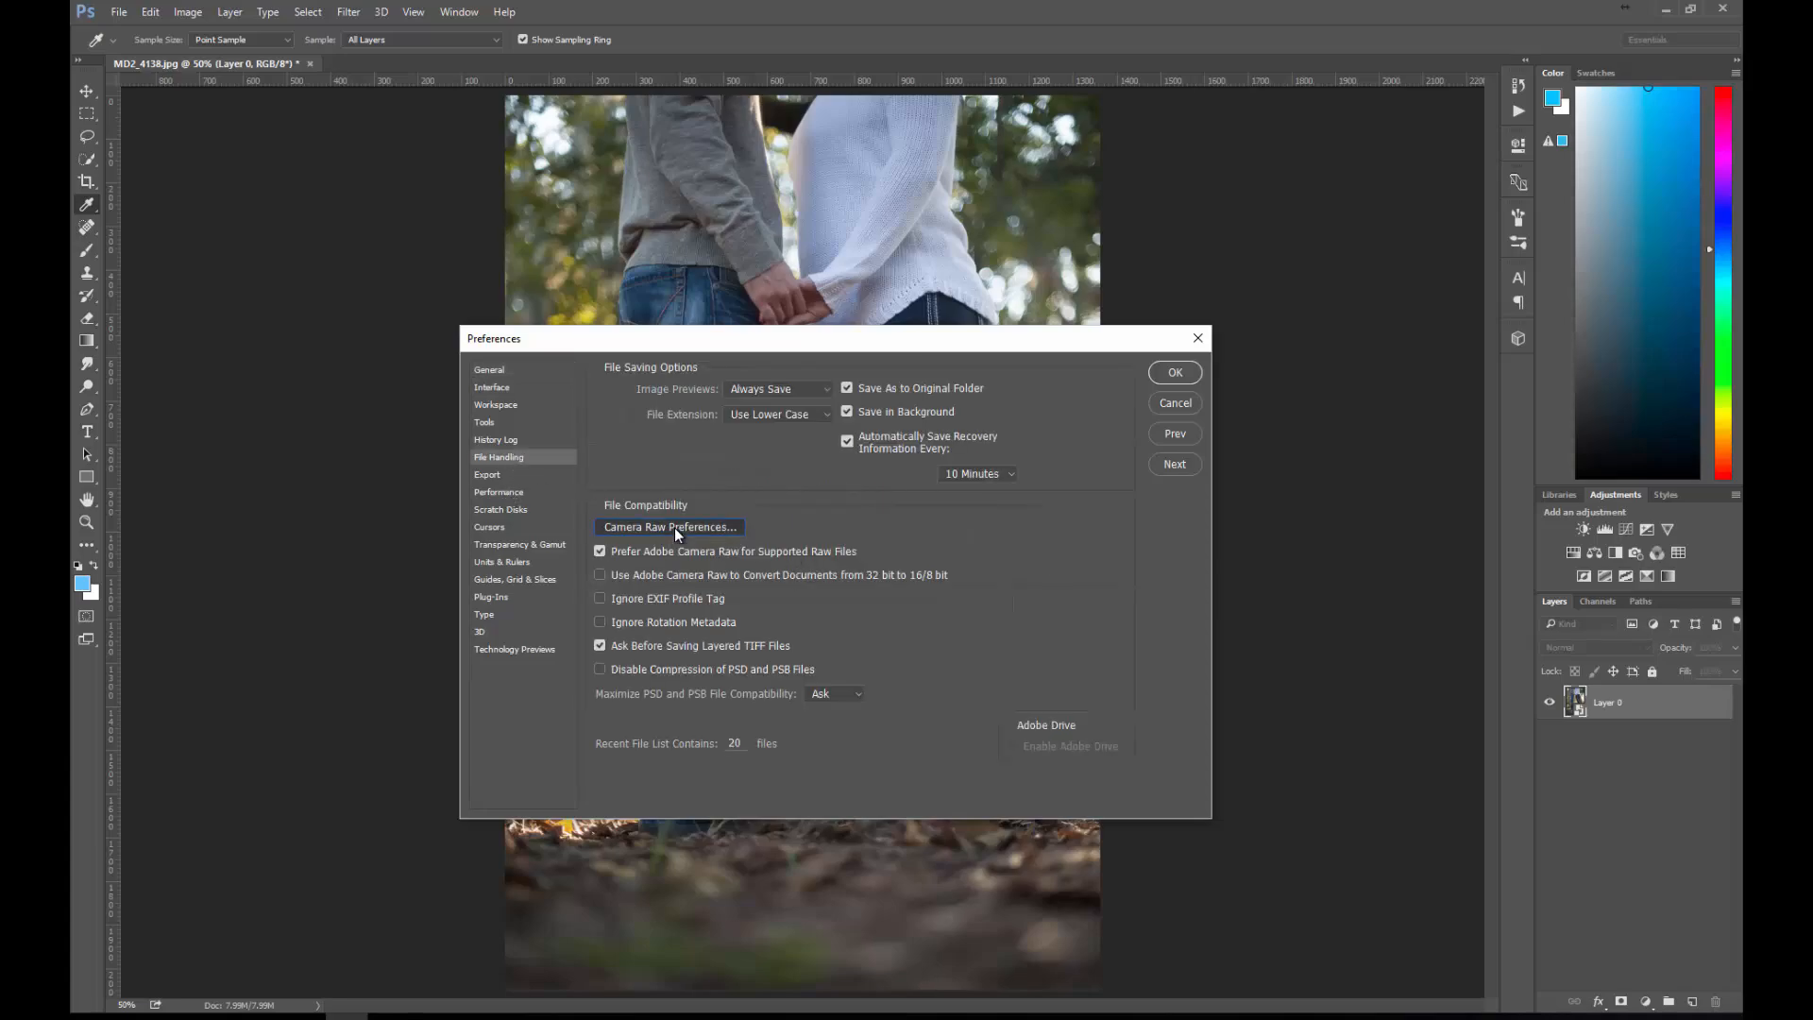
pyautogui.moveTo(734, 517)
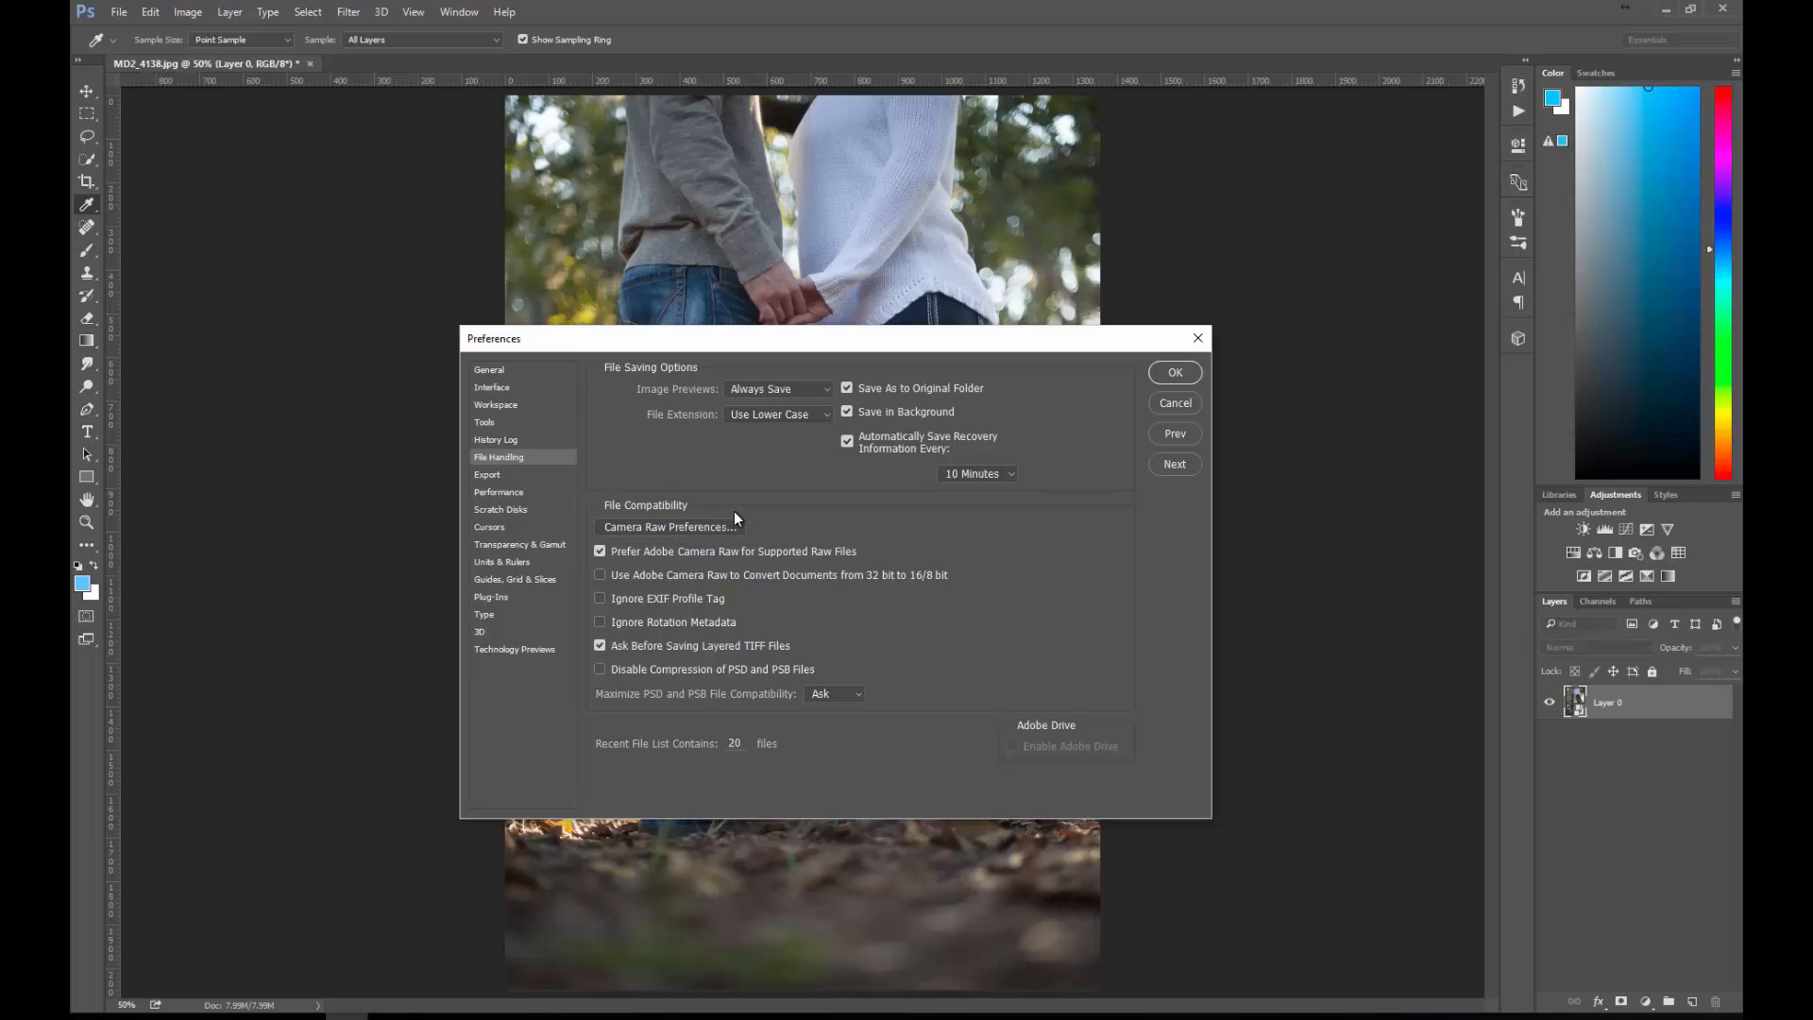
pyautogui.click(668, 526)
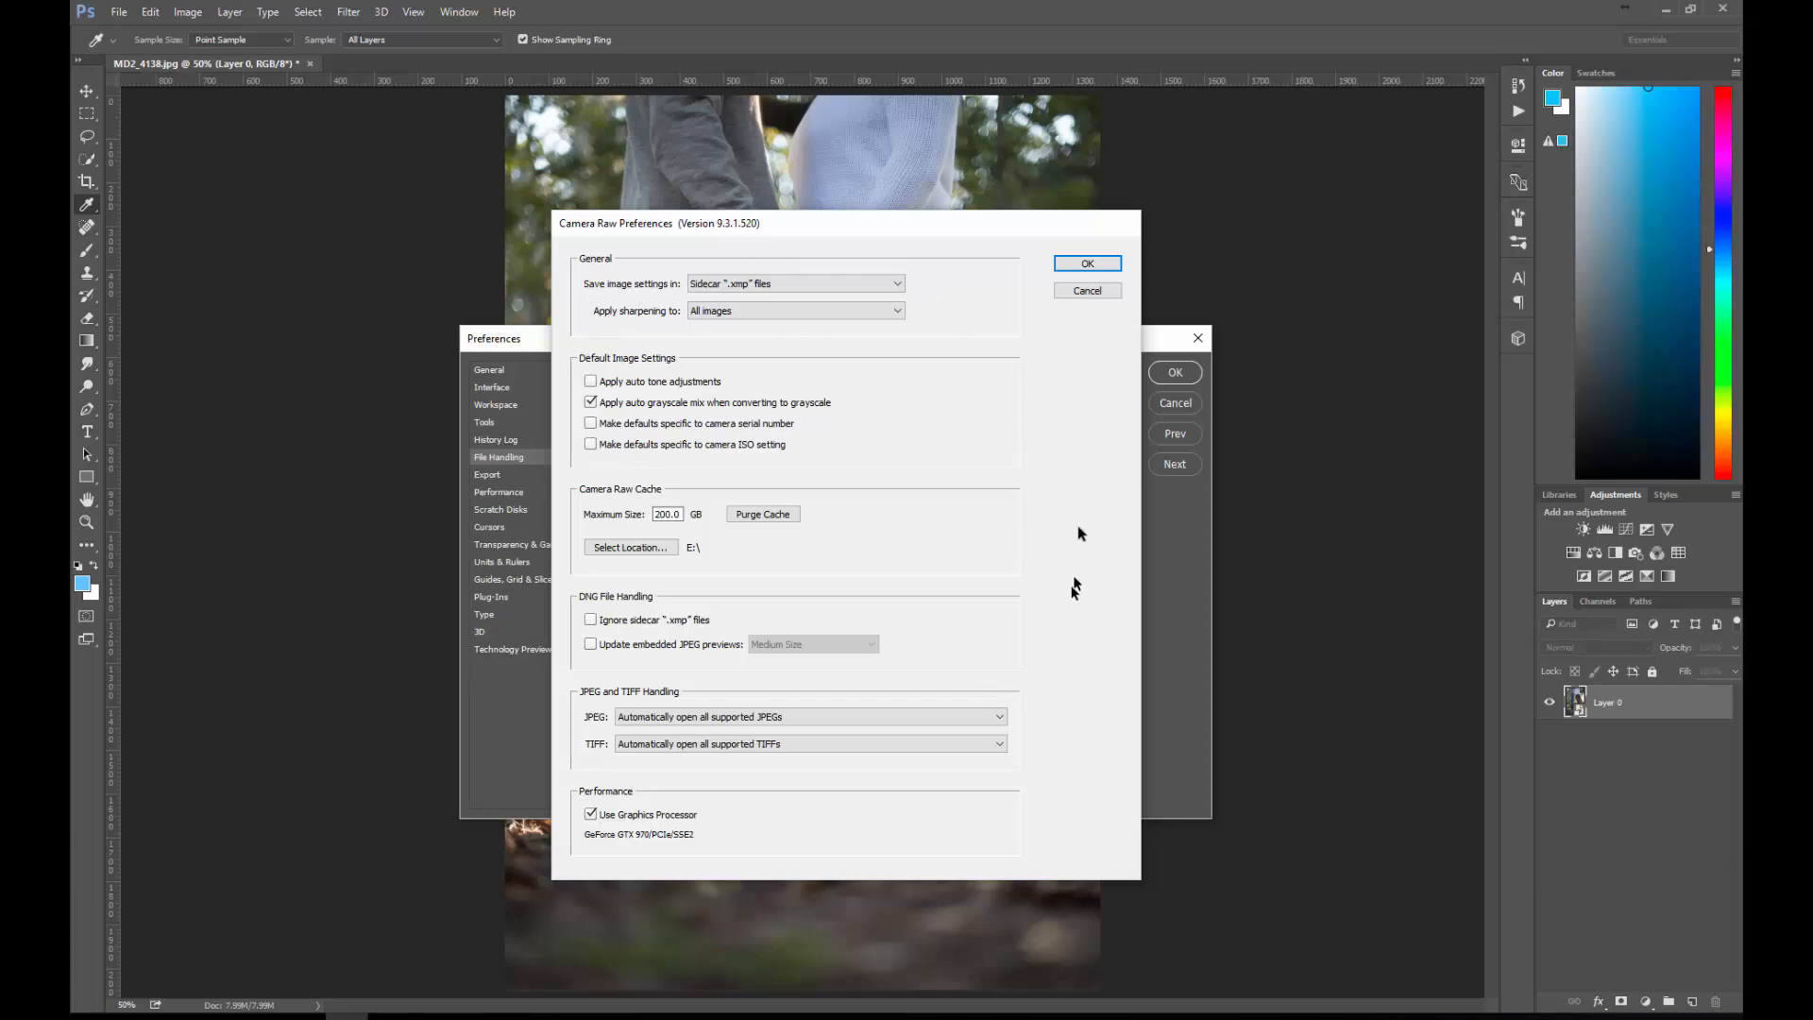
pyautogui.moveTo(1105, 795)
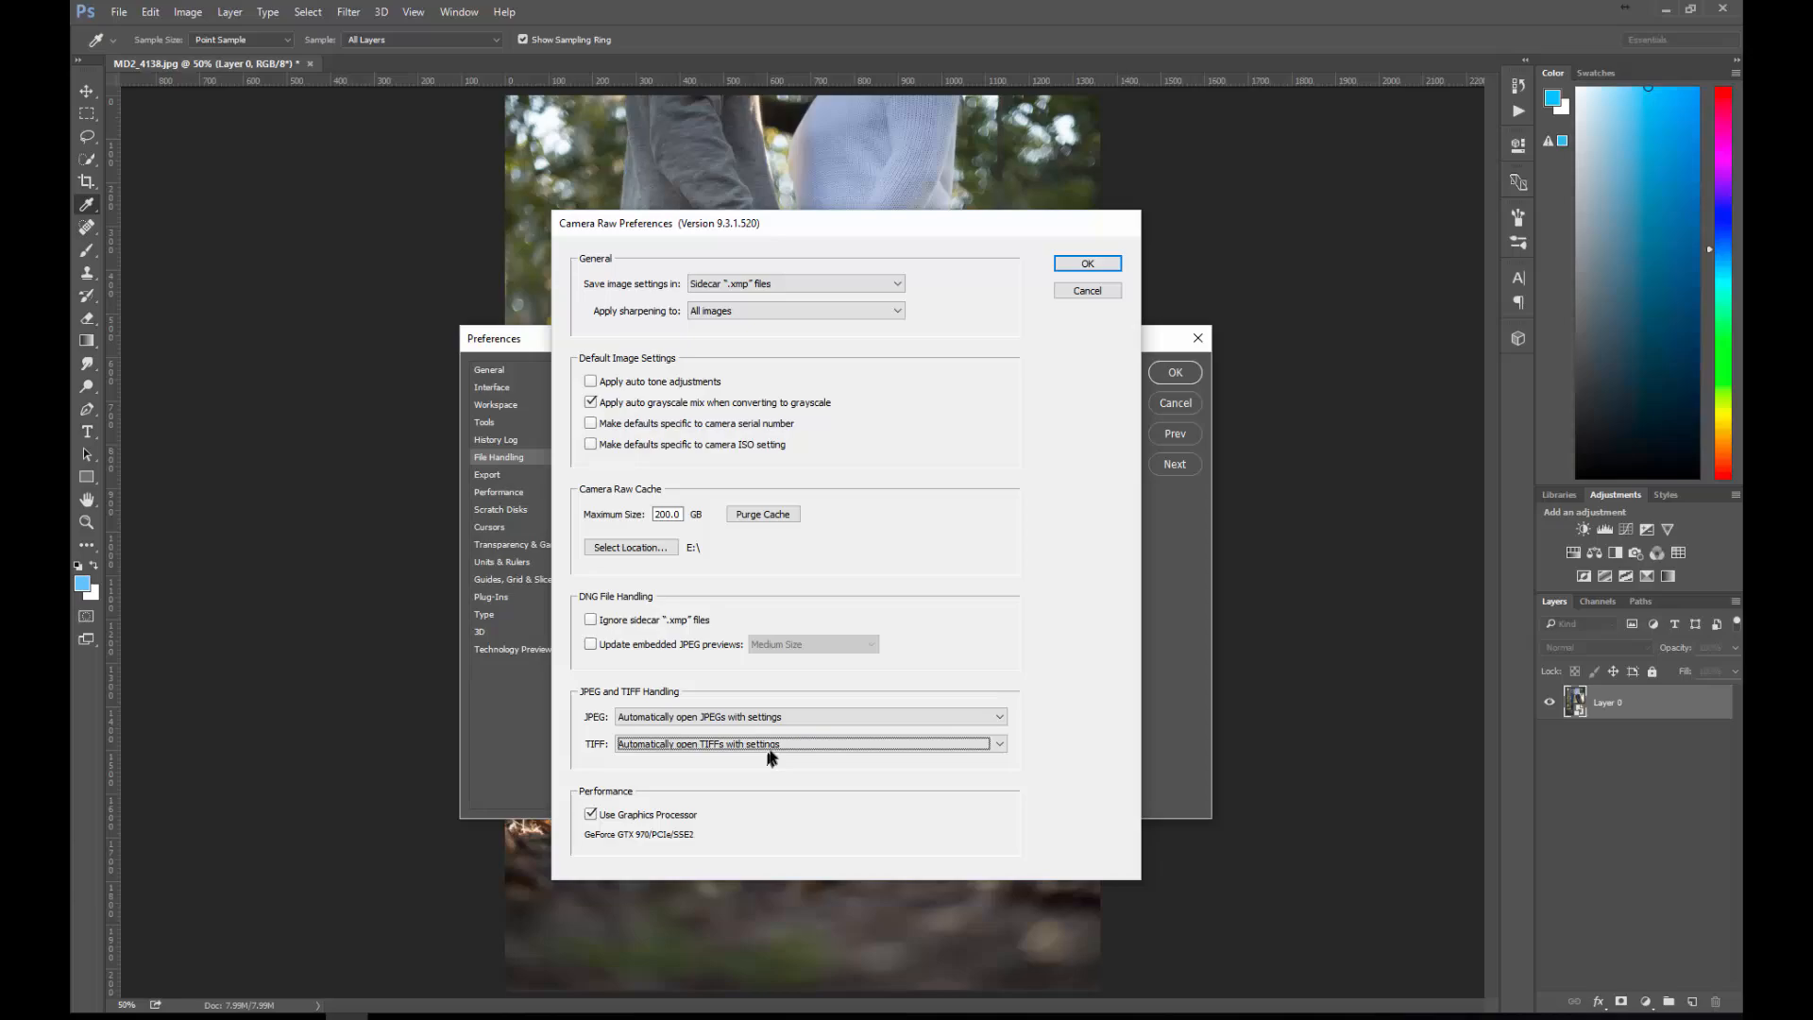
pyautogui.click(995, 744)
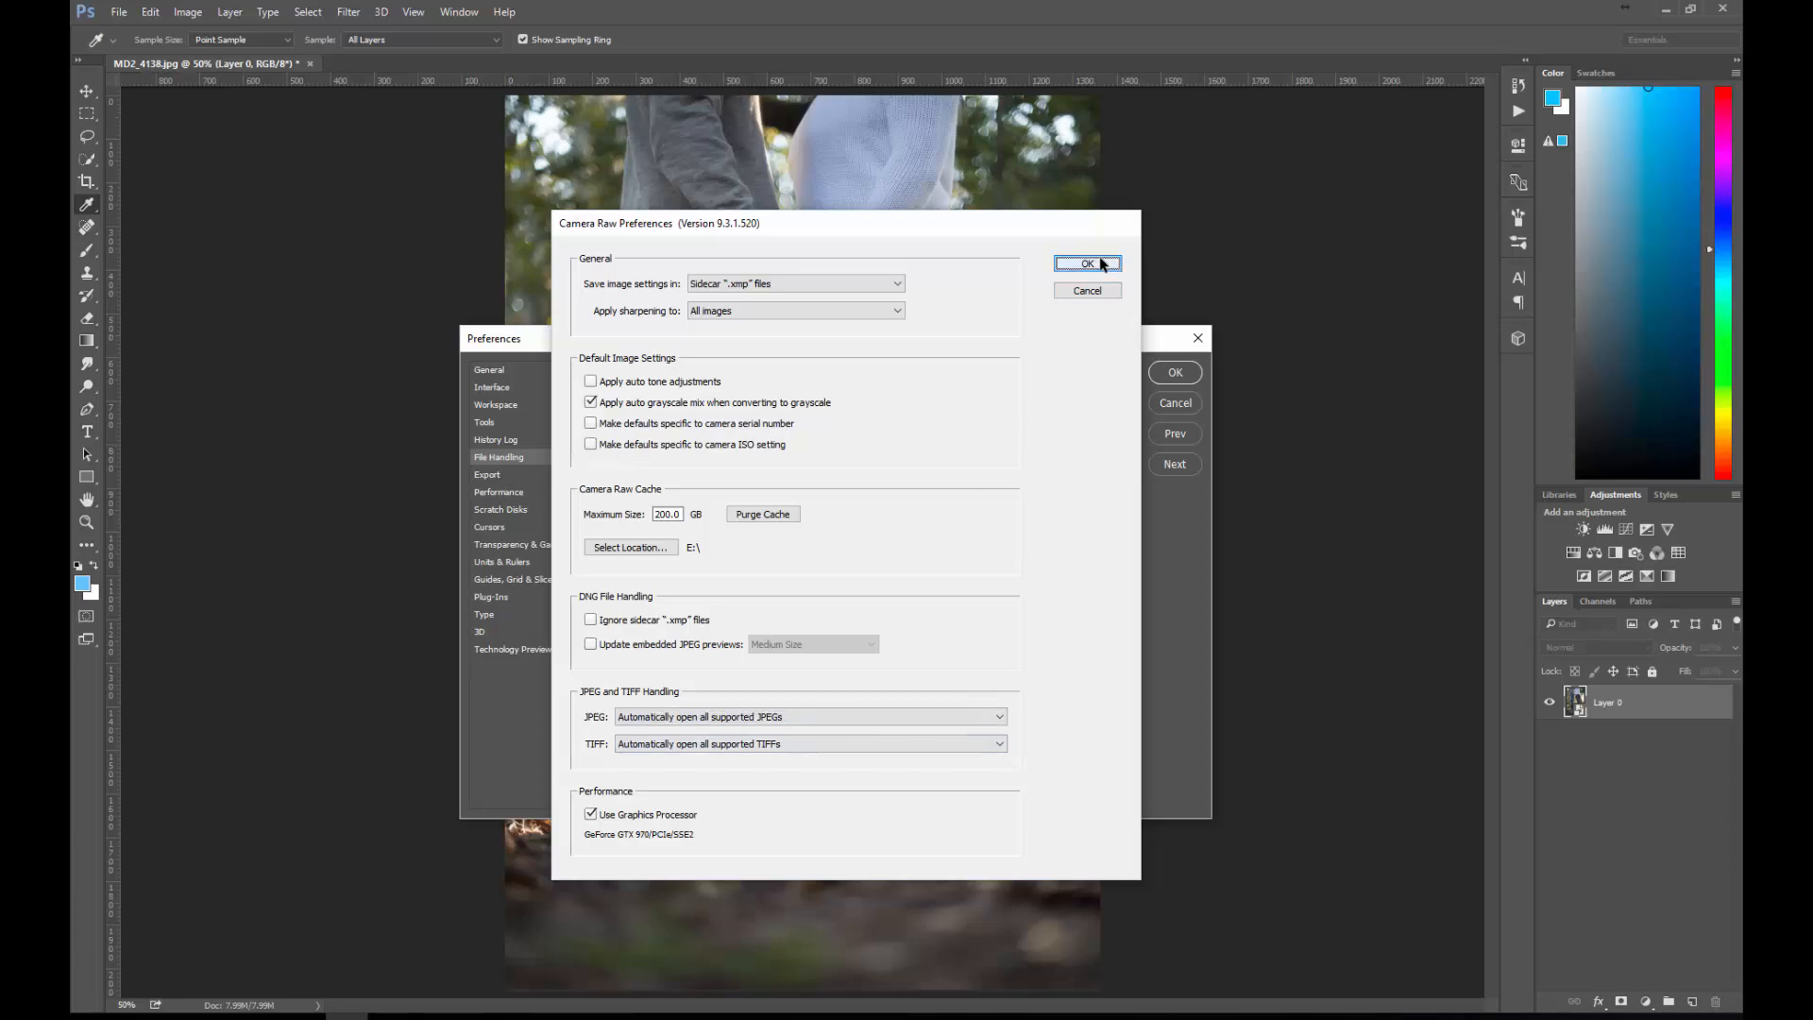
pyautogui.click(1083, 264)
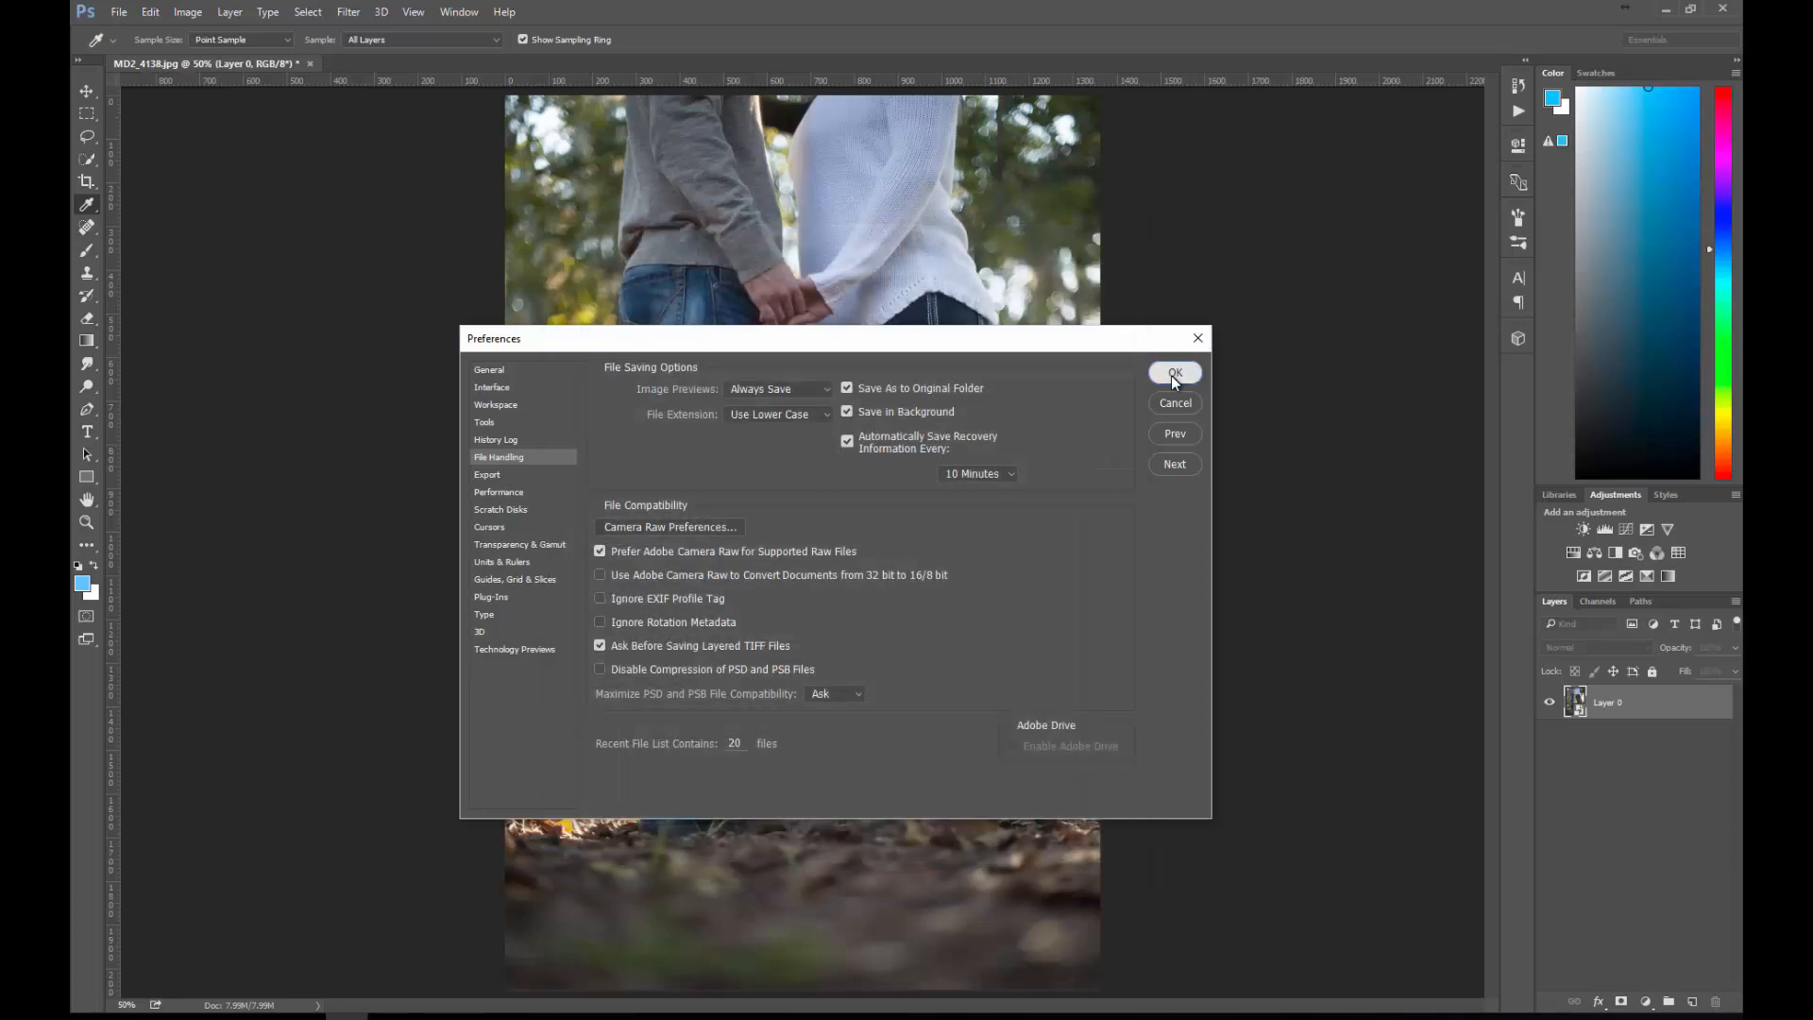
# Step: Confirm the Preferences with OK, returning to the couple photo
pyautogui.click(1172, 372)
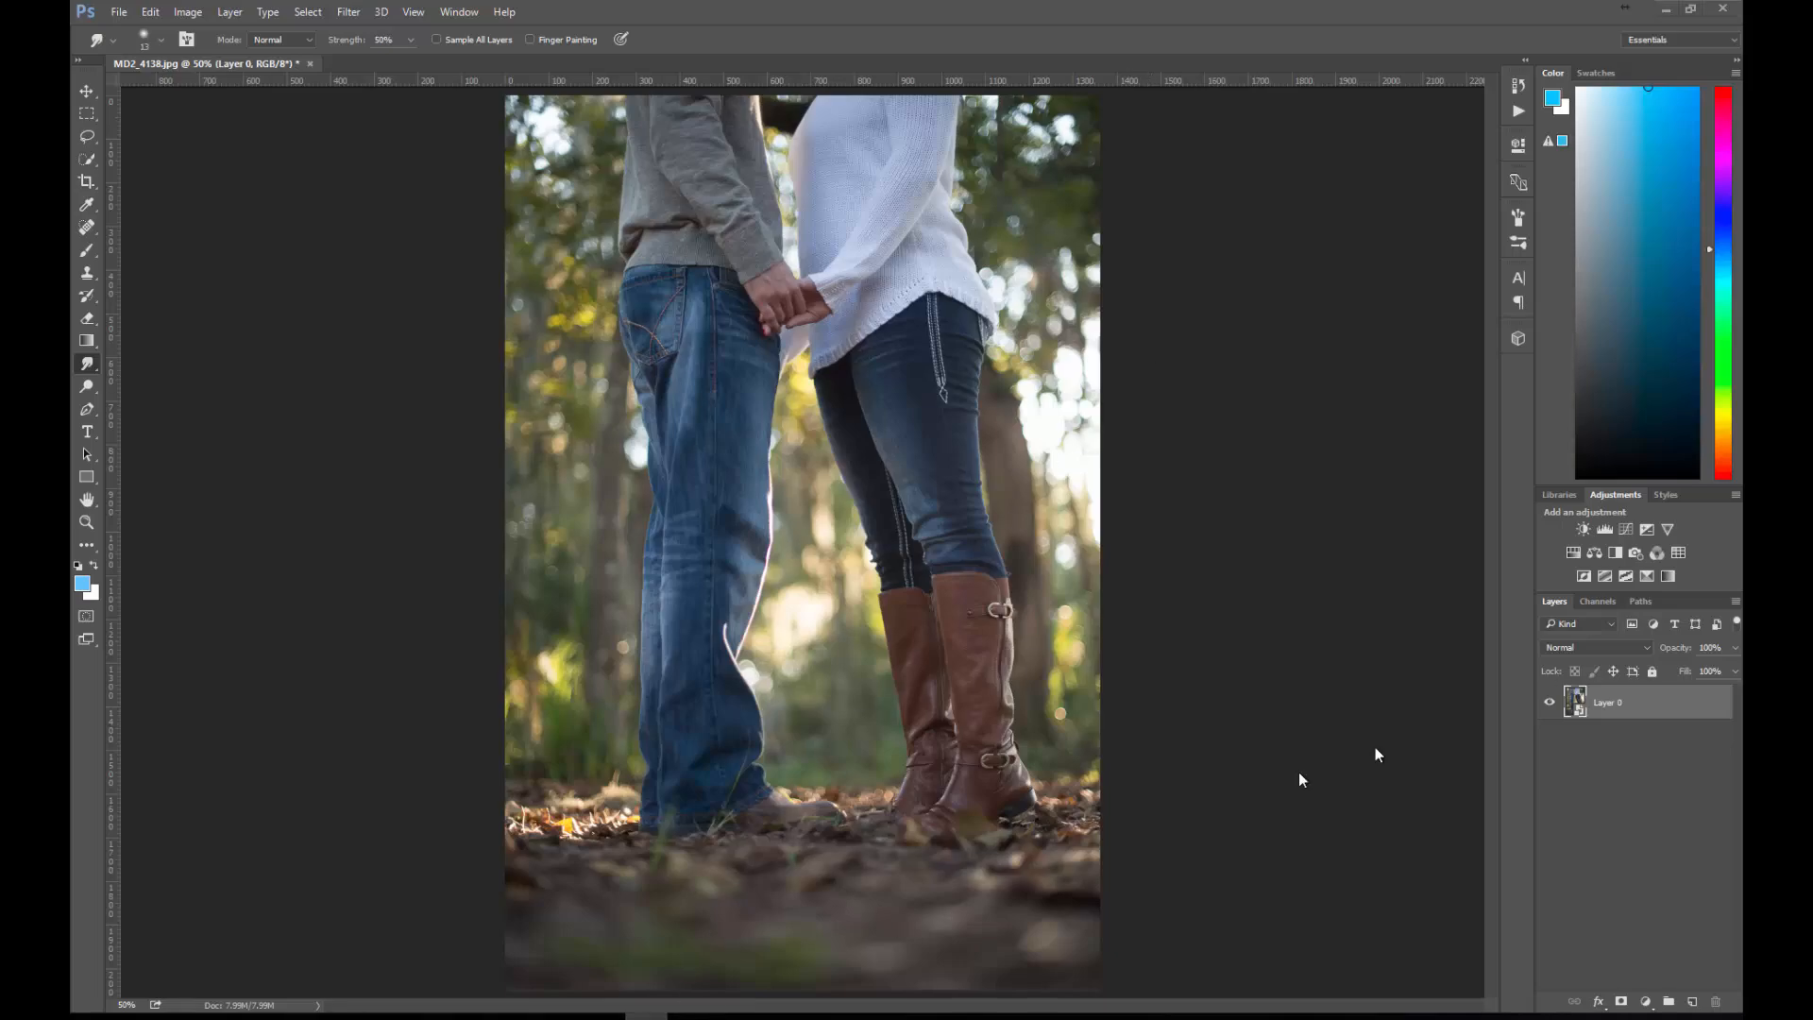
pyautogui.moveTo(1260, 255)
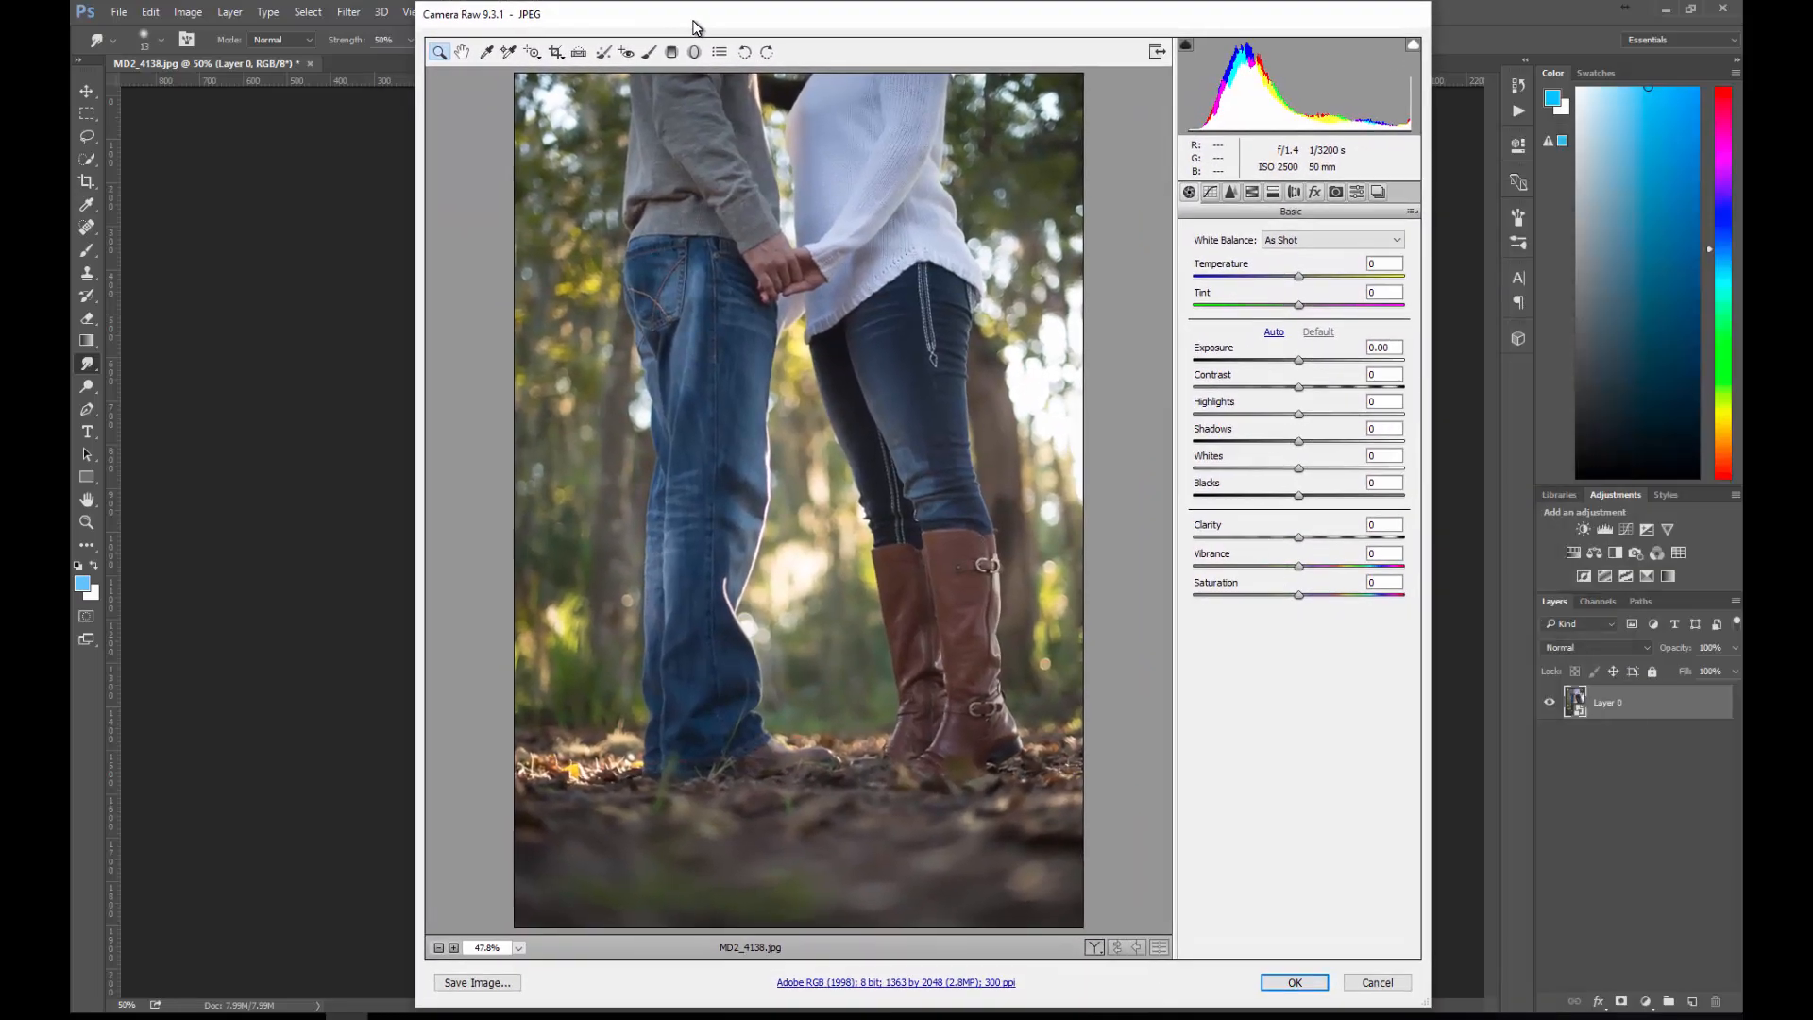
pyautogui.moveTo(565, 44)
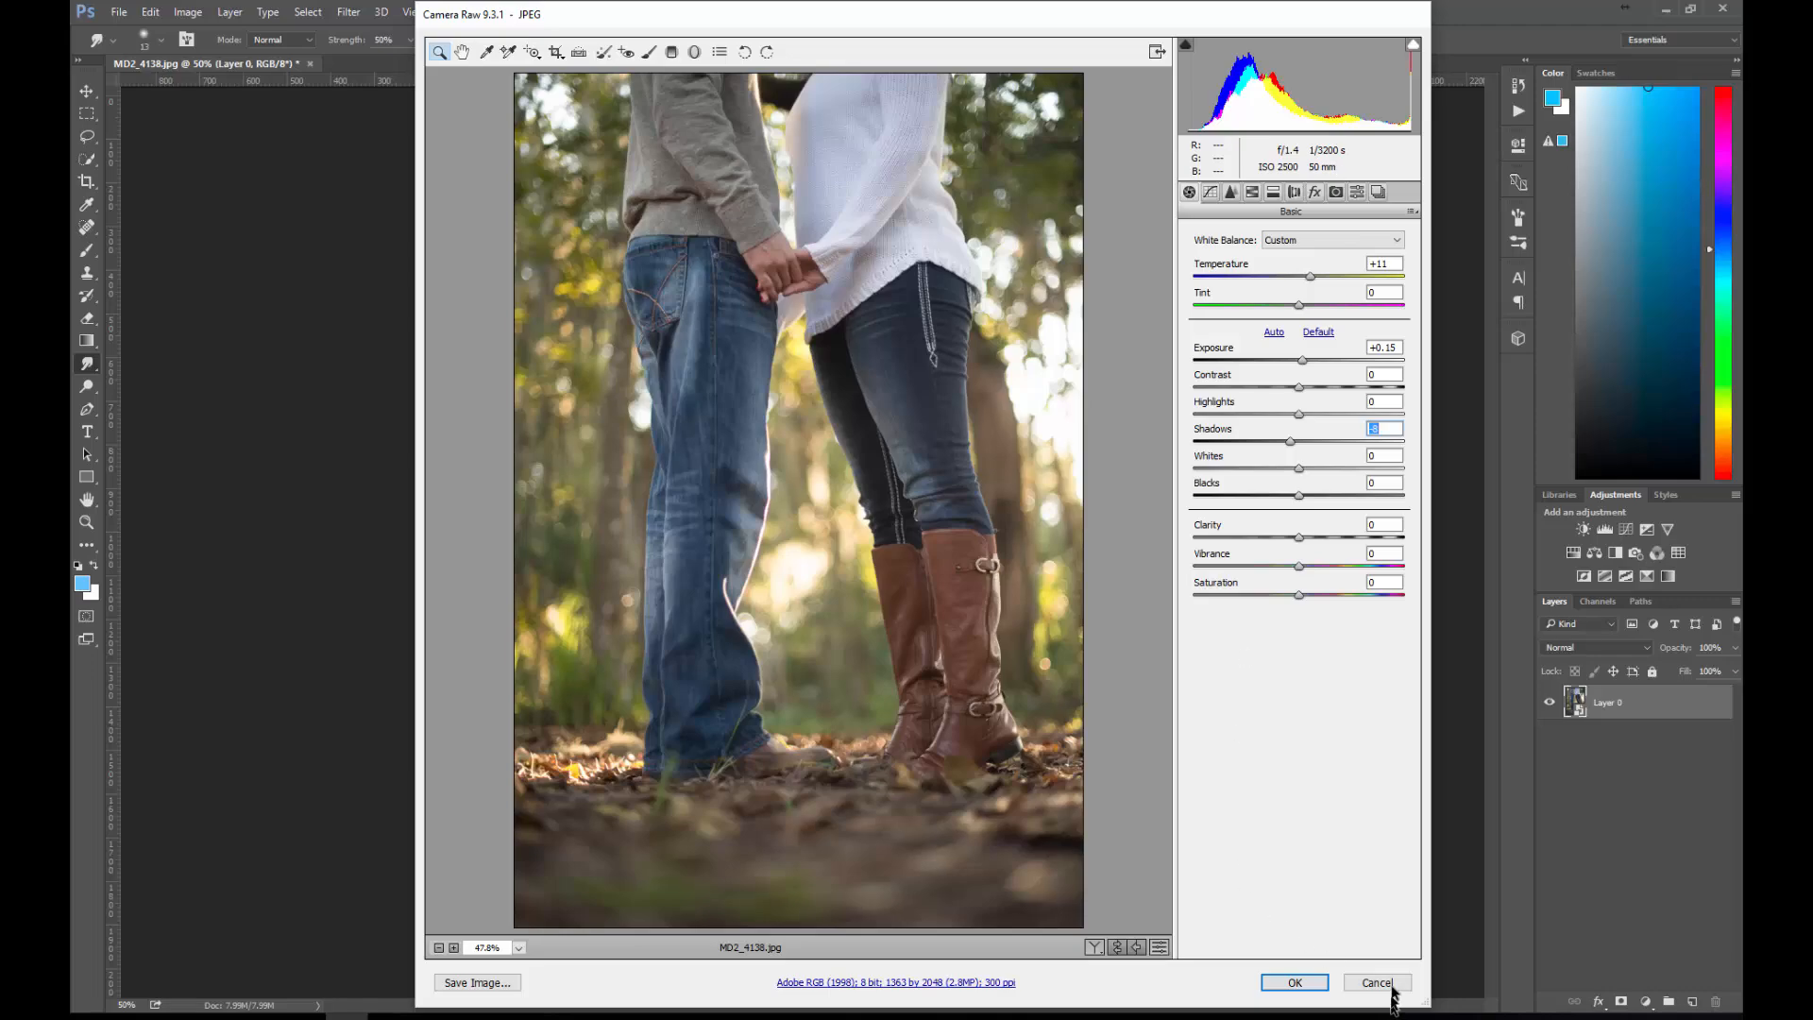
pyautogui.moveTo(1377, 986)
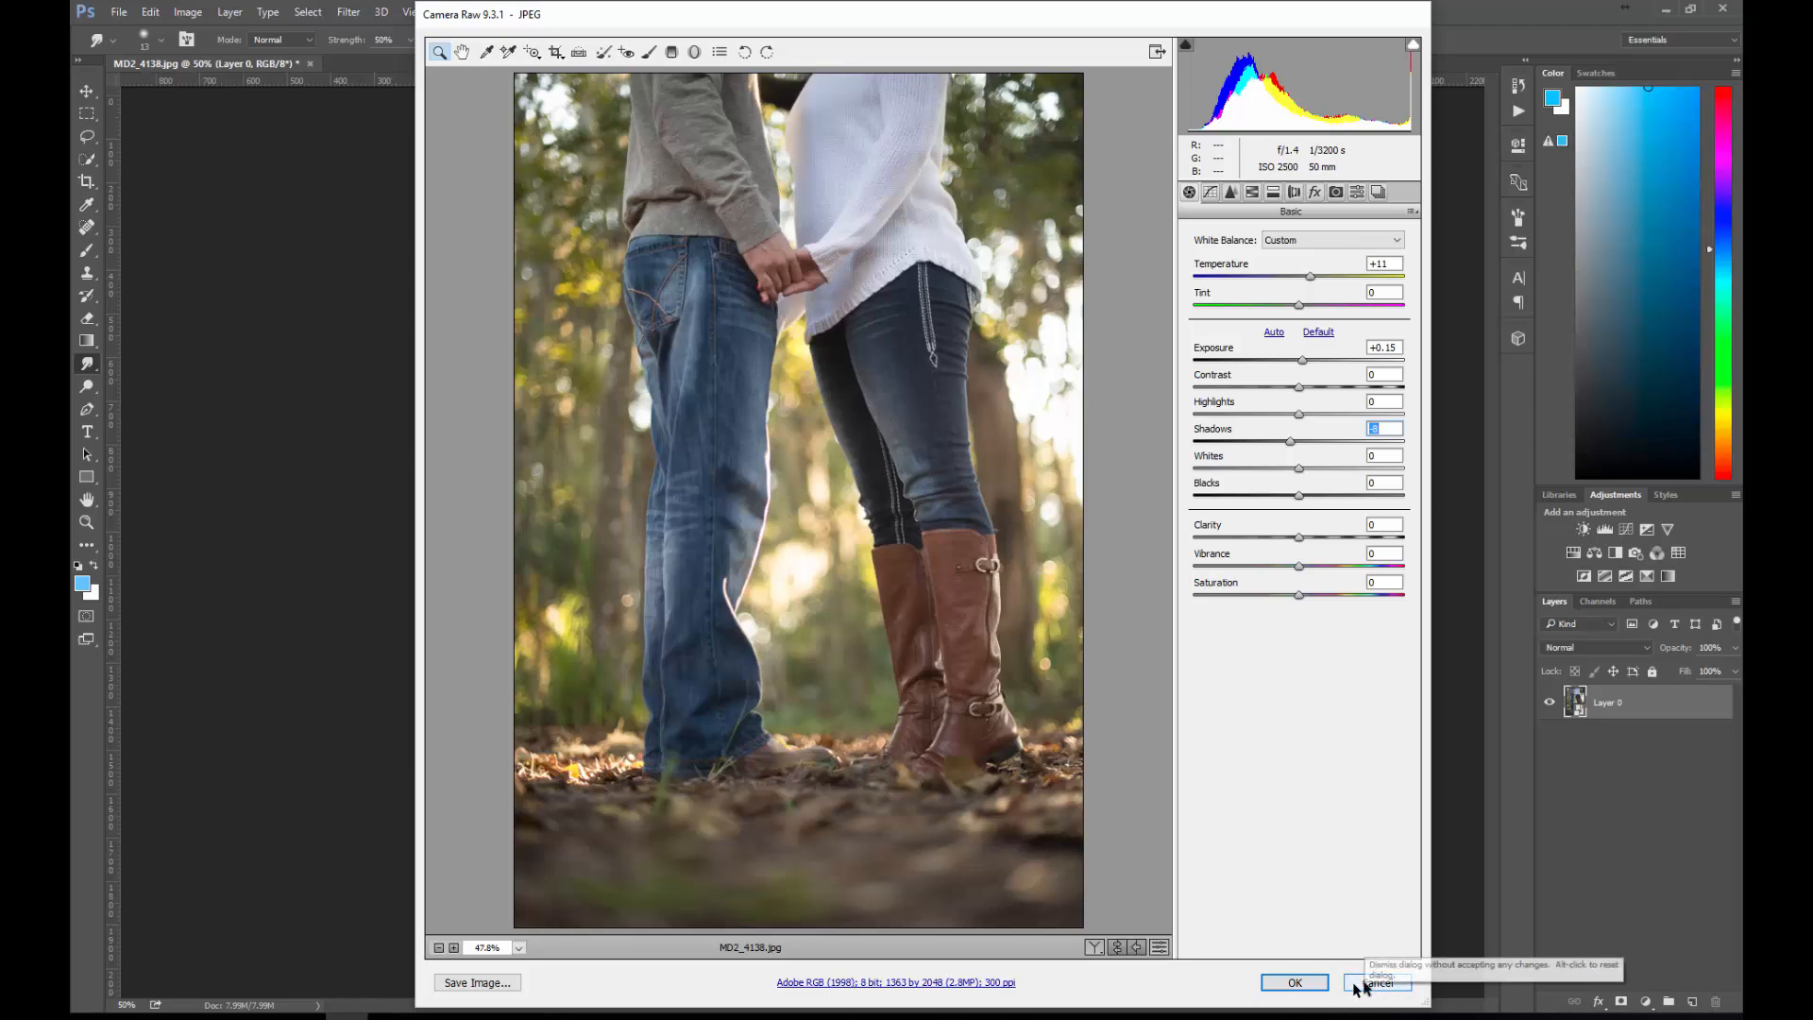
pyautogui.moveTo(1376, 982)
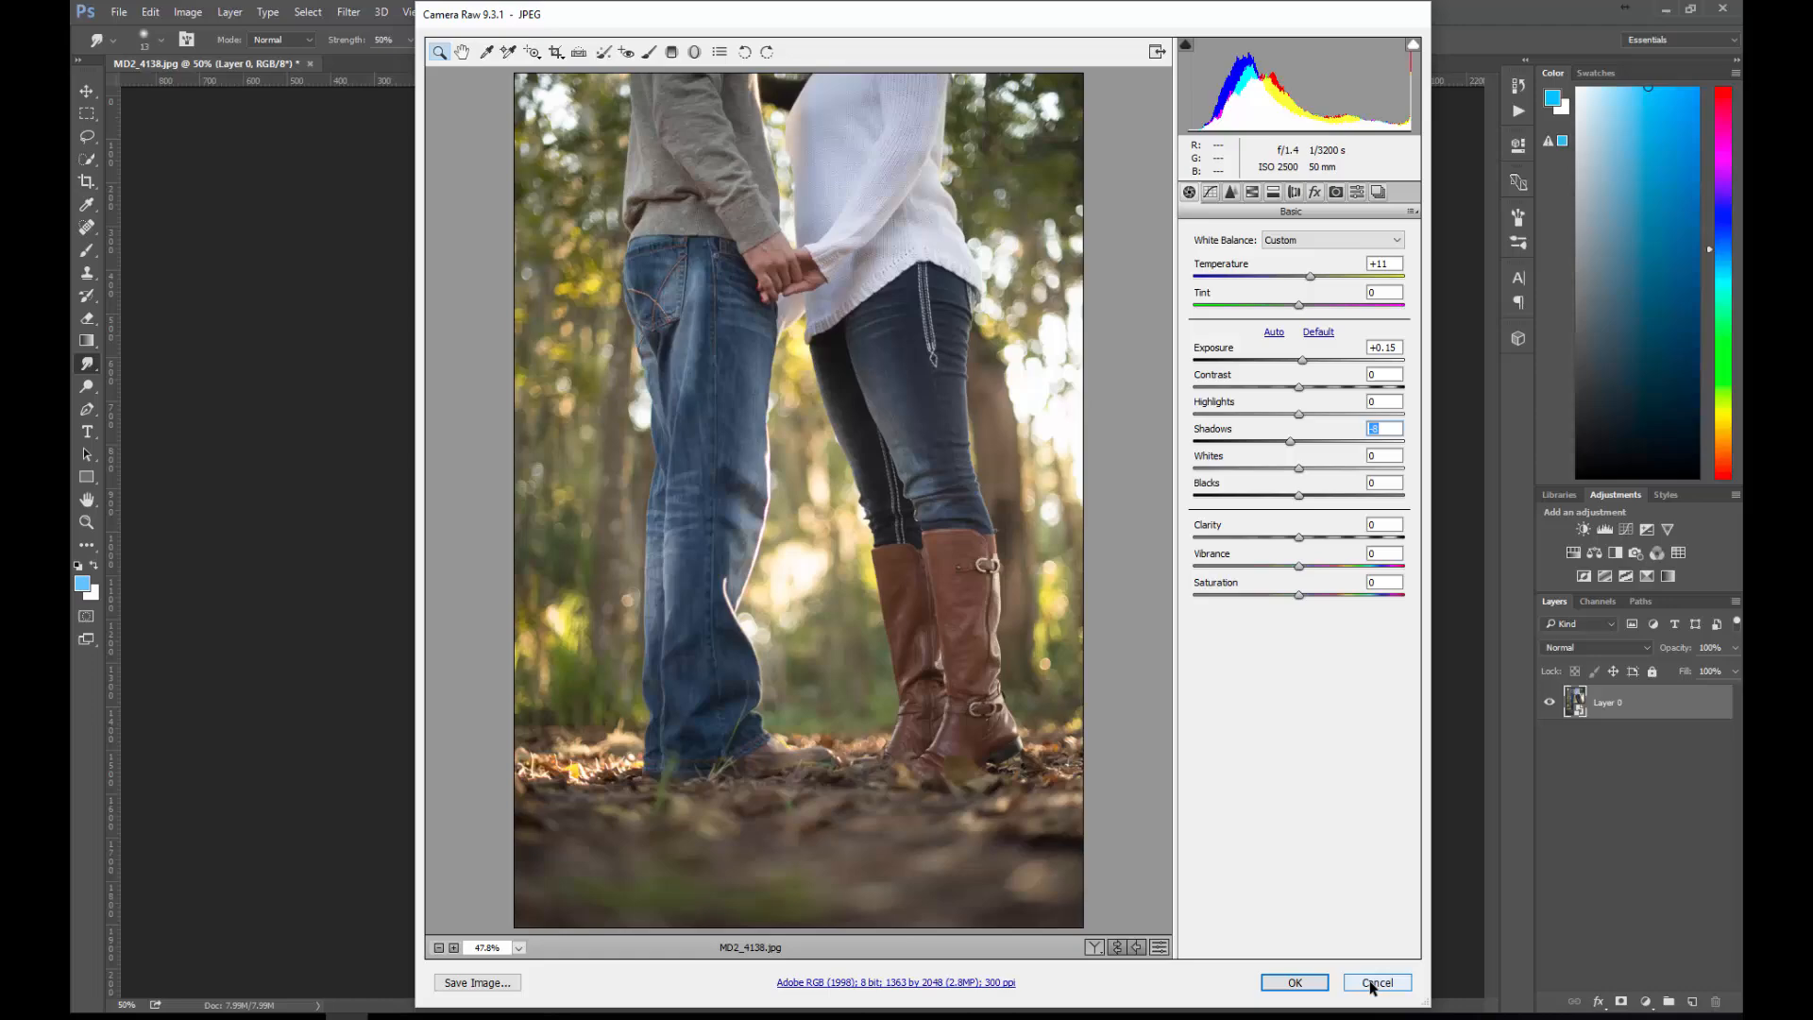
pyautogui.click(1376, 982)
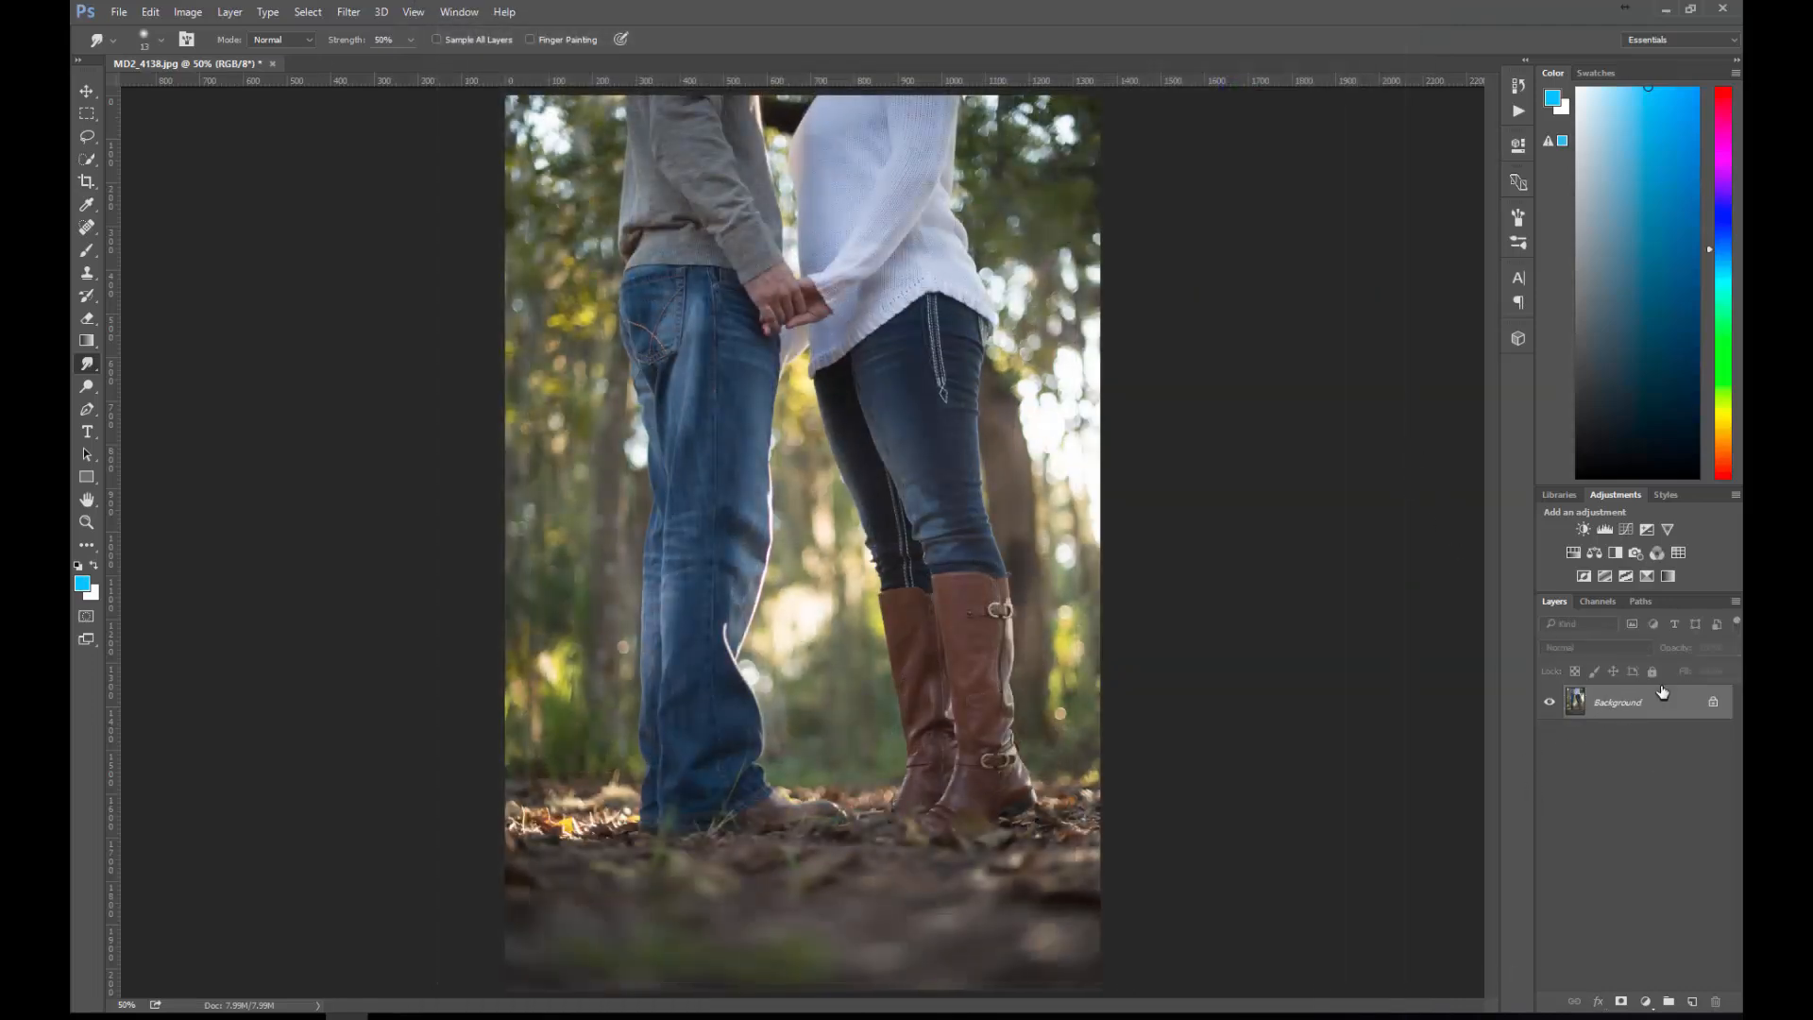
pyautogui.rightClick(1618, 702)
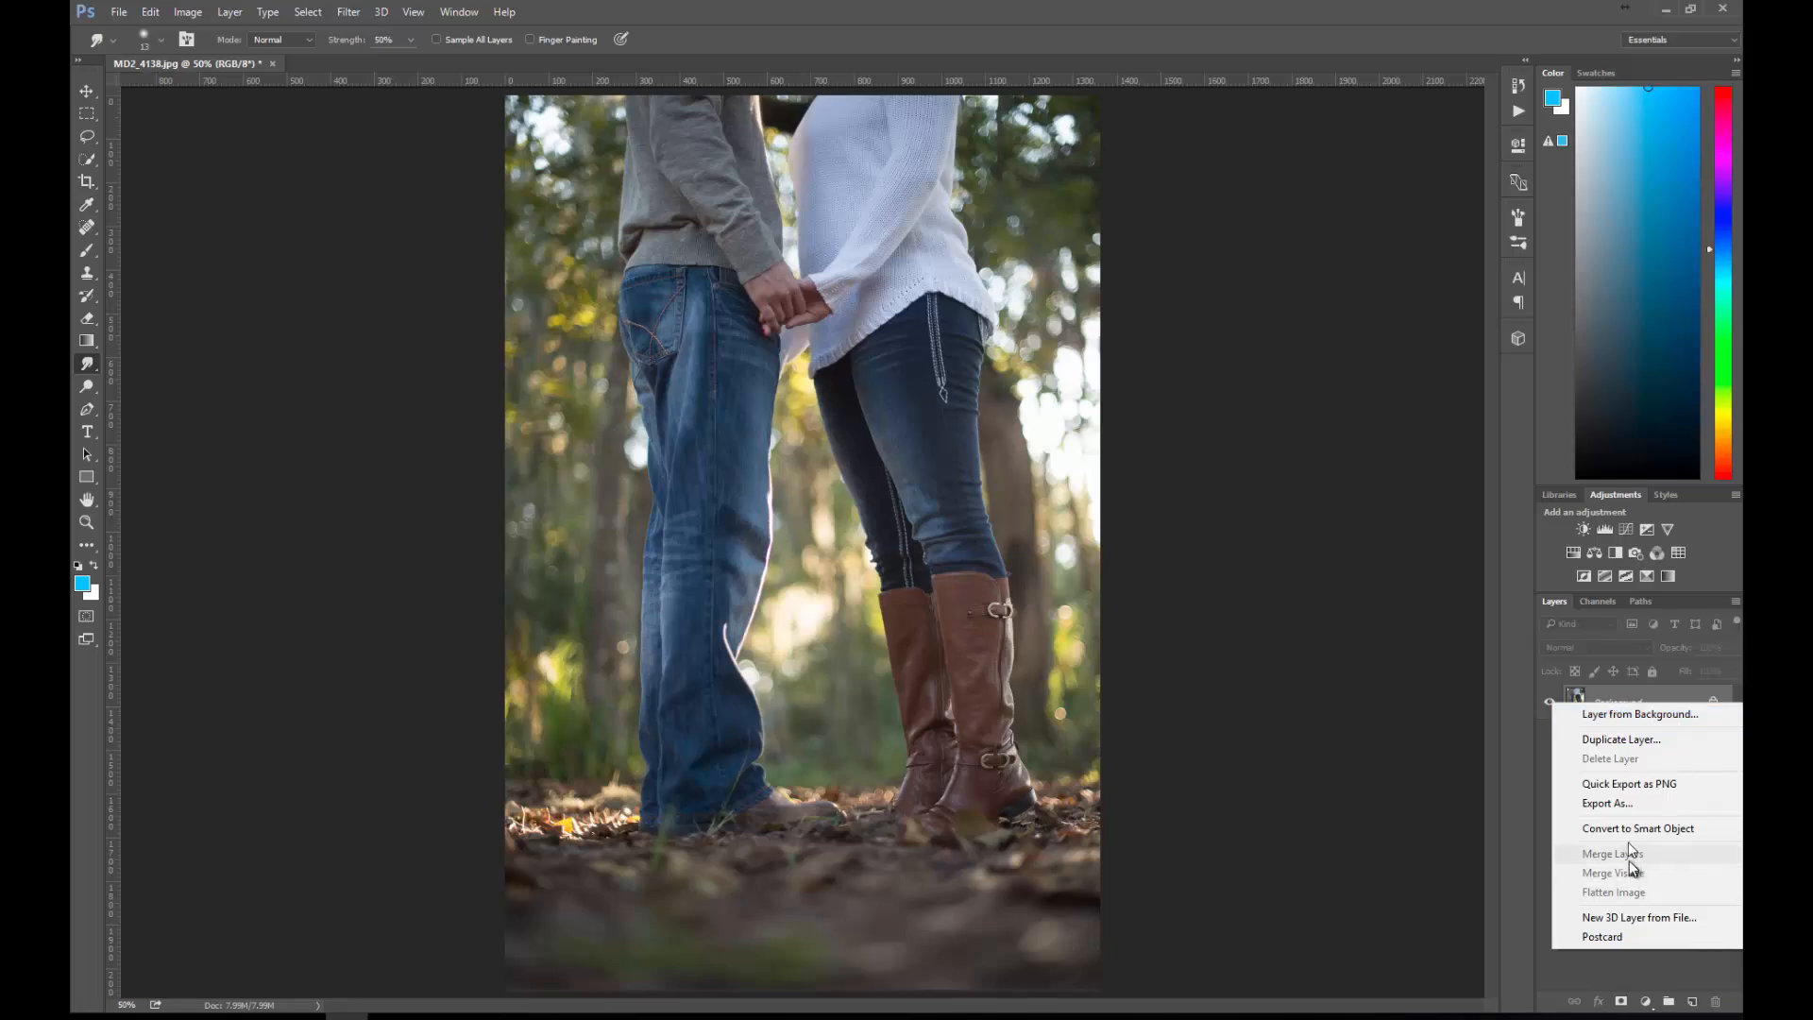
pyautogui.click(1639, 714)
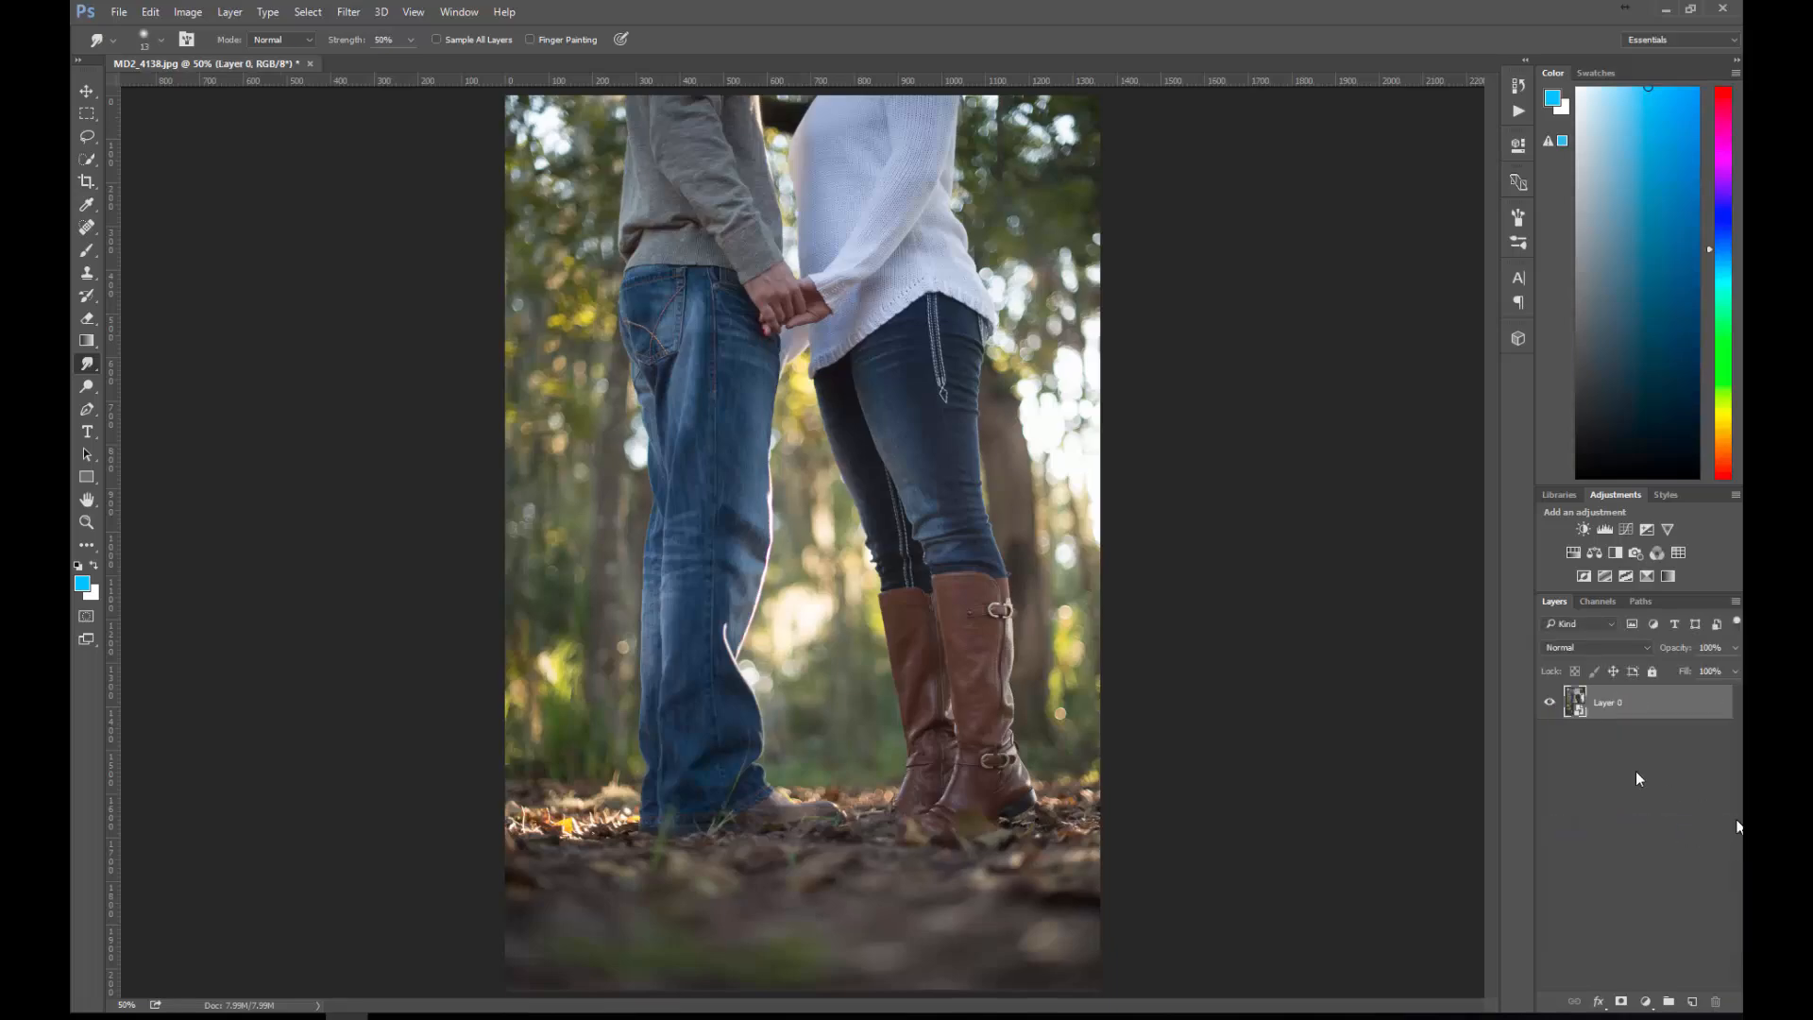
pyautogui.moveTo(1435, 836)
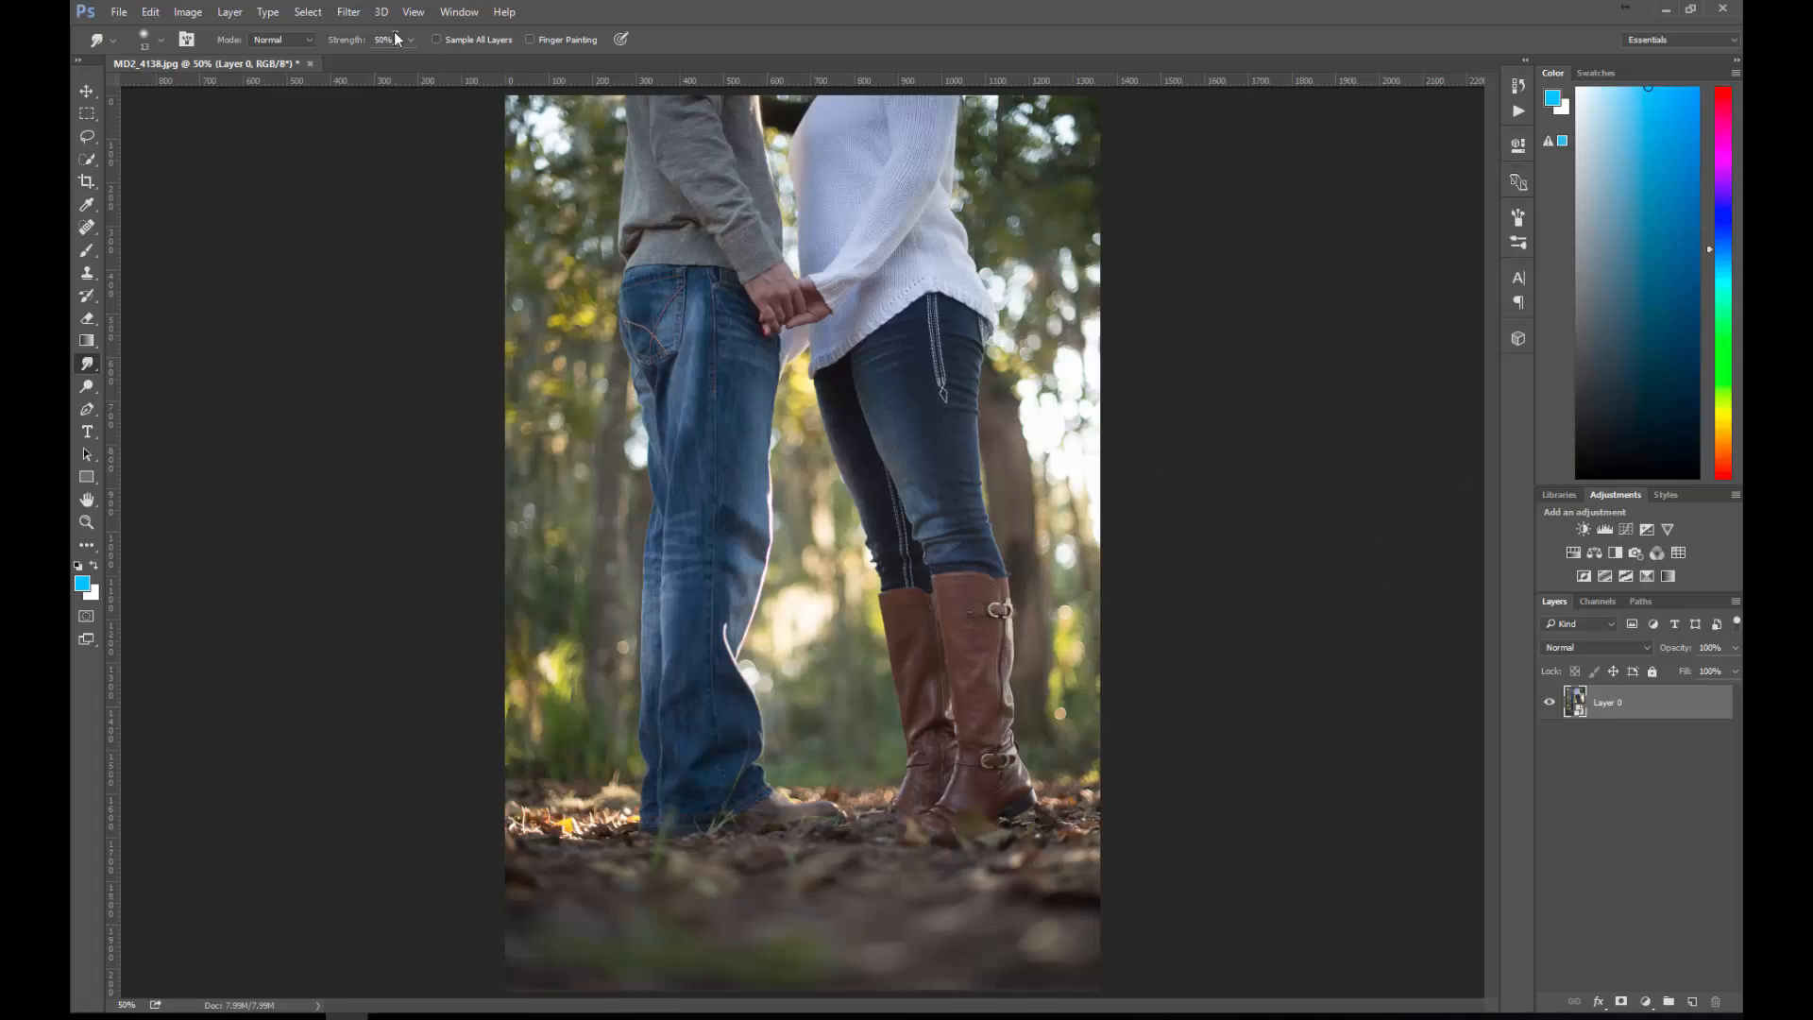
pyautogui.click(348, 12)
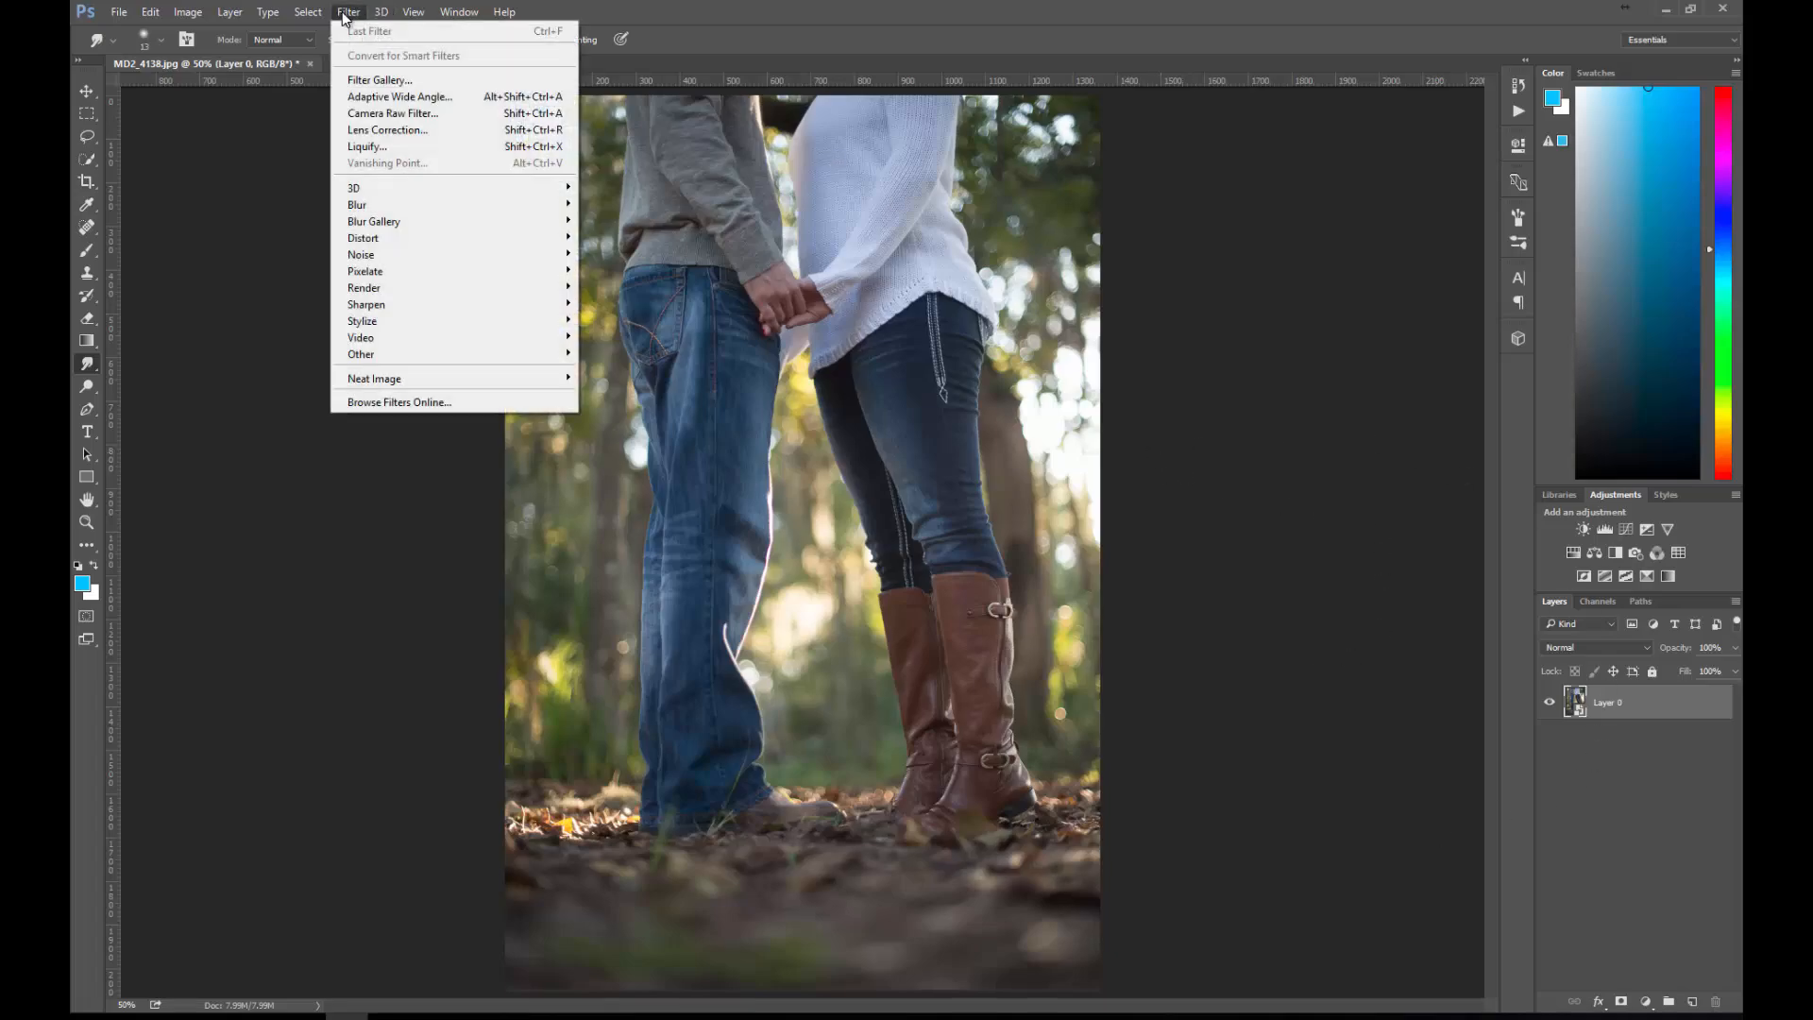
pyautogui.click(696, 408)
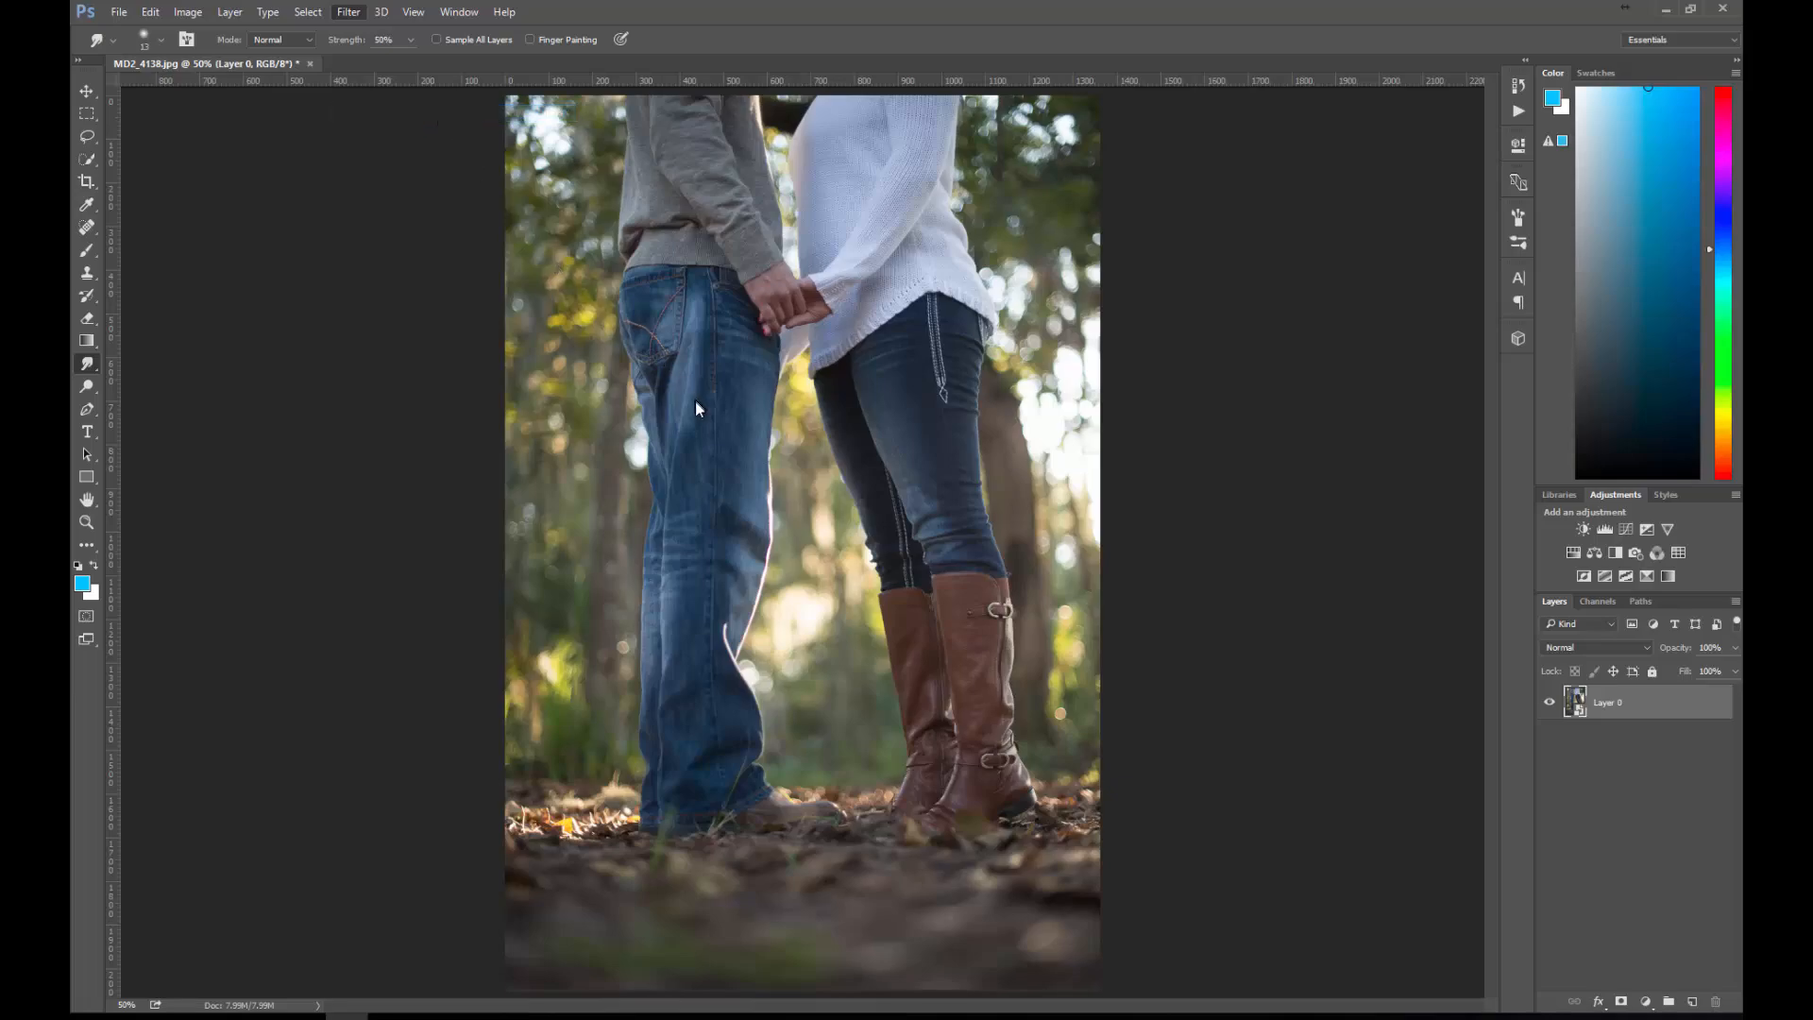
# Step: Start the Camera Raw filter on Layer 0, try Auto tone, then reset tone to Default
pyautogui.click(347, 11)
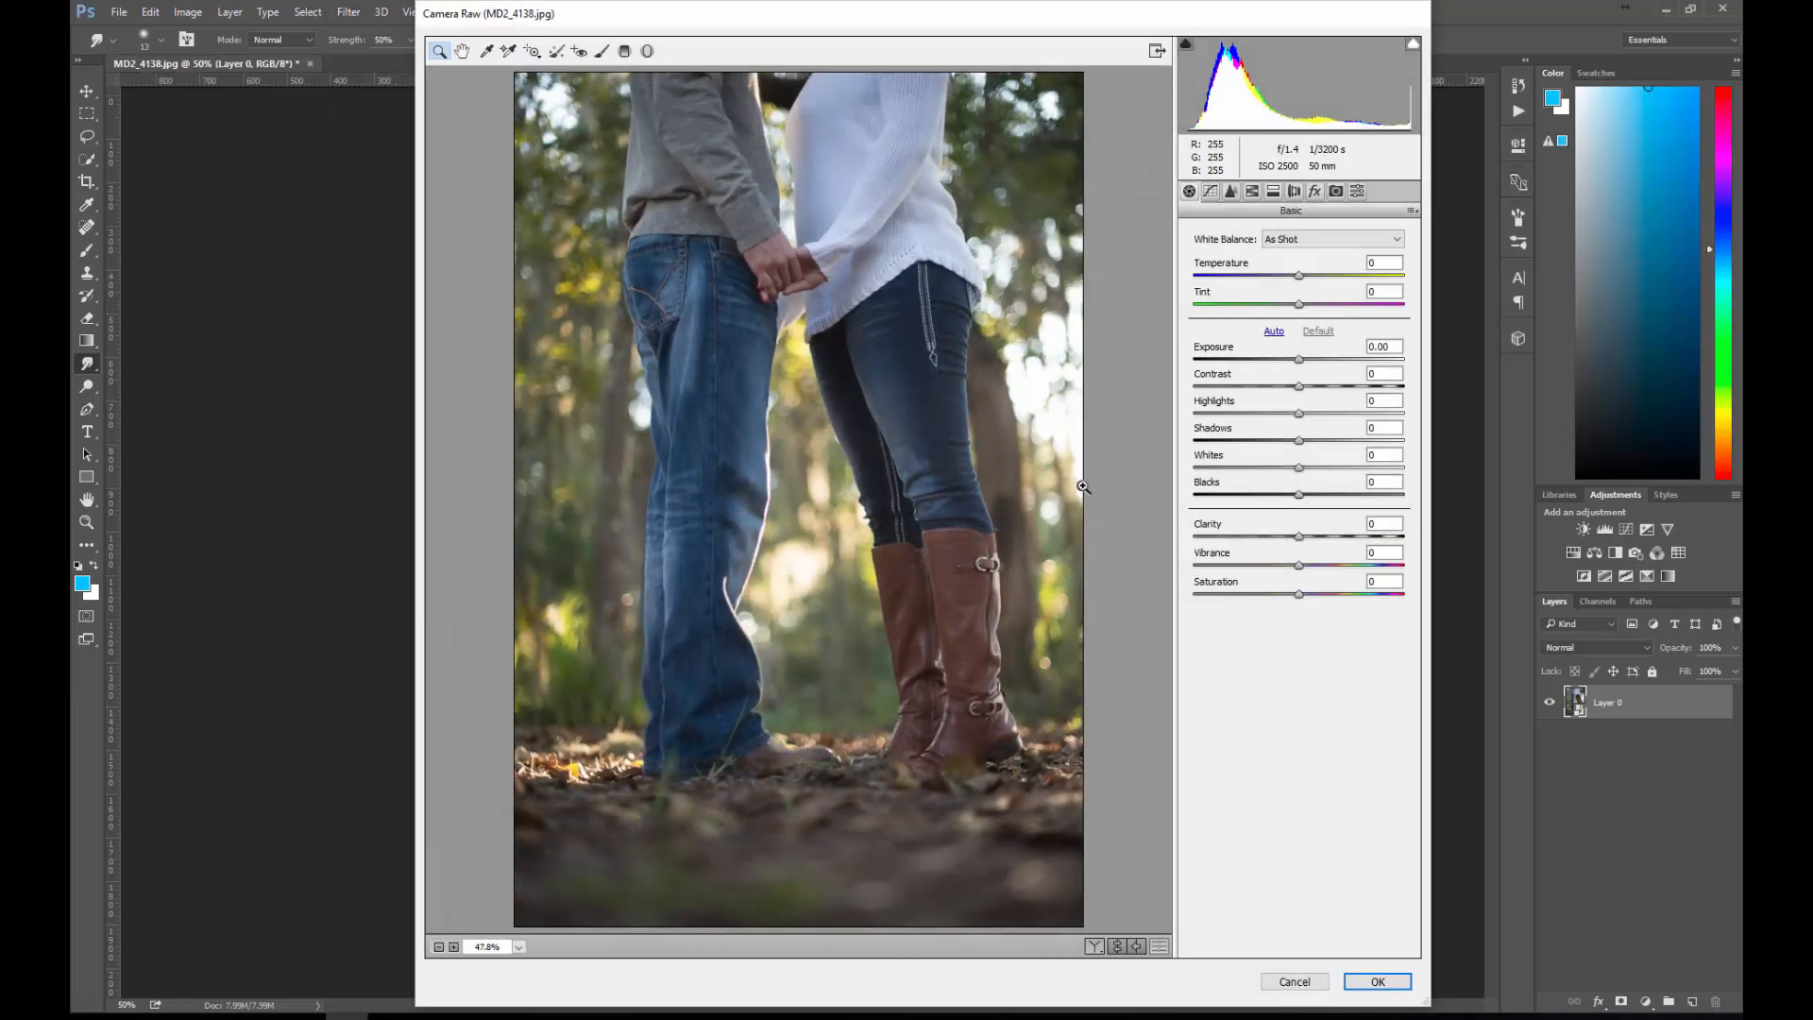
pyautogui.moveTo(1394, 682)
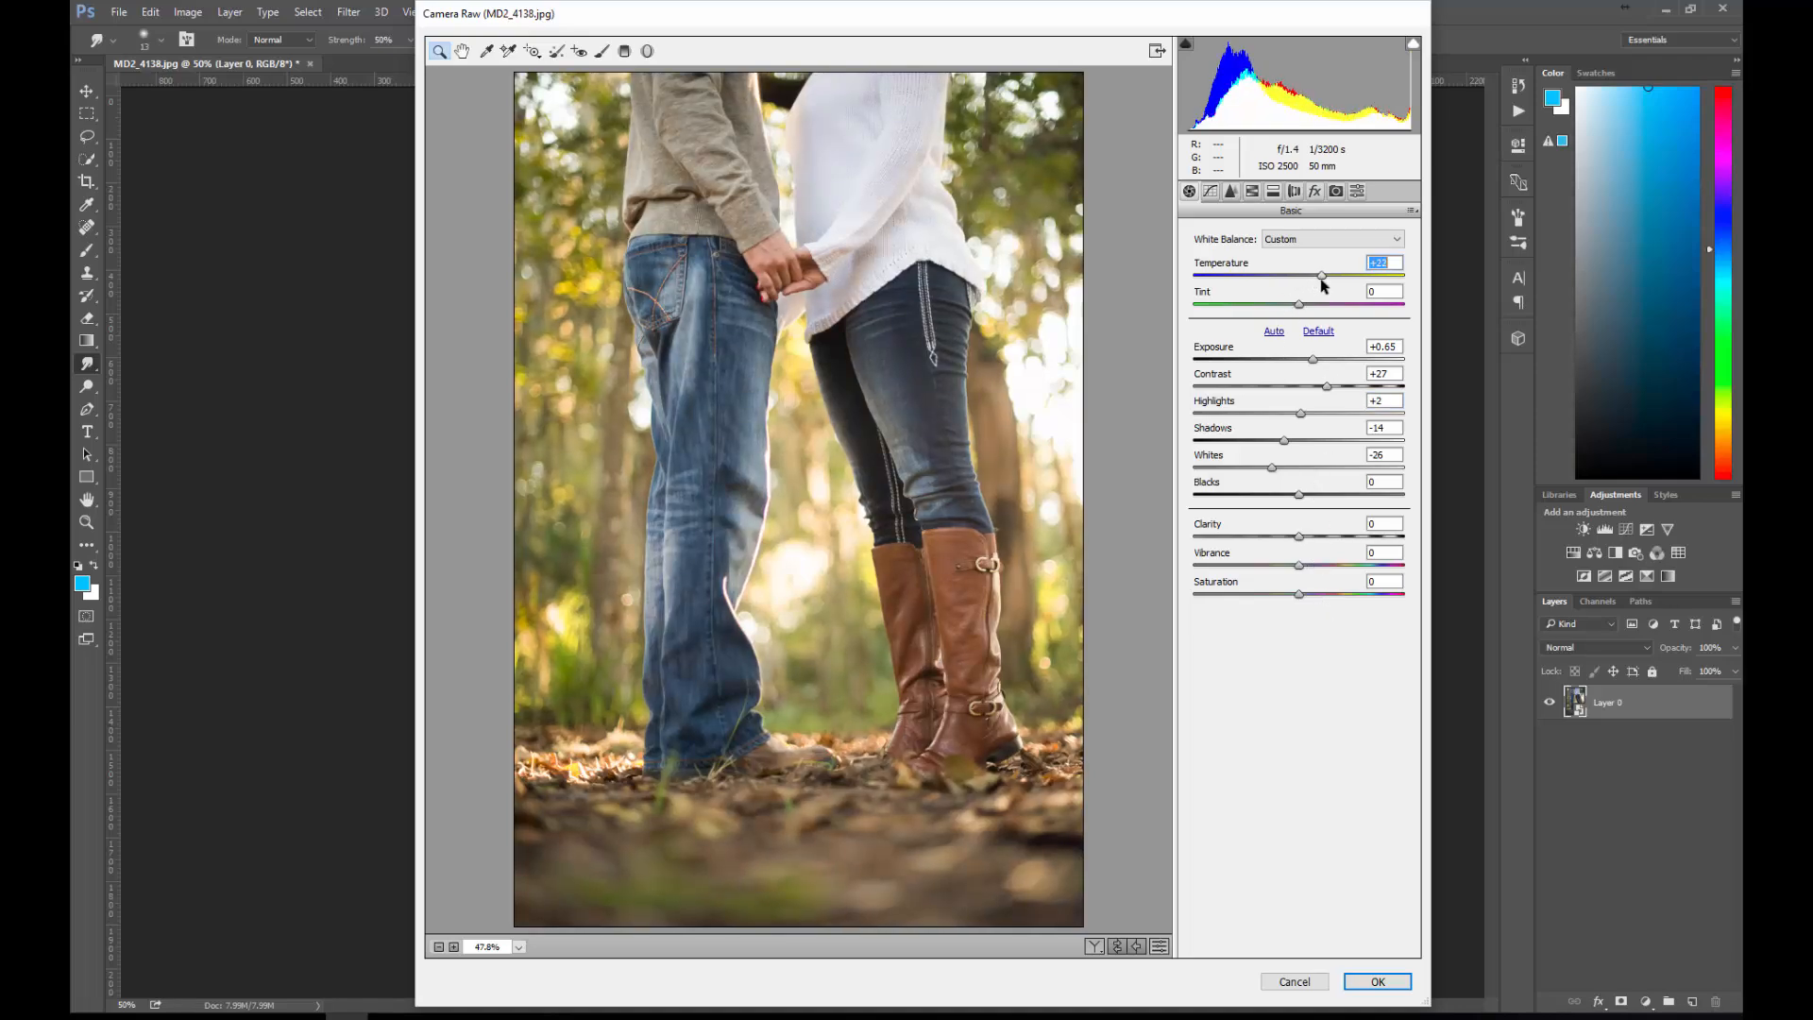
pyautogui.moveTo(1306, 333)
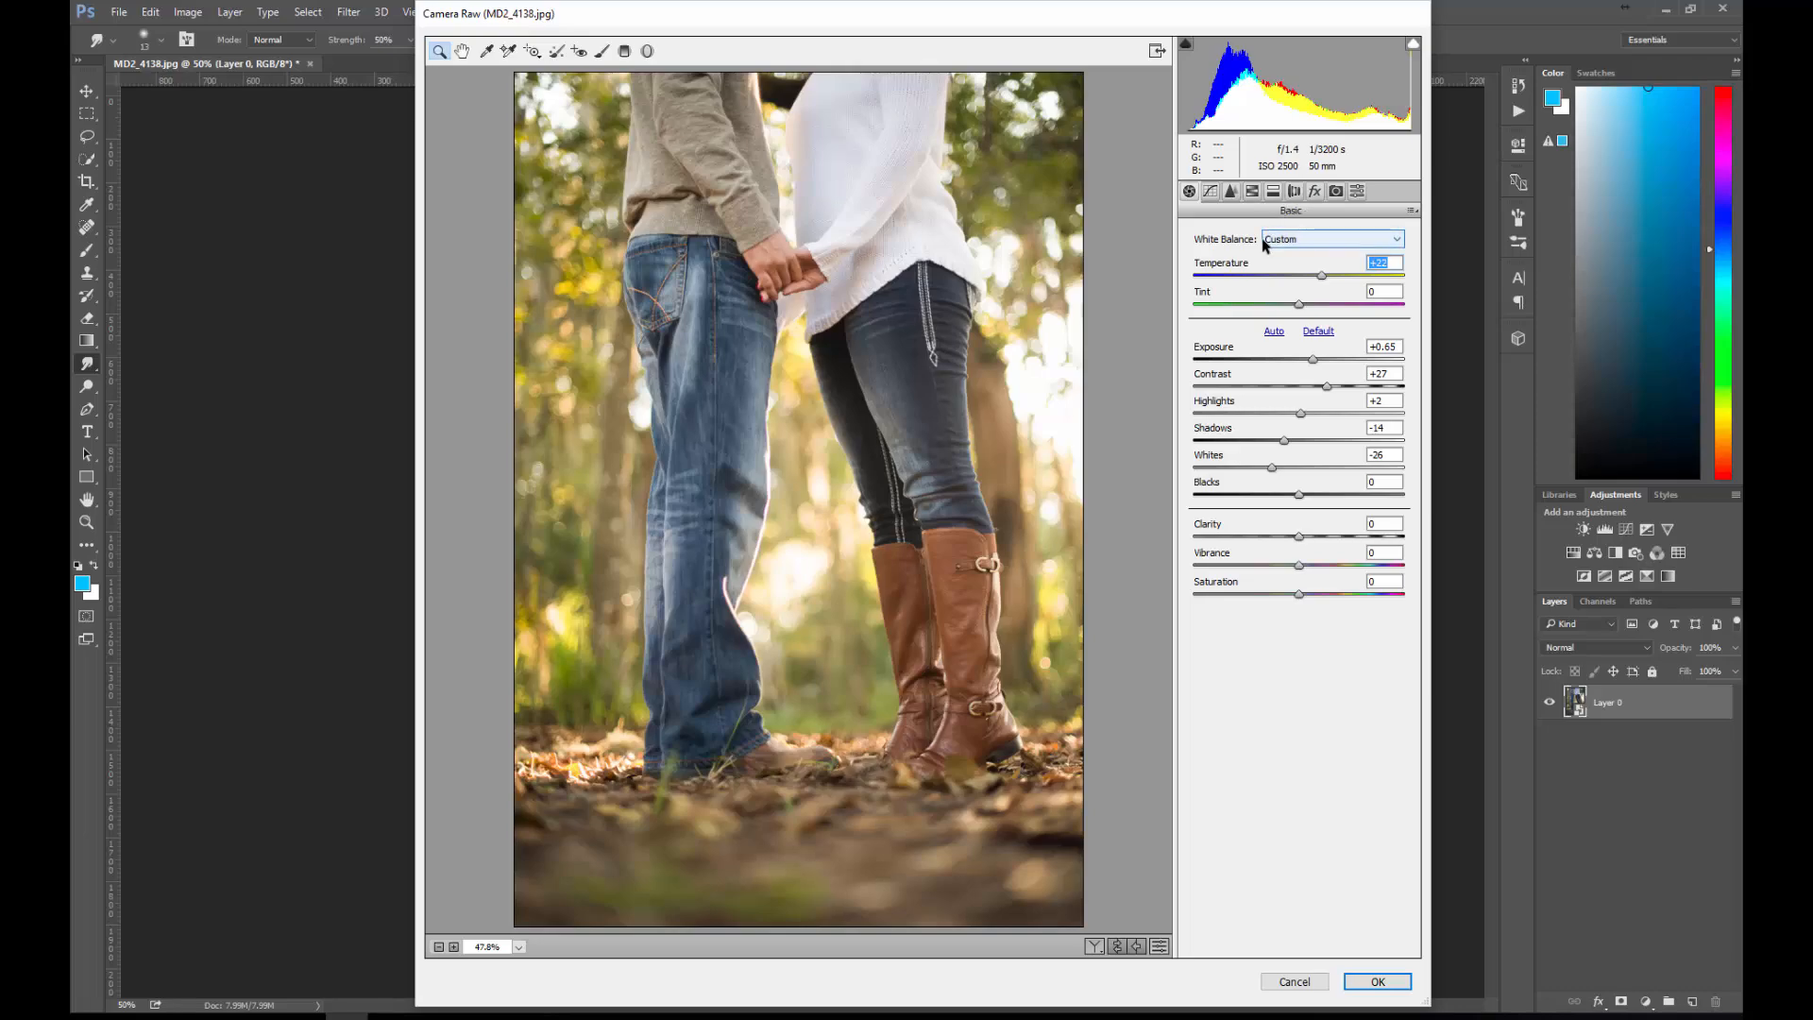
pyautogui.moveTo(1303, 221)
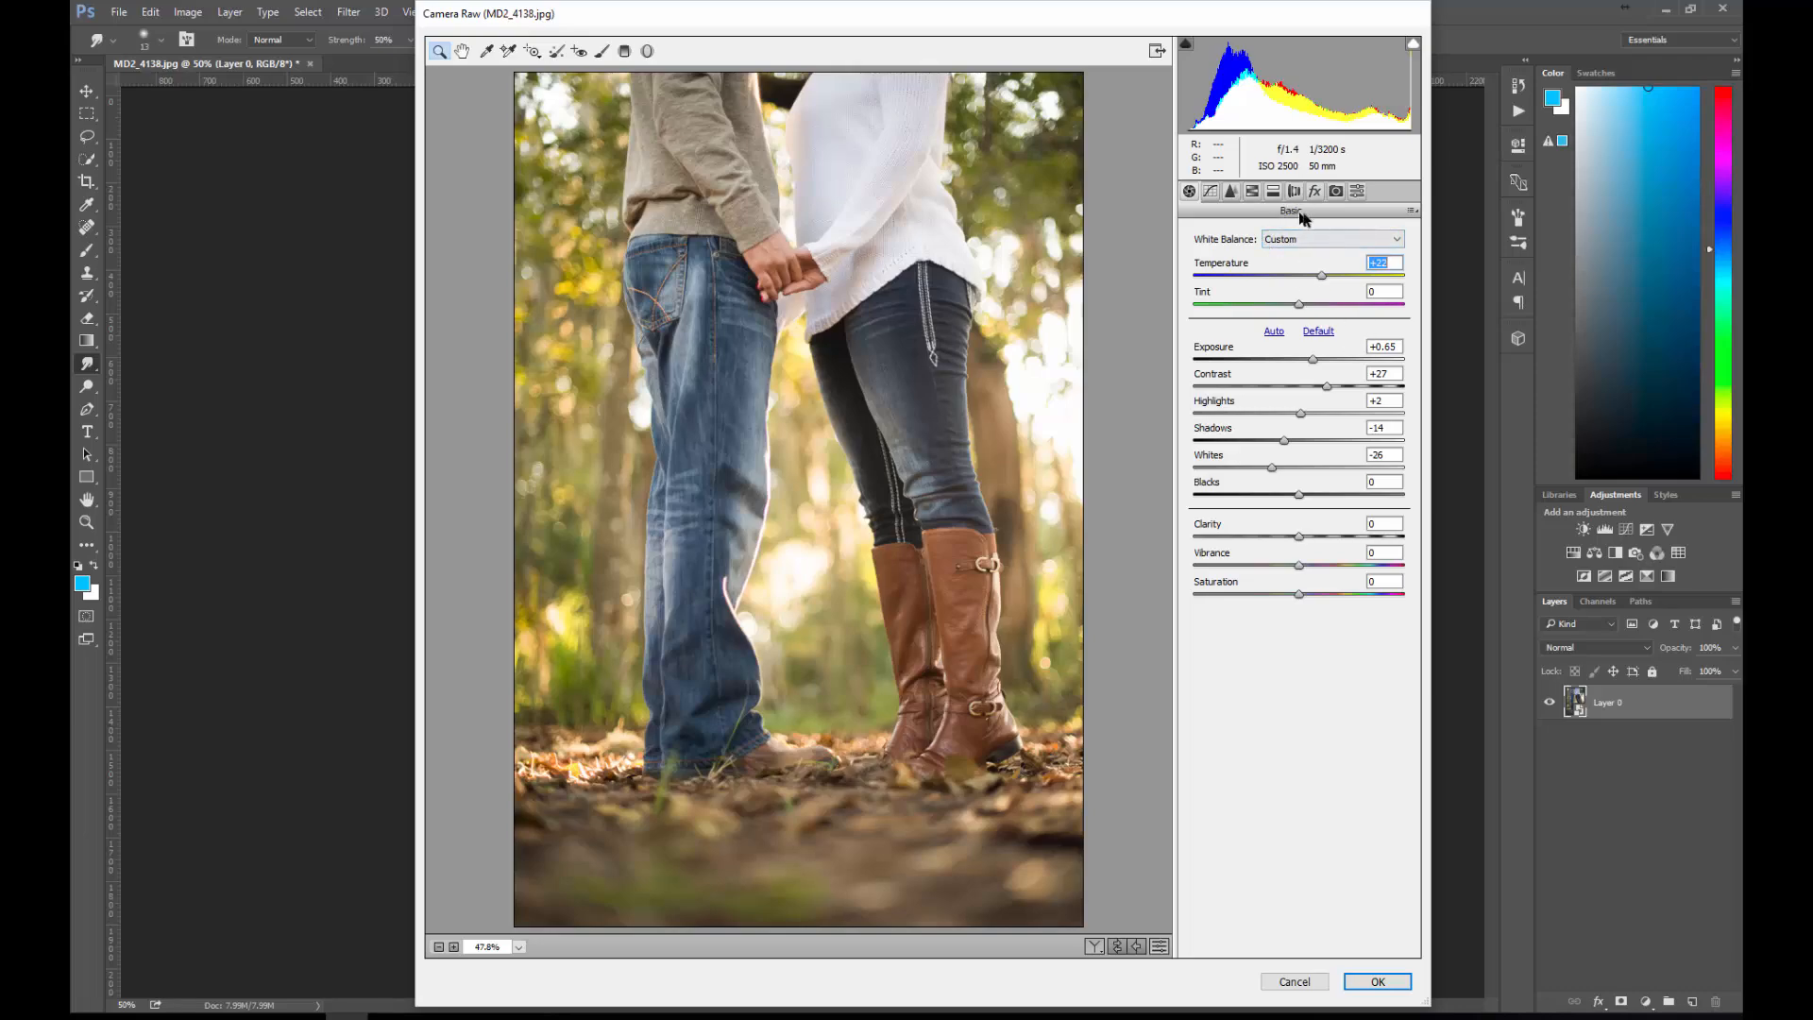
pyautogui.moveTo(1284, 347)
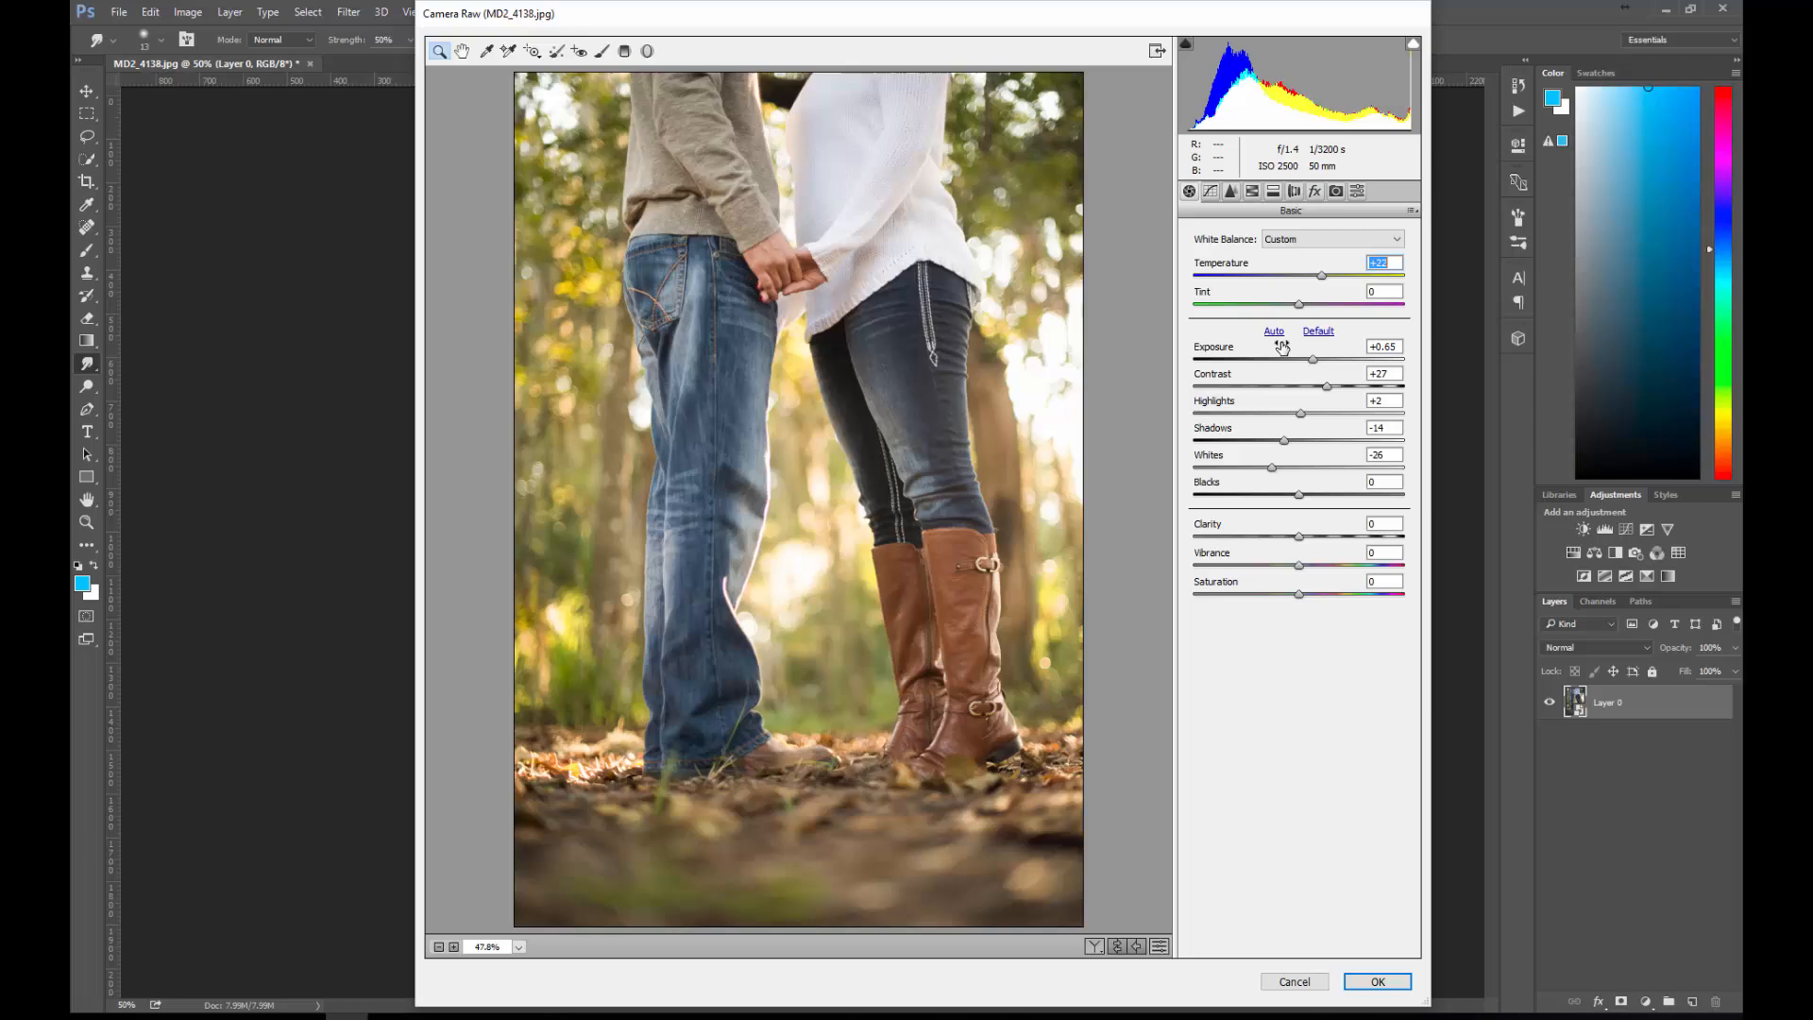
pyautogui.click(1274, 330)
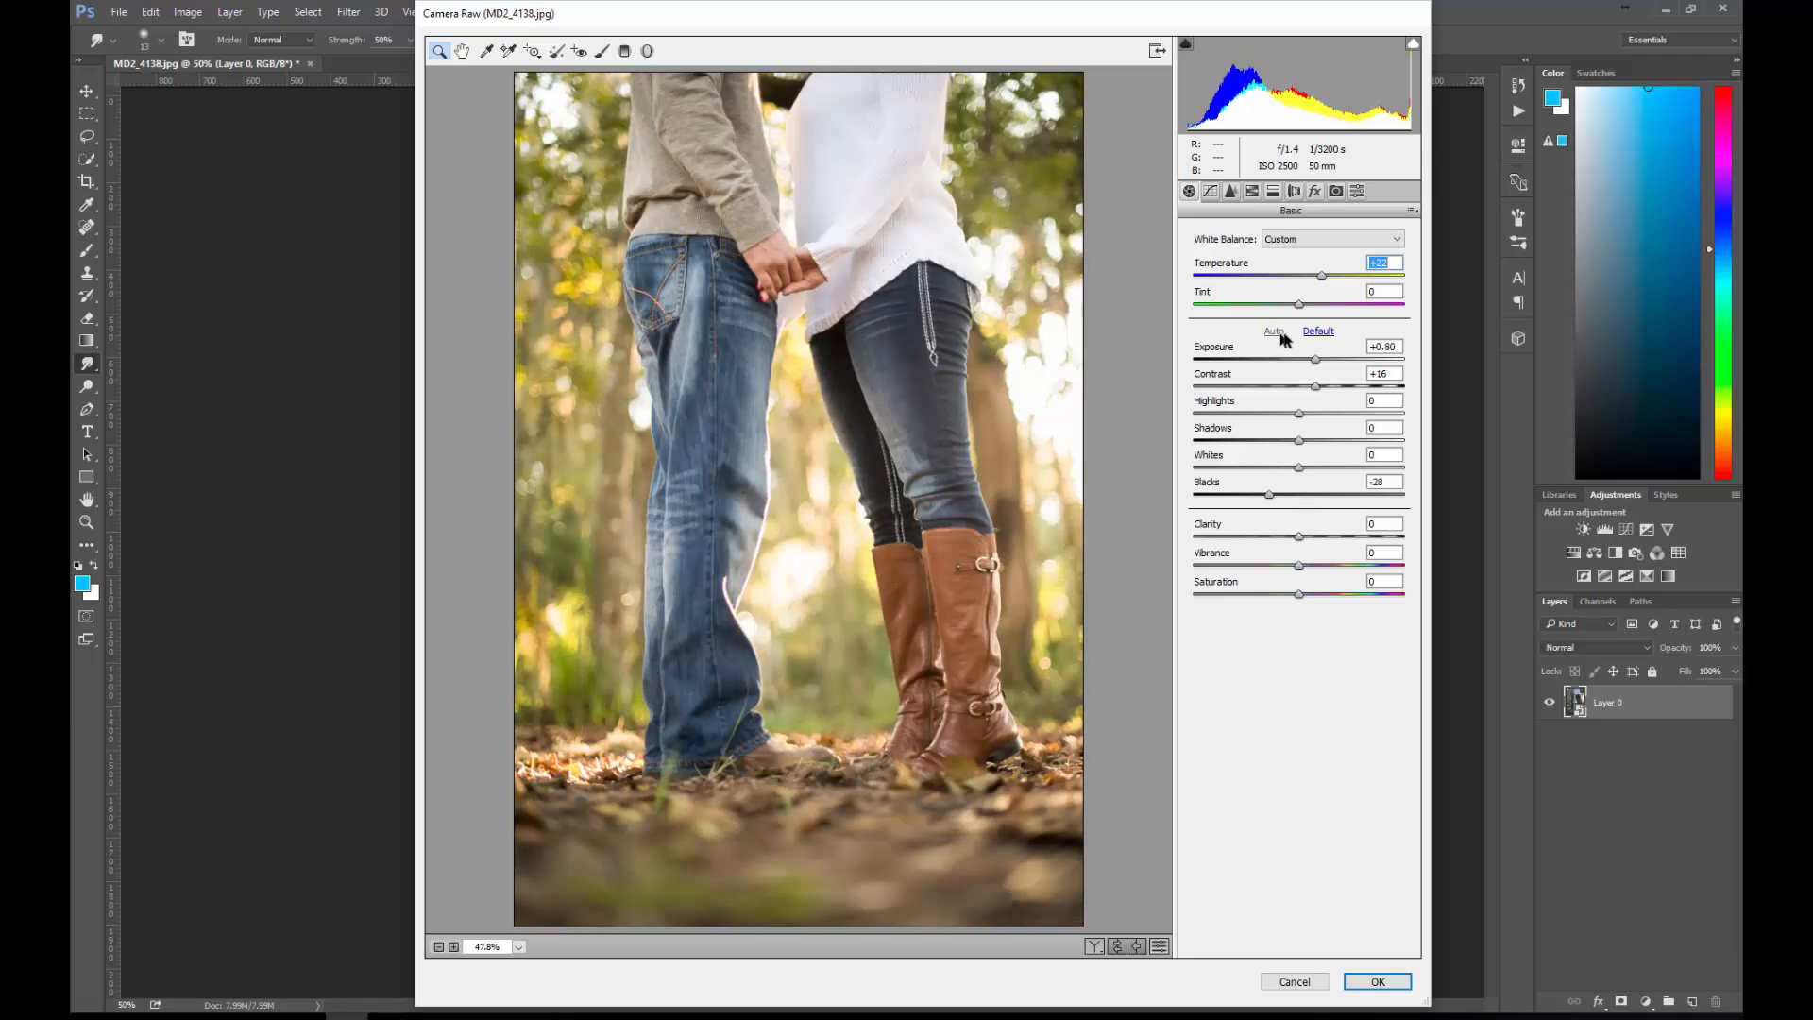
pyautogui.click(1352, 332)
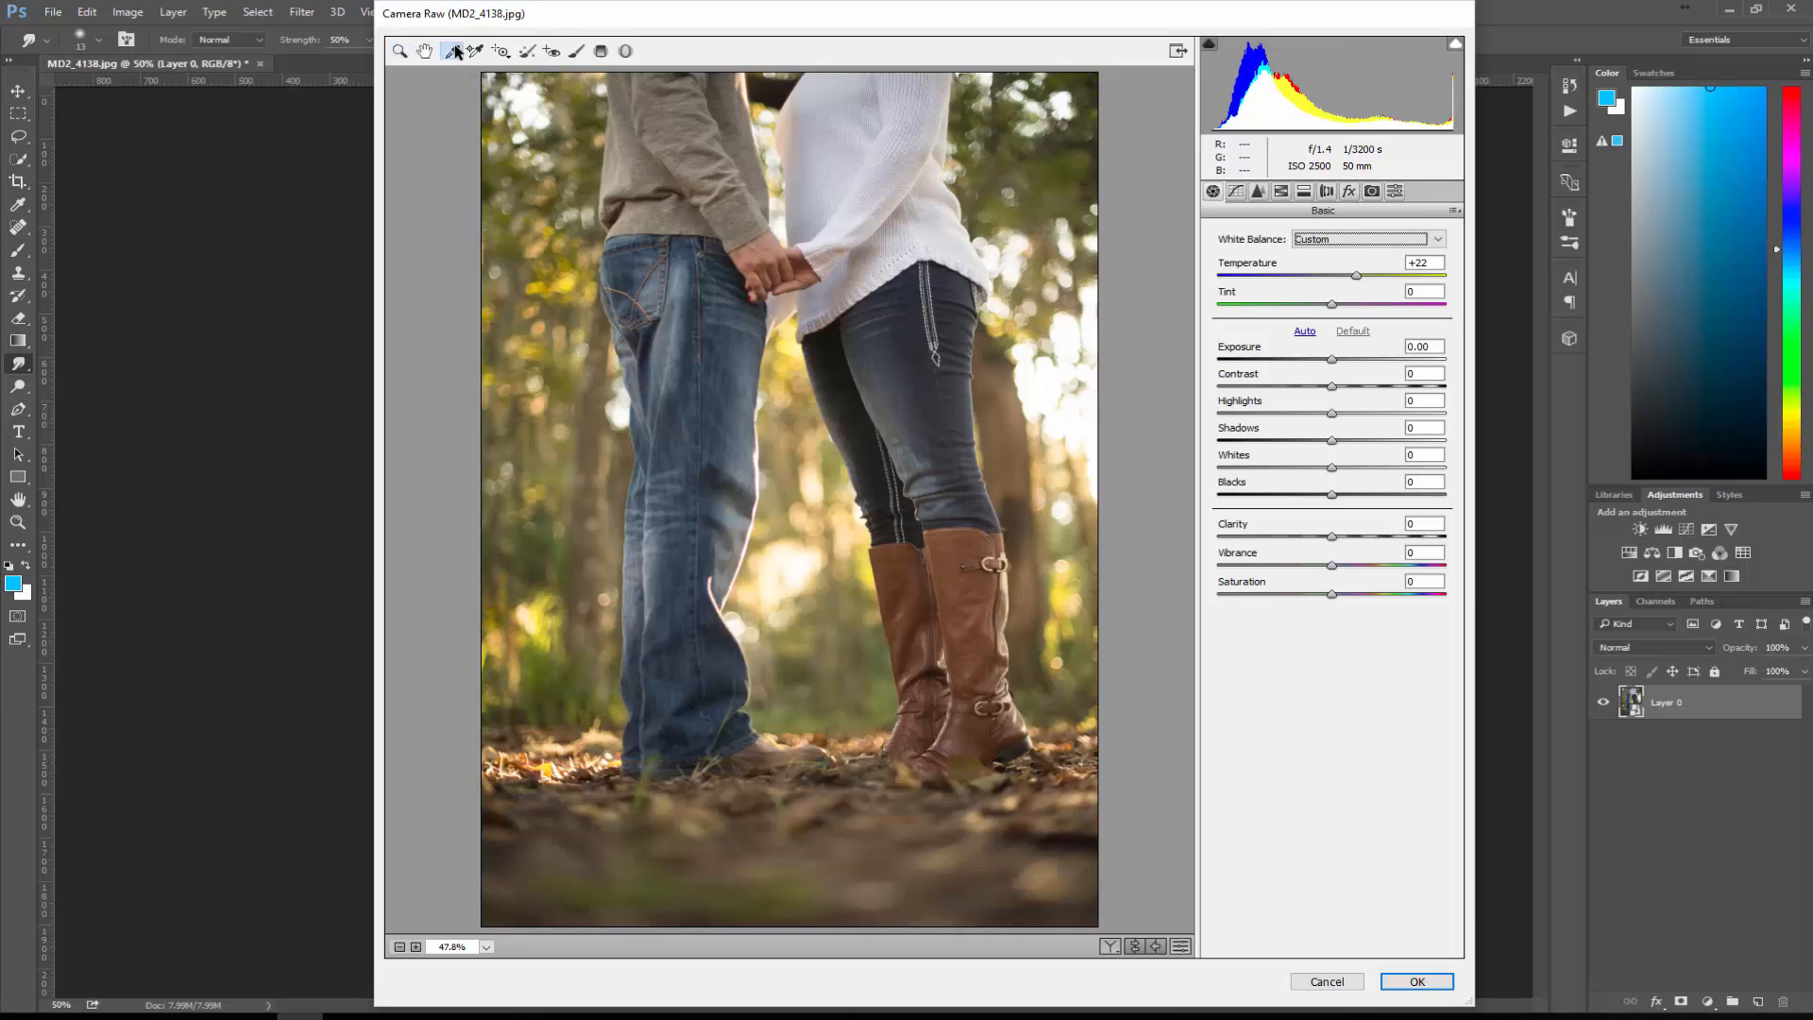
pyautogui.moveTo(898, 244)
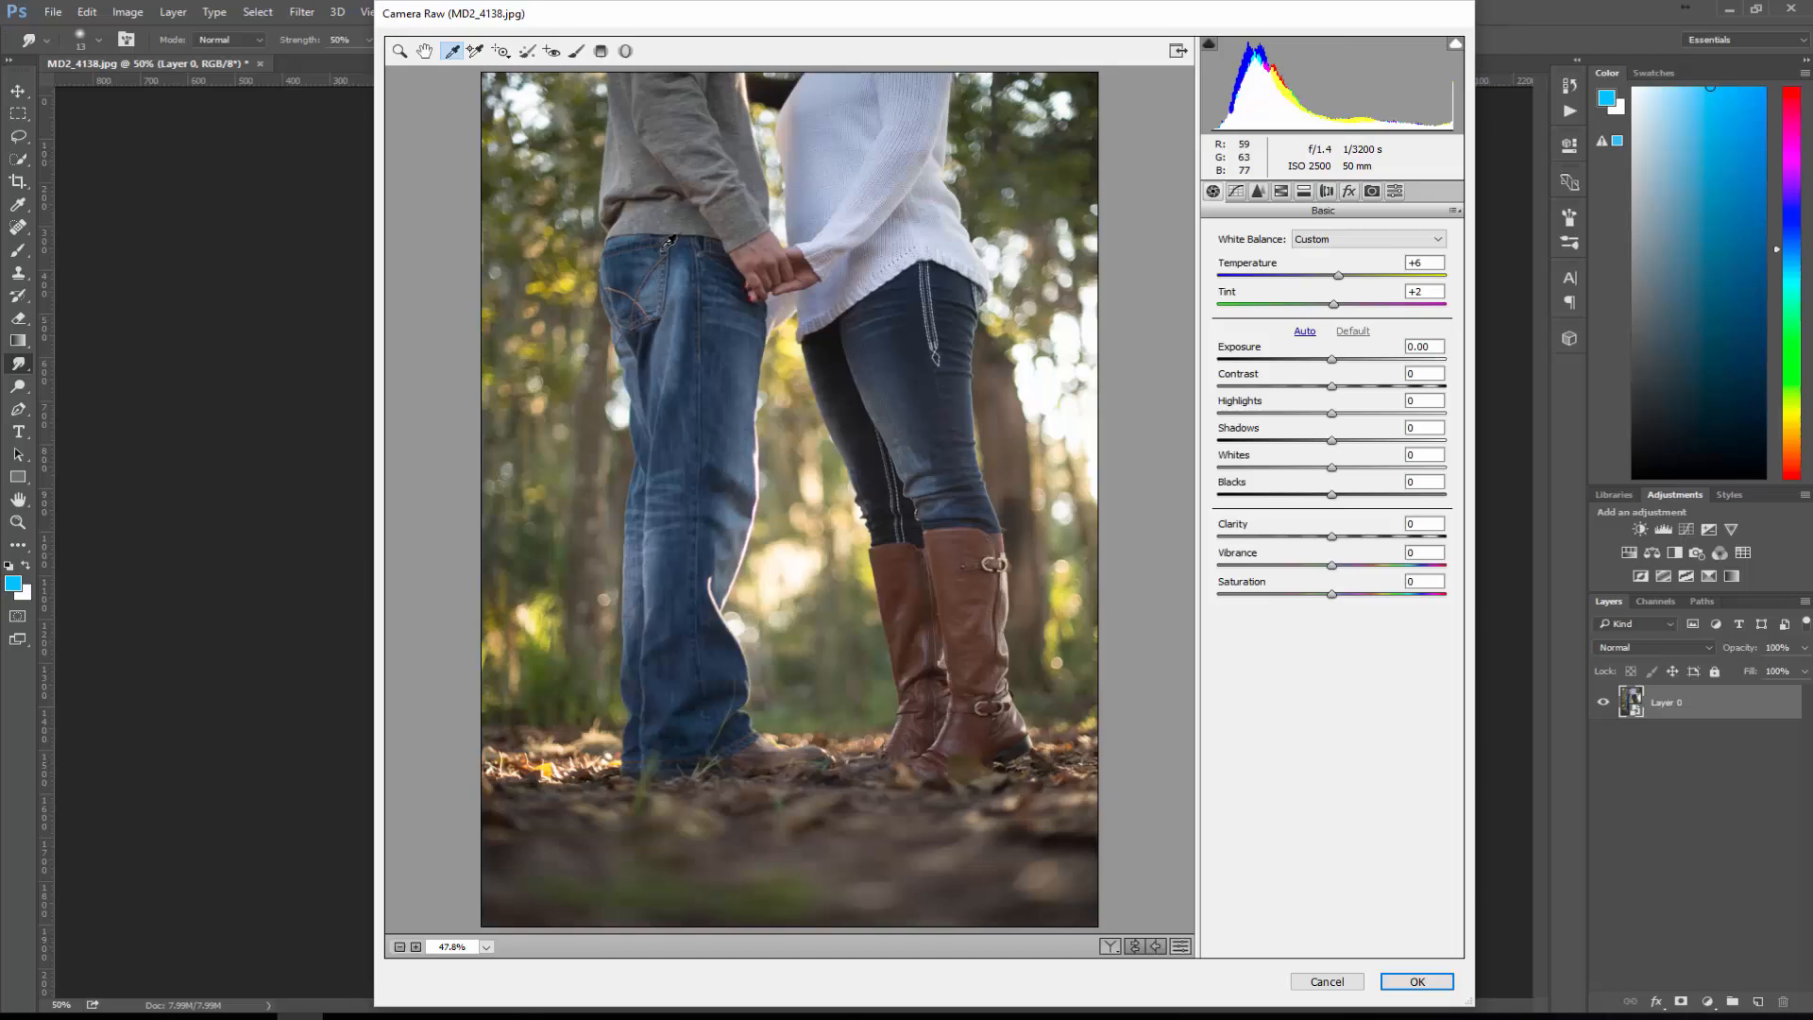
# Step: Enter a custom tint value and apply the Camera Raw adjustments to the layer
pyautogui.tripleClick(1424, 291)
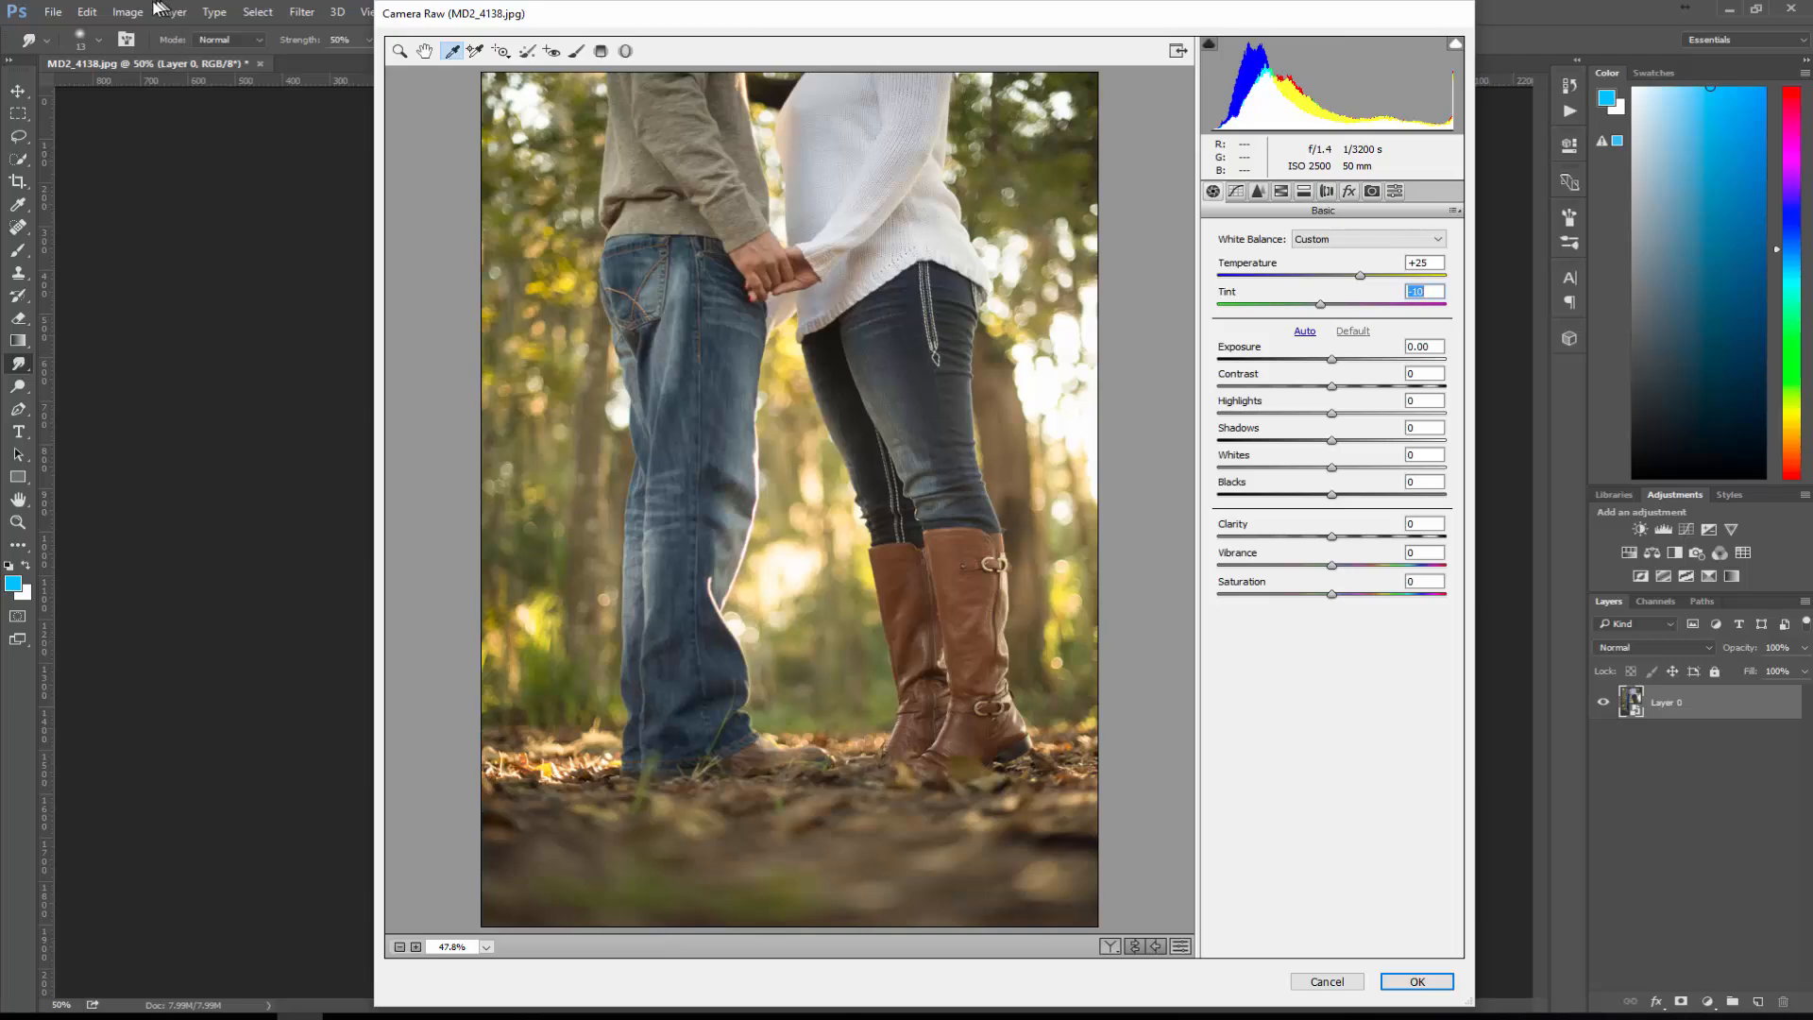
pyautogui.moveTo(1122, 533)
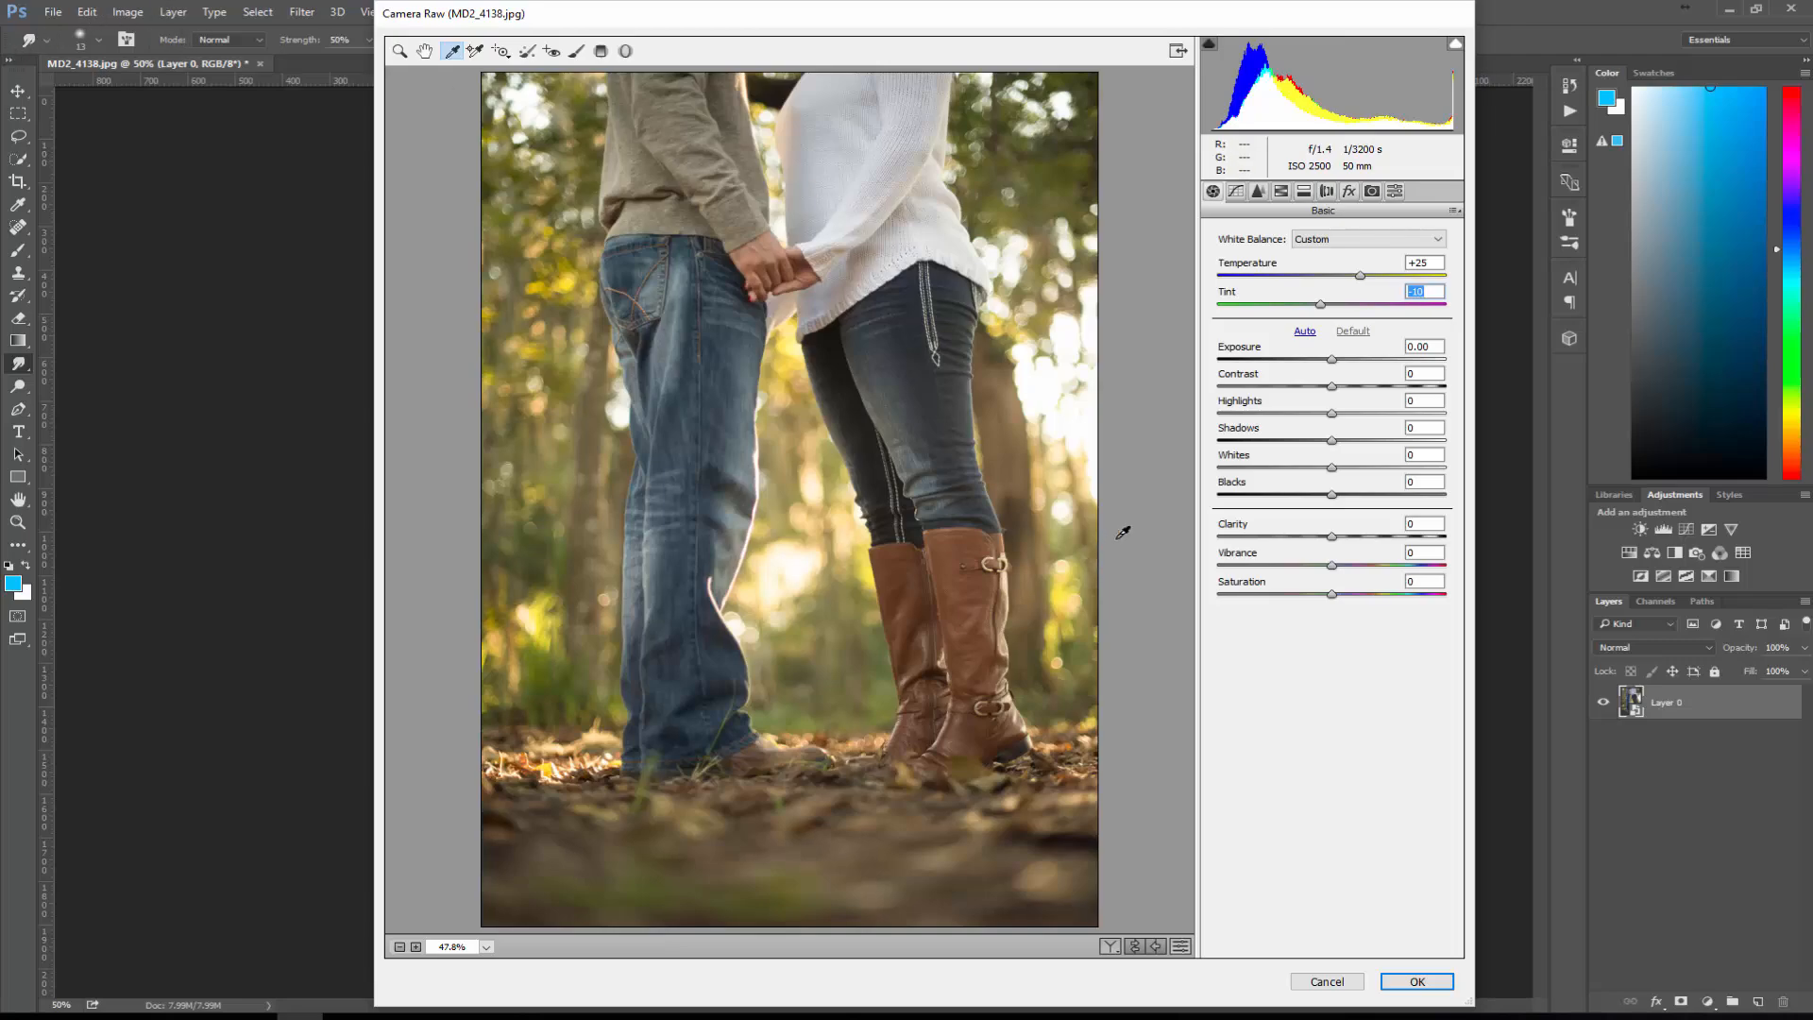
pyautogui.moveTo(1416, 765)
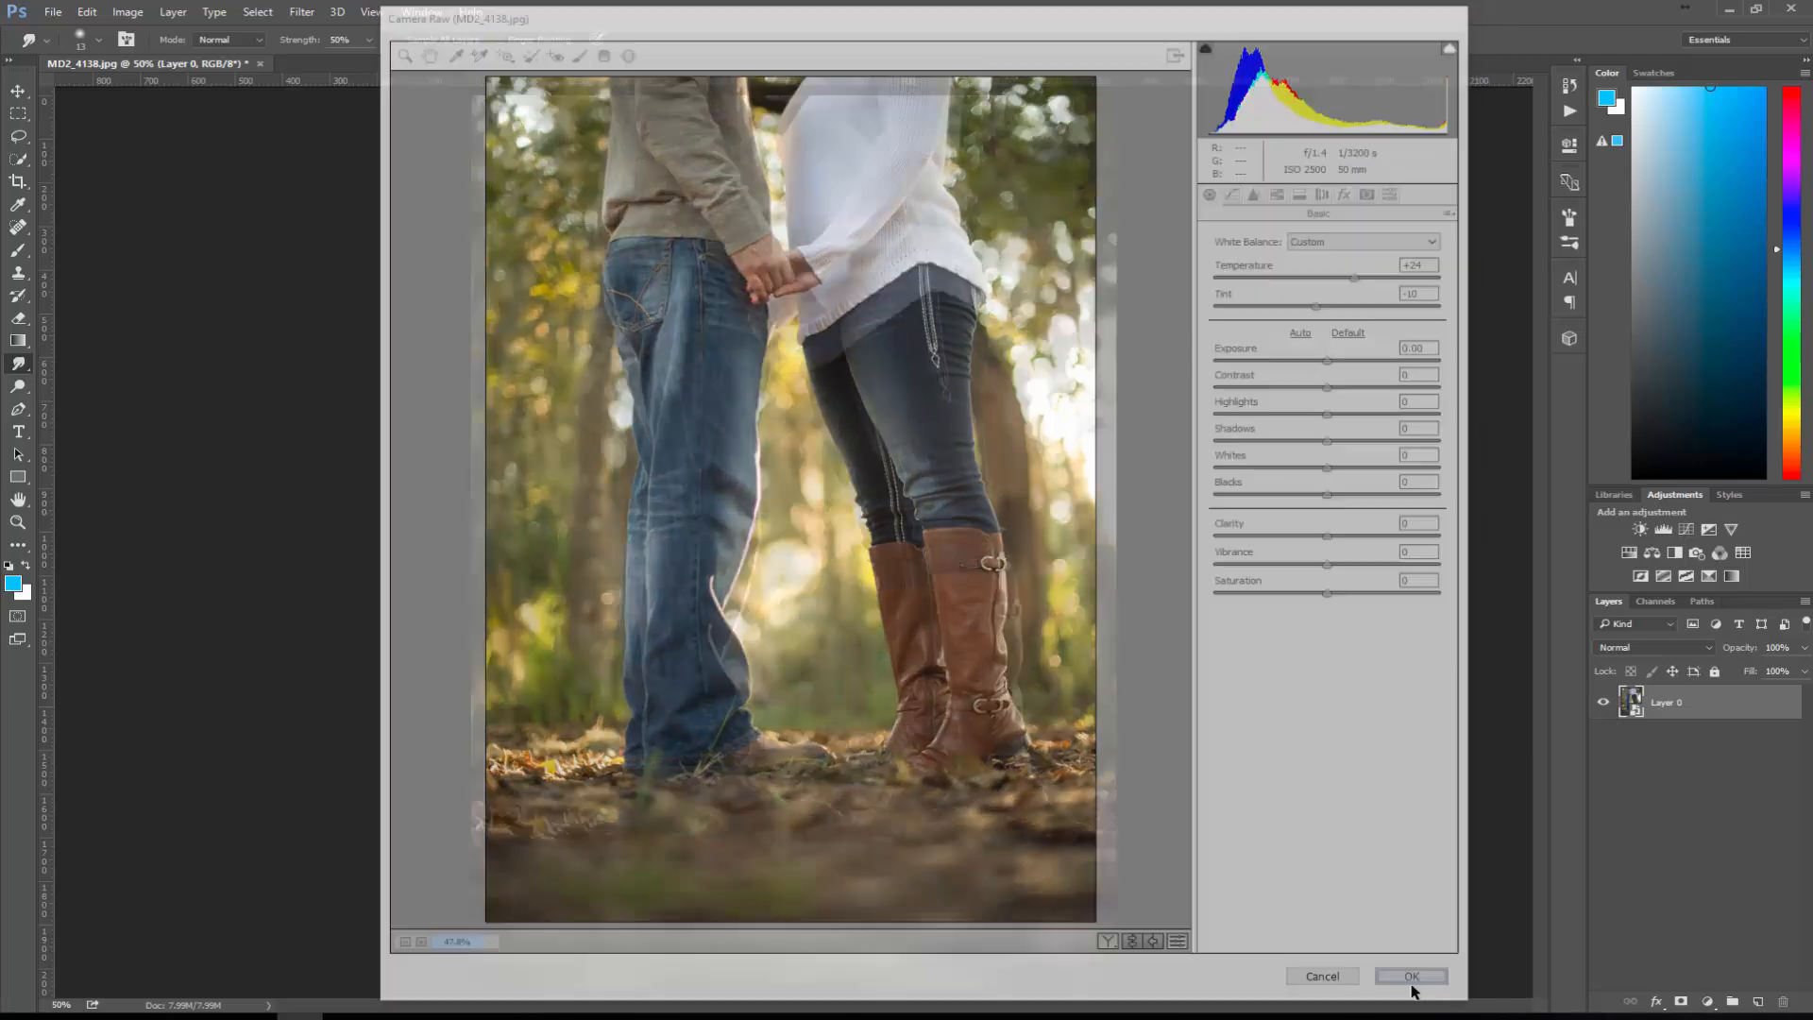
pyautogui.click(1408, 976)
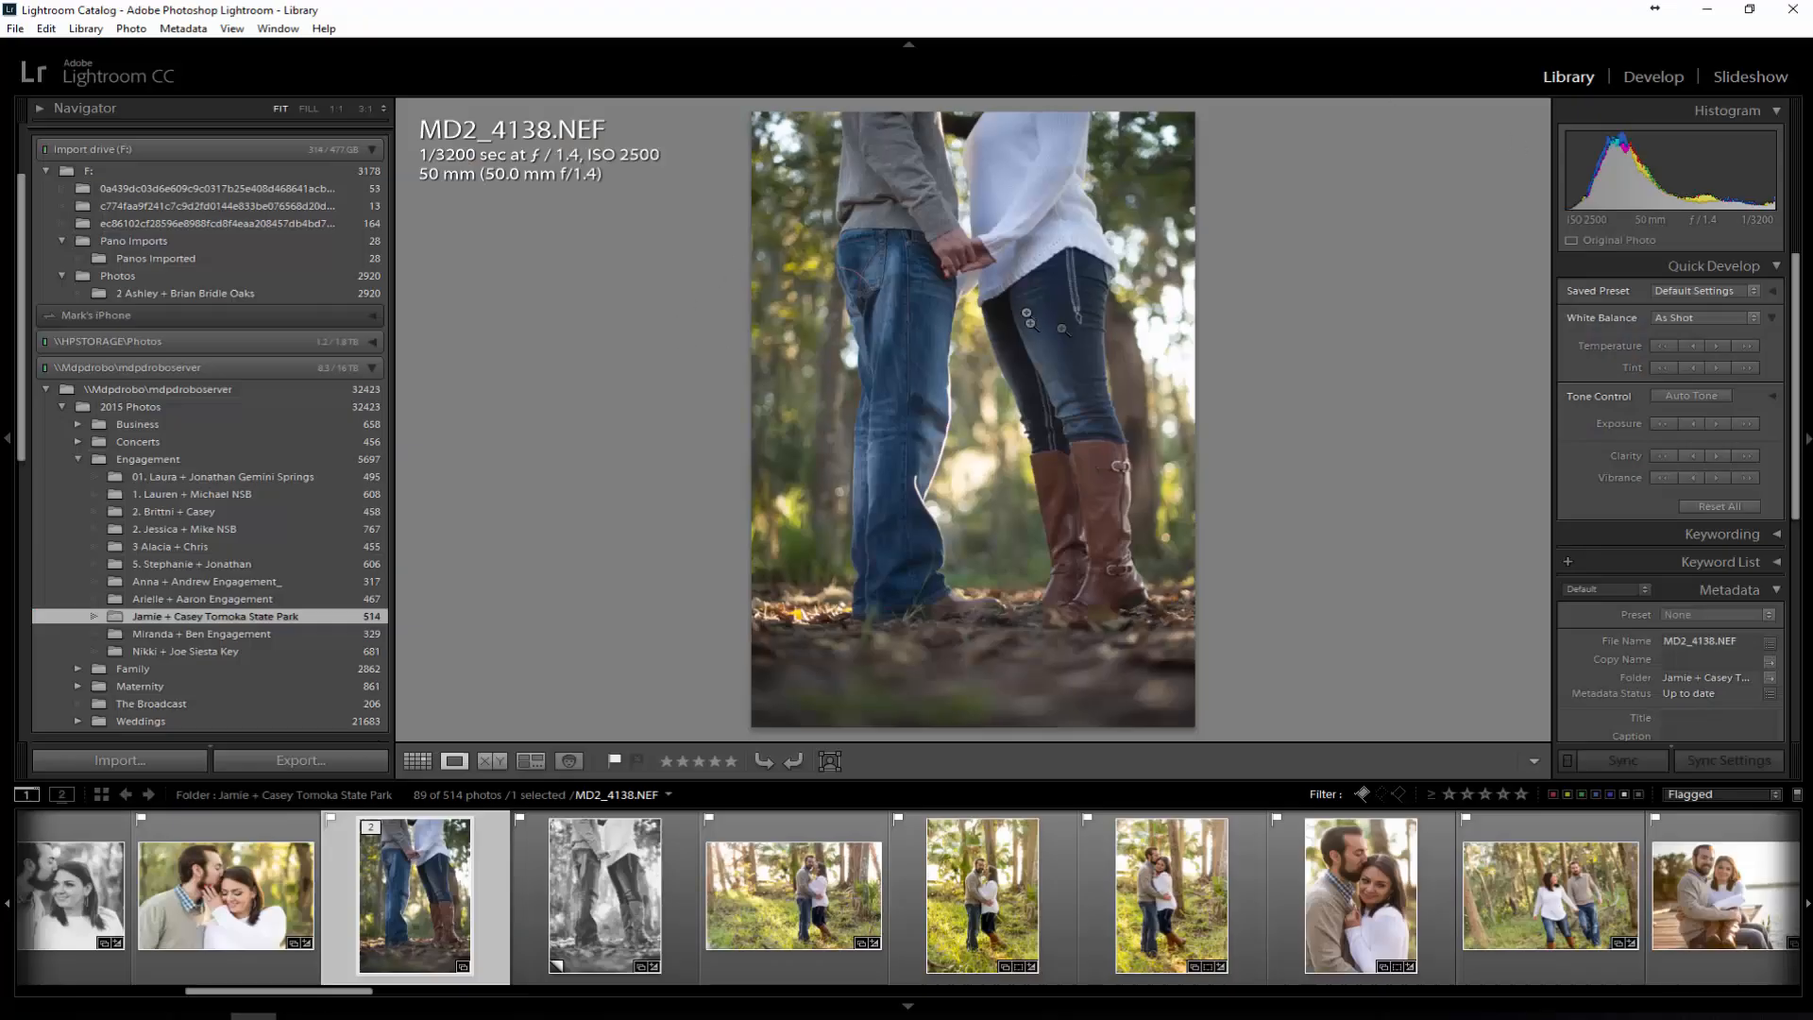
# Step: In Lightroom Develop, sample white balance from a neutral area with the WB eyedropper
pyautogui.click(1653, 76)
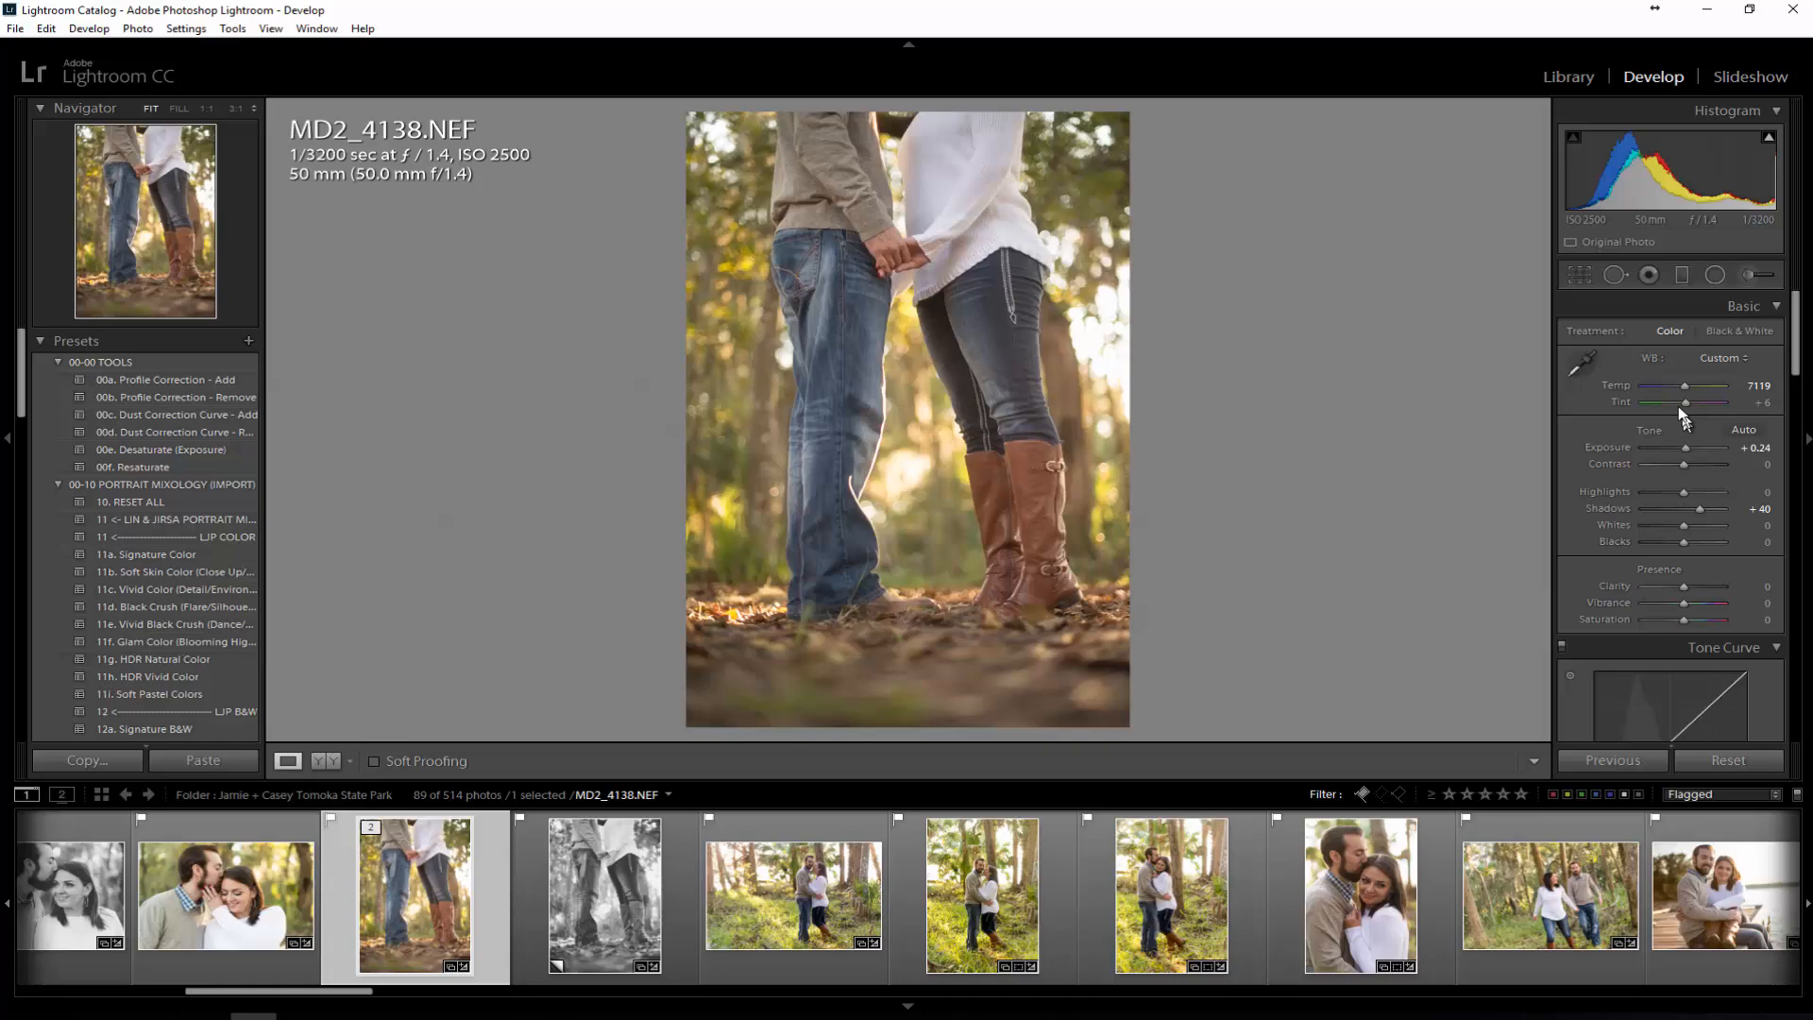
pyautogui.click(1582, 364)
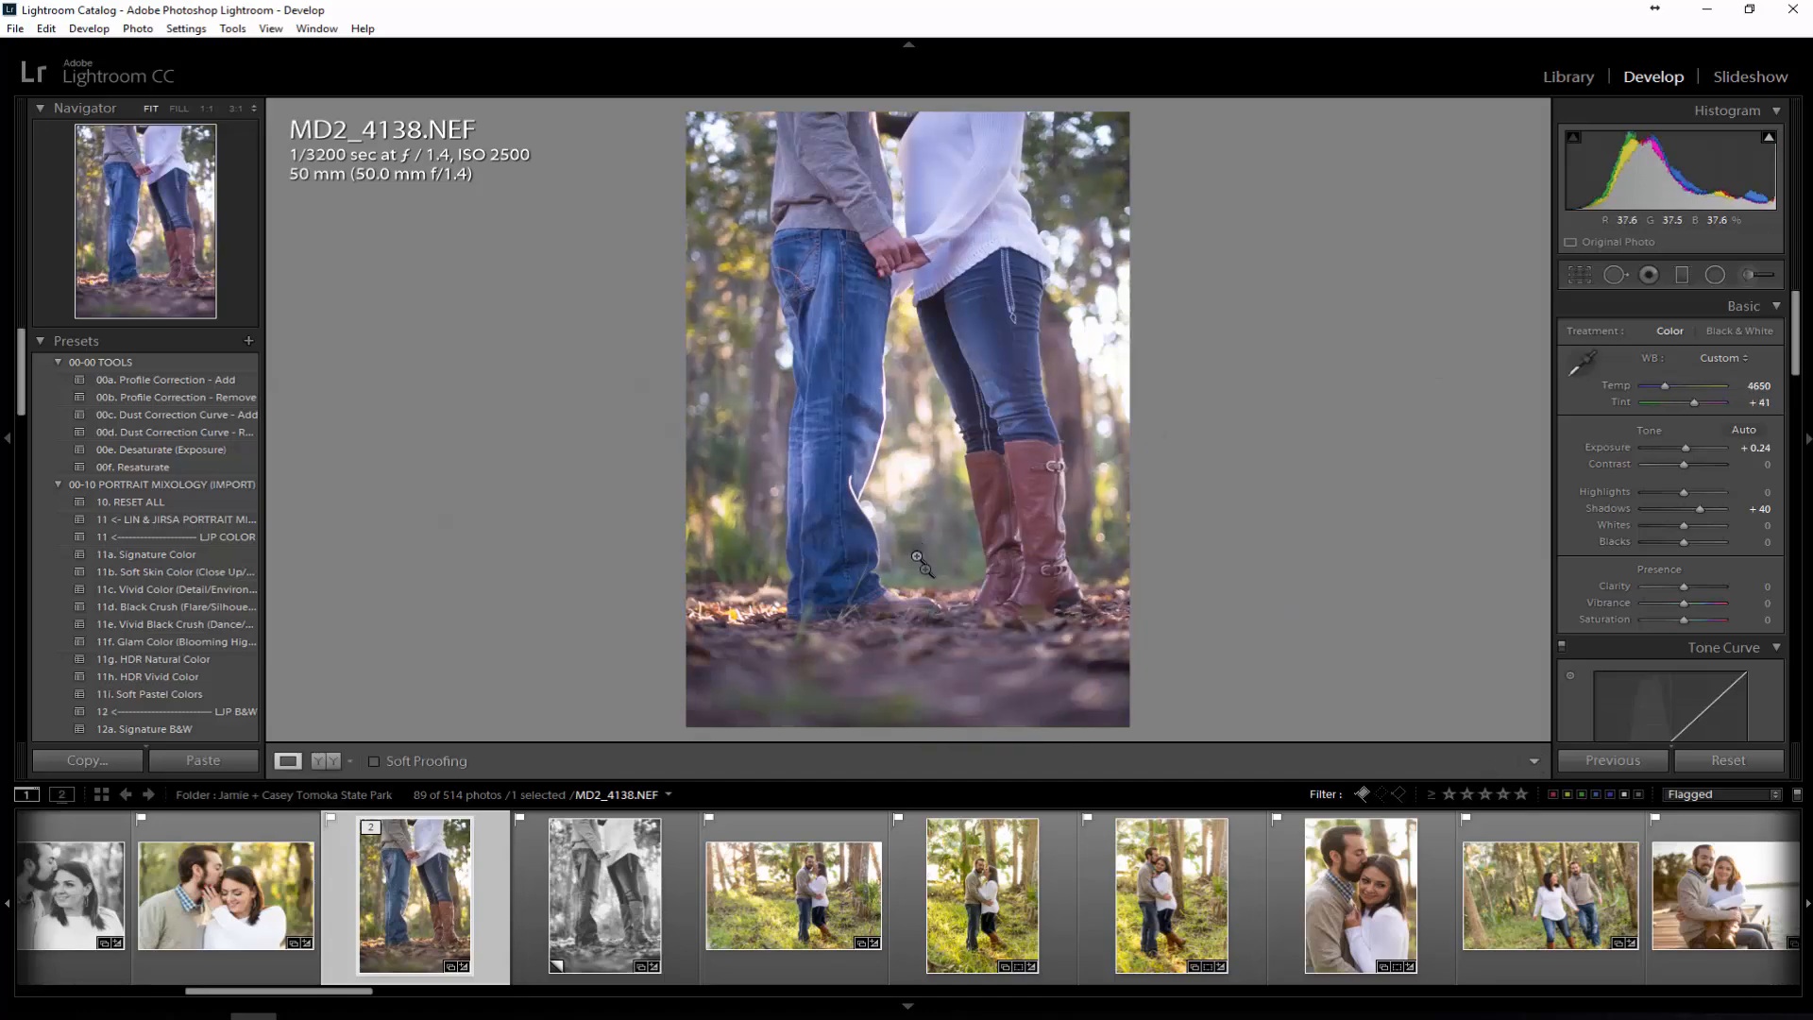
pyautogui.click(1584, 359)
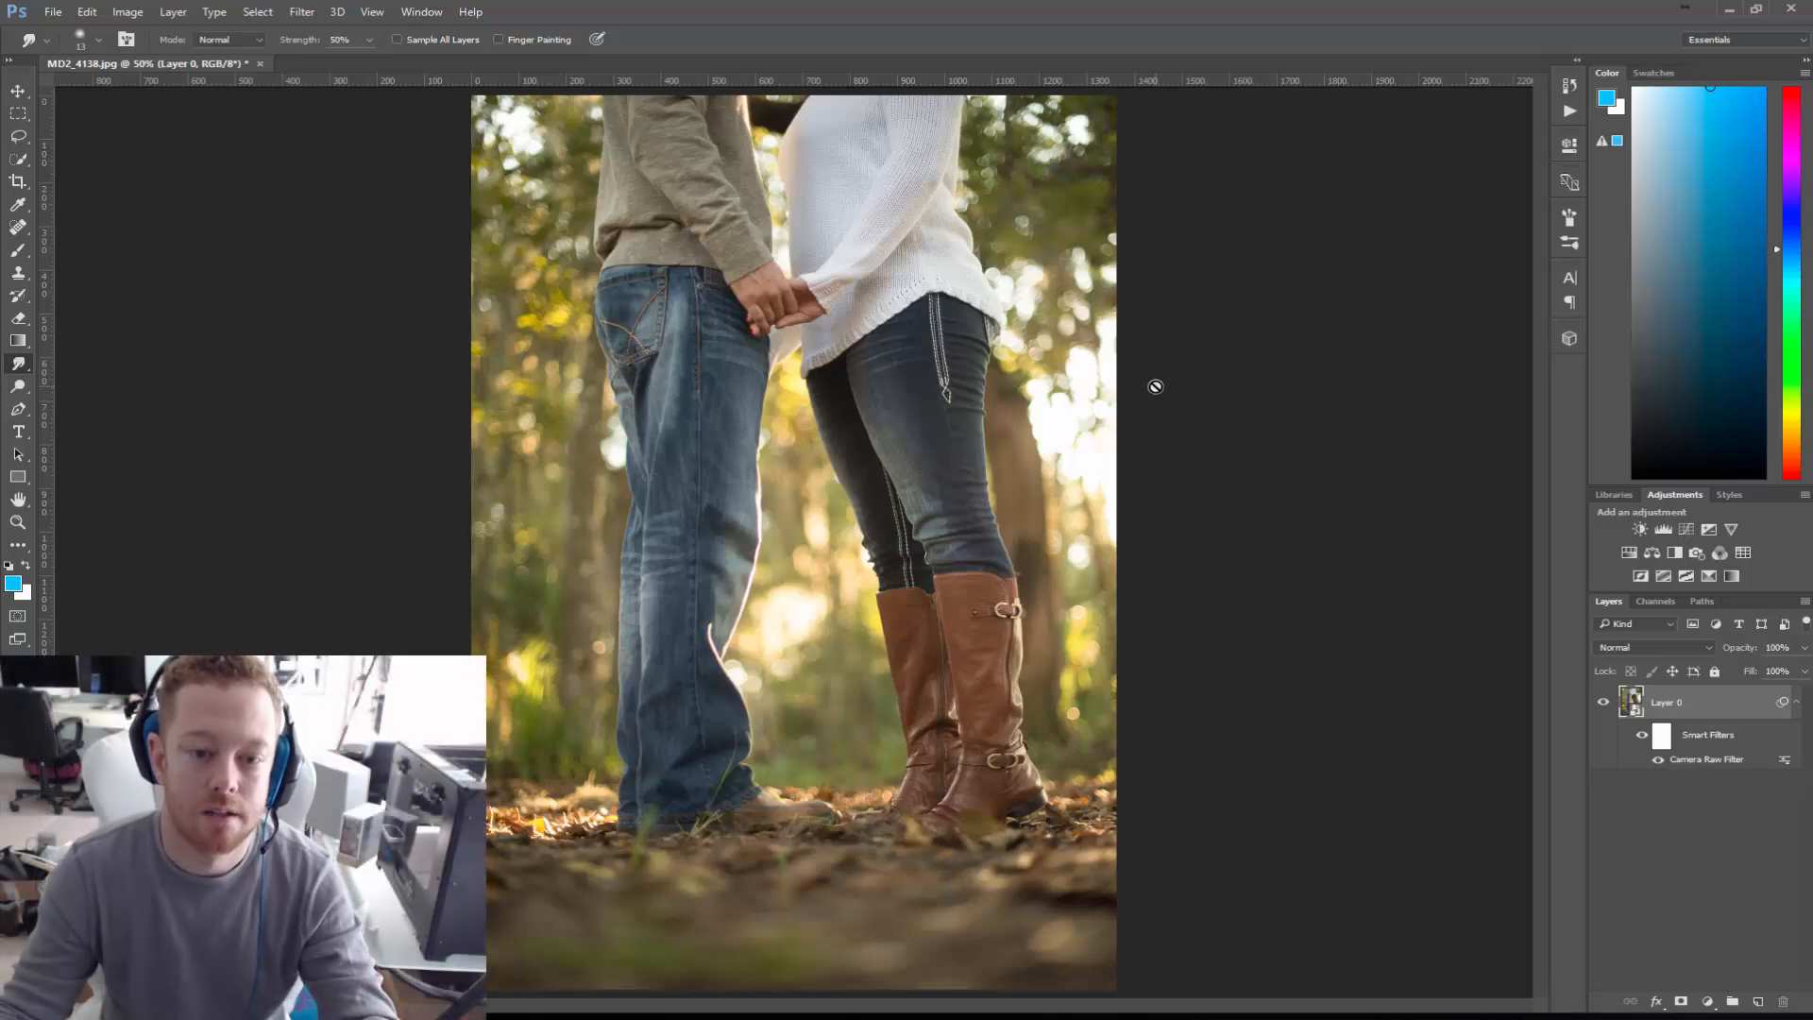
pyautogui.moveTo(1779, 840)
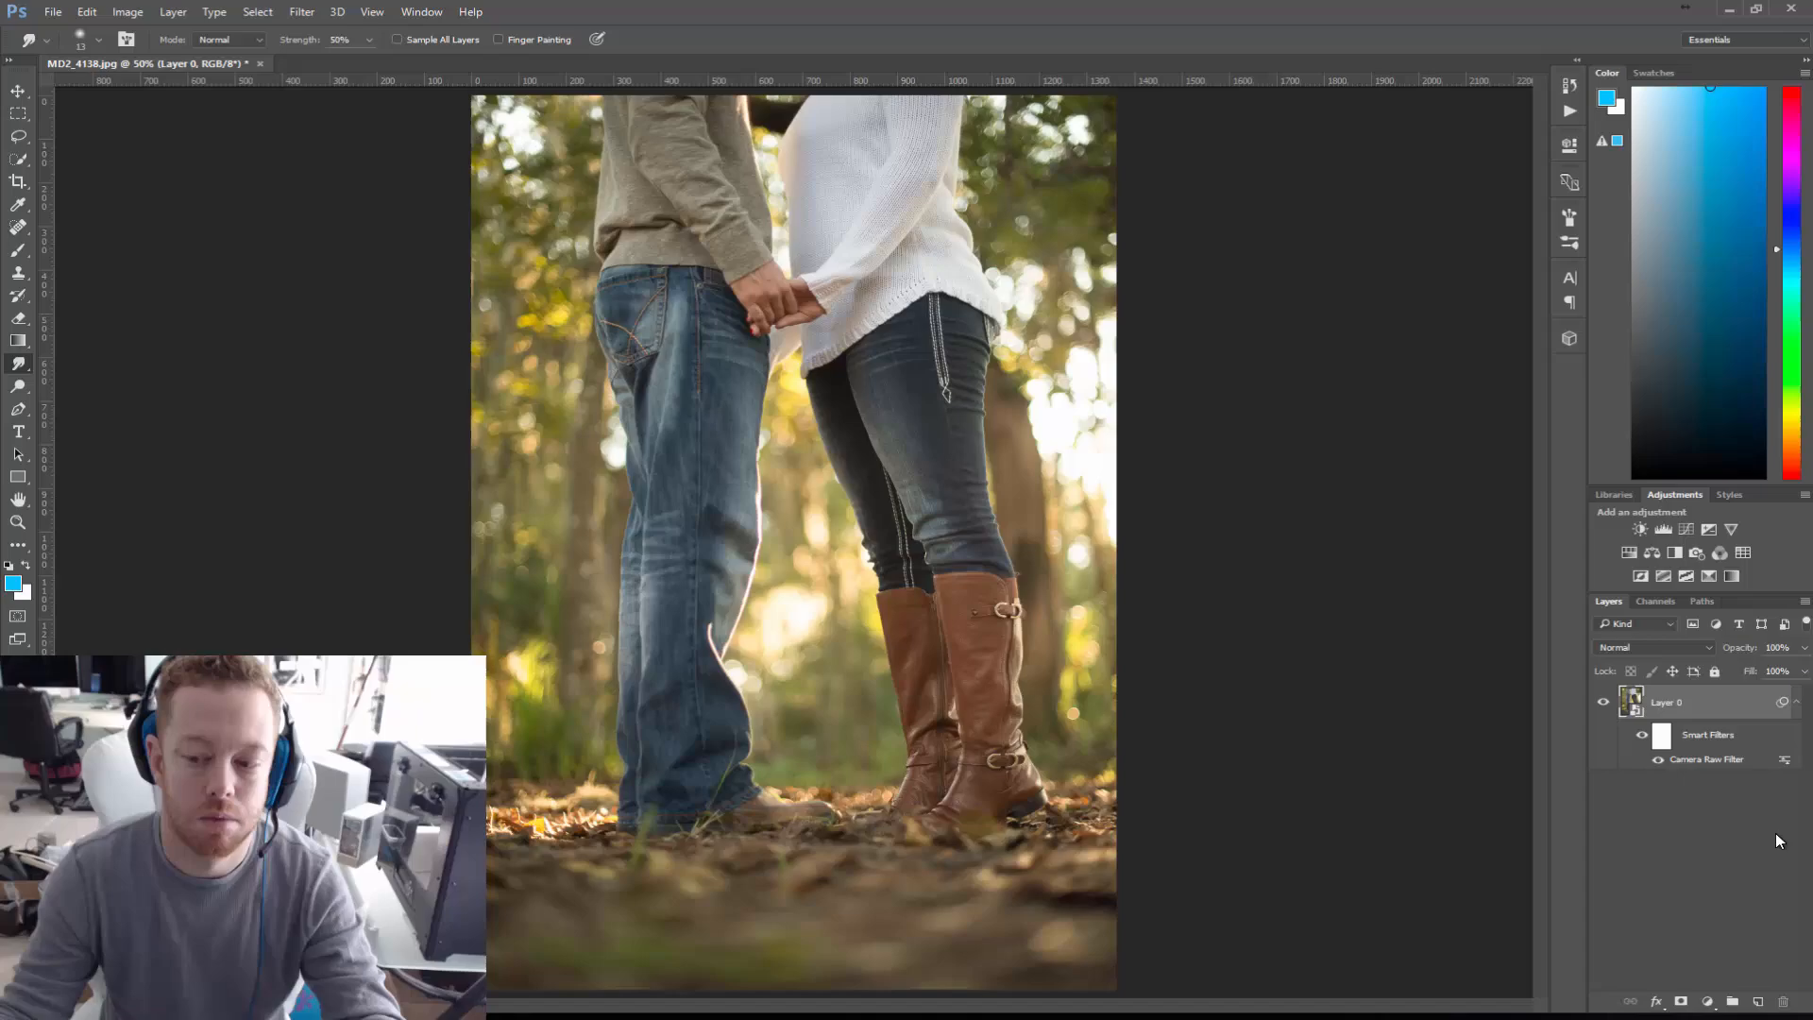
pyautogui.moveTo(1318, 749)
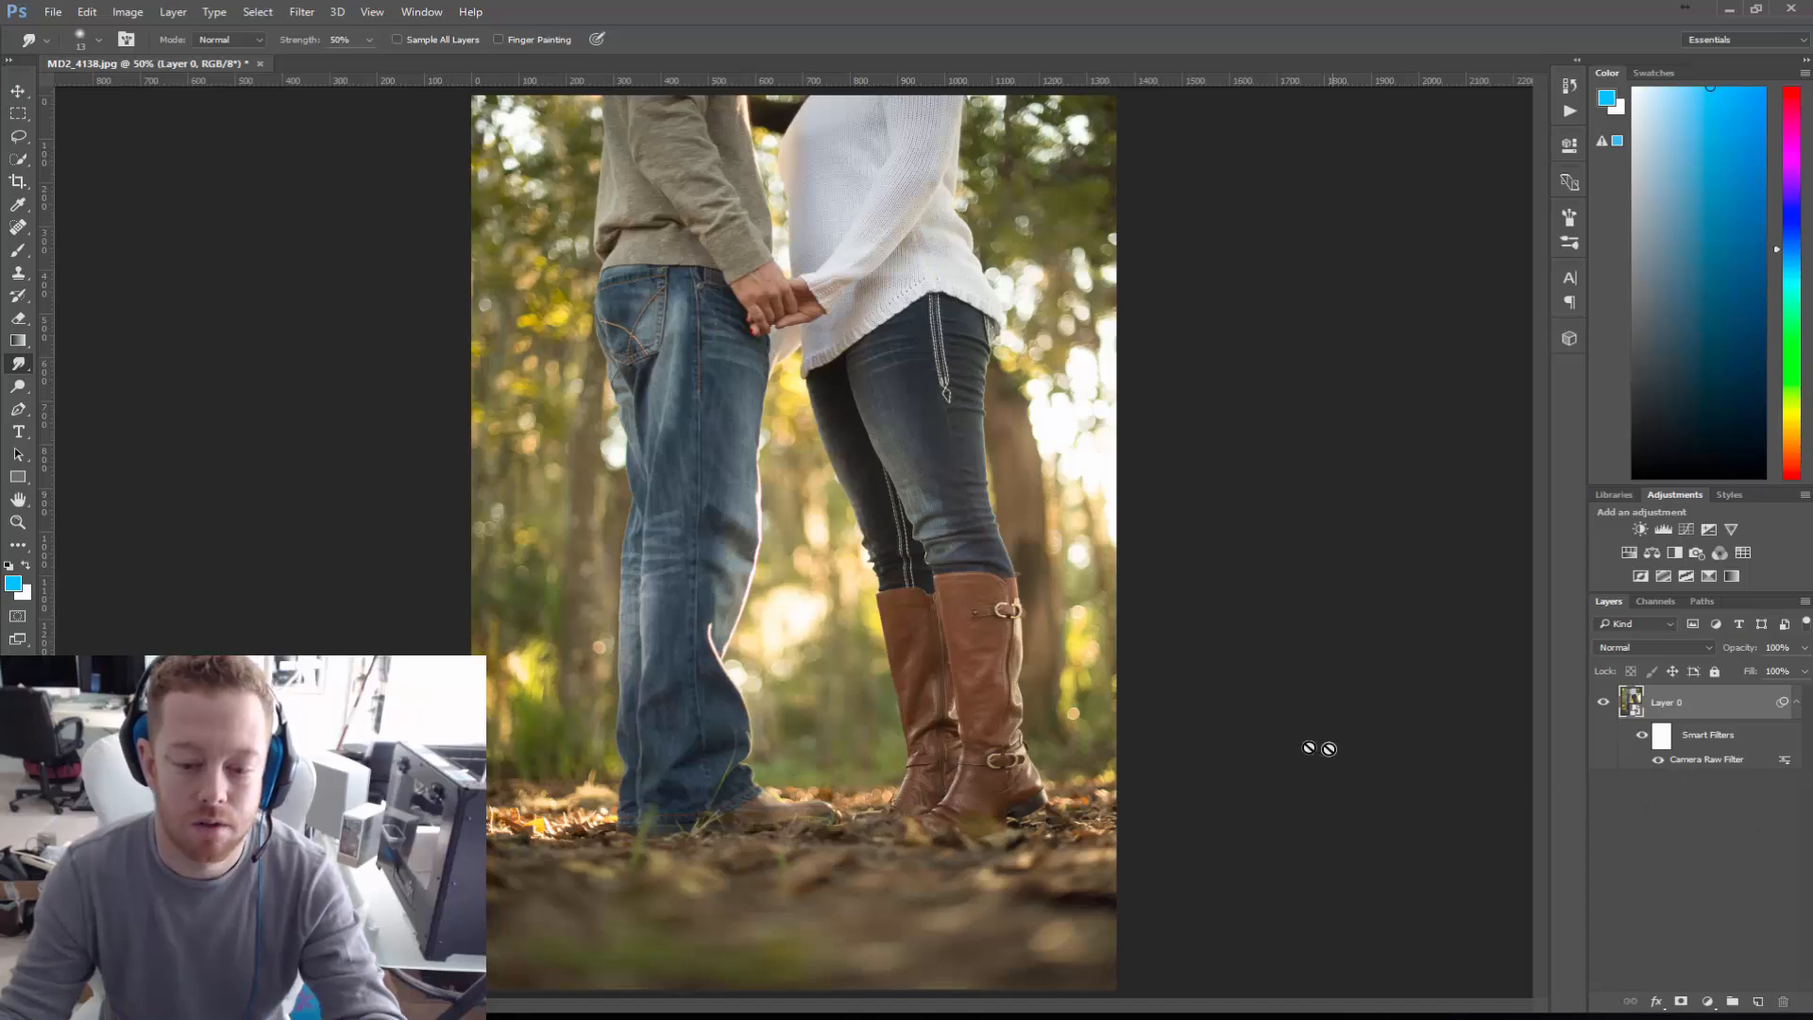
pyautogui.moveTo(317, 231)
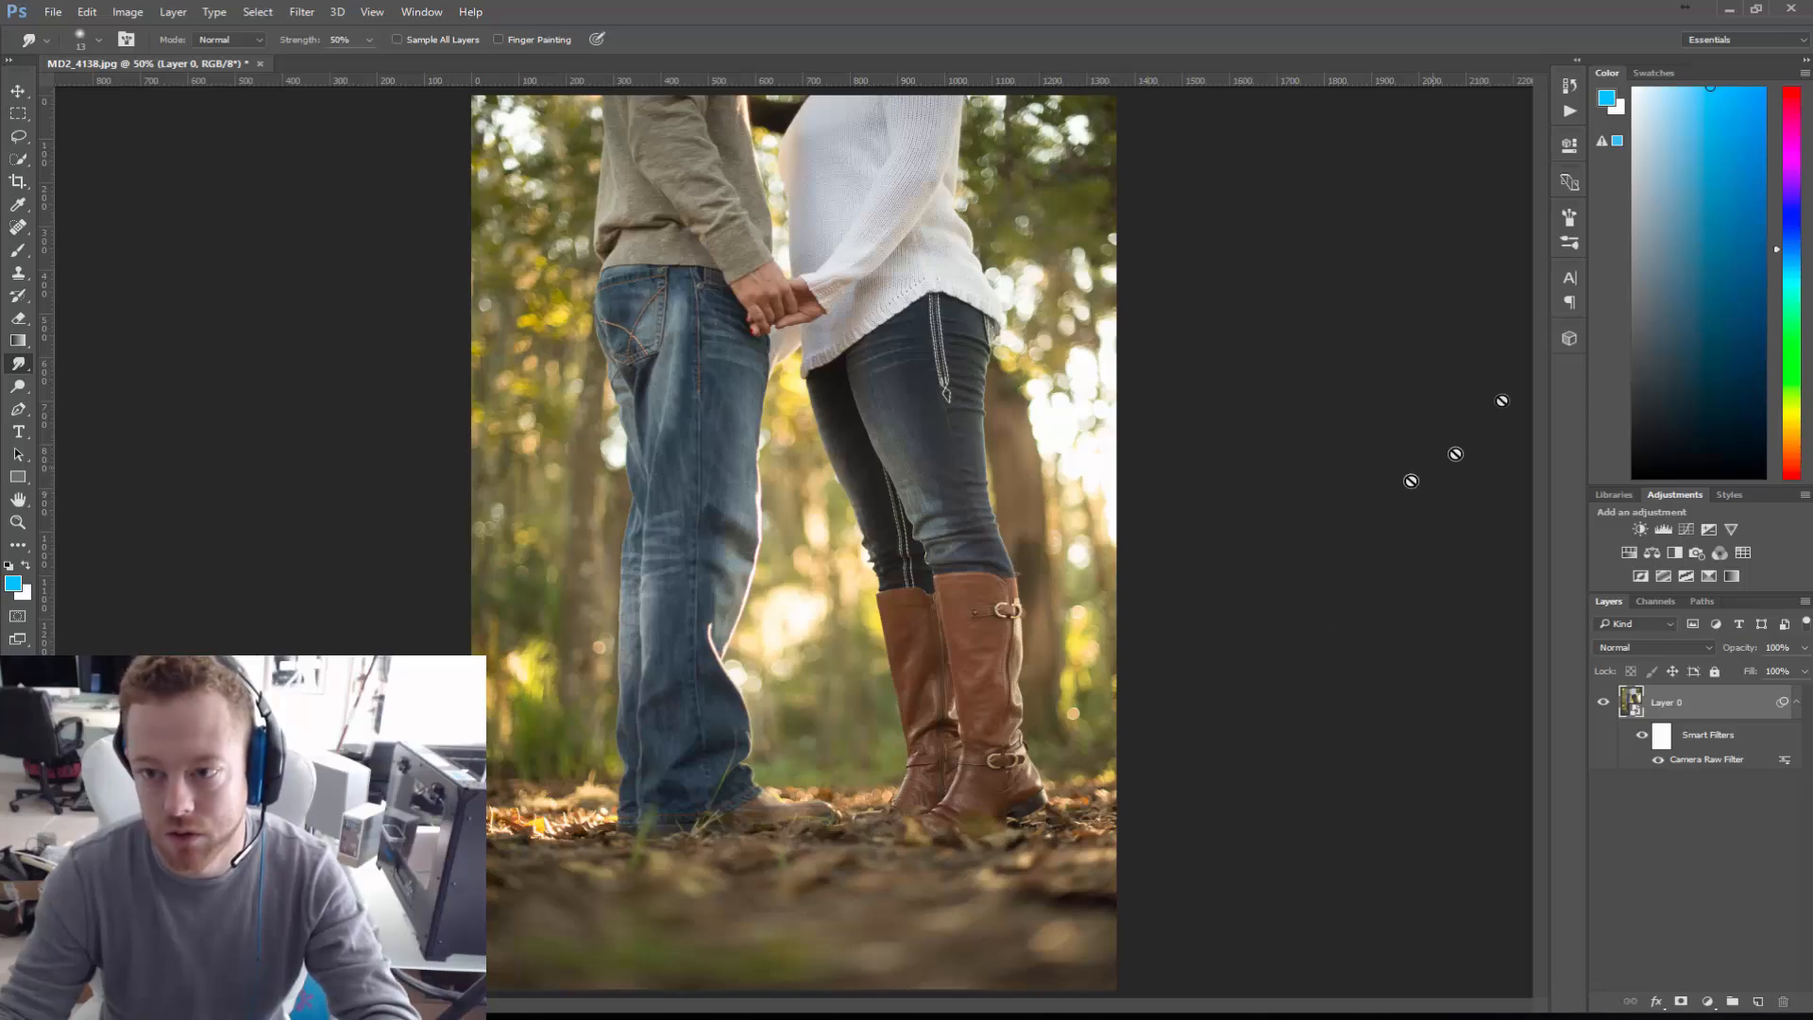
pyautogui.moveTo(1235, 102)
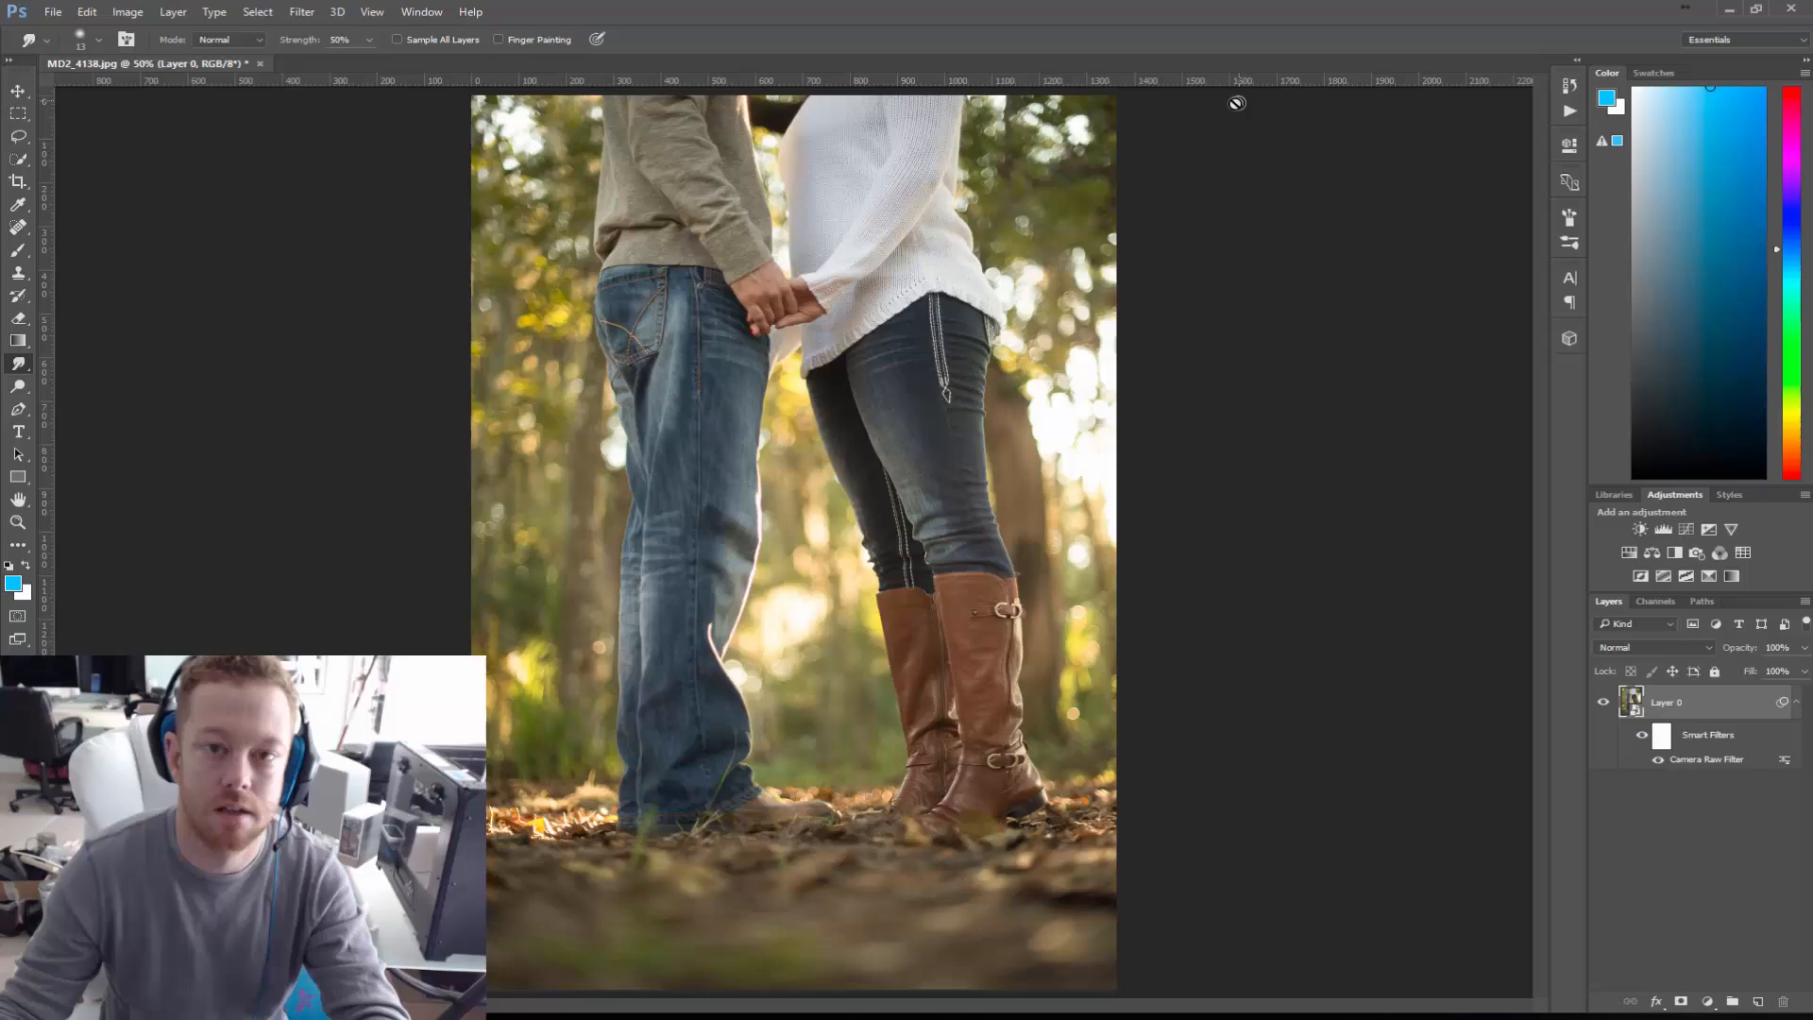